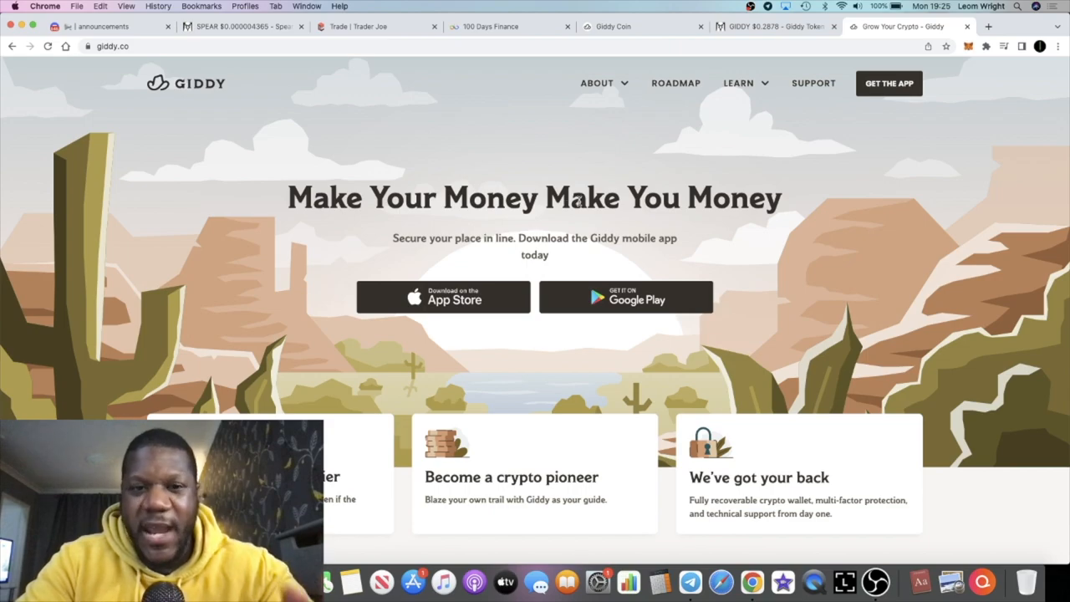
Scroll up and down the Giddy homepage to review its content.
scroll("down", 3)
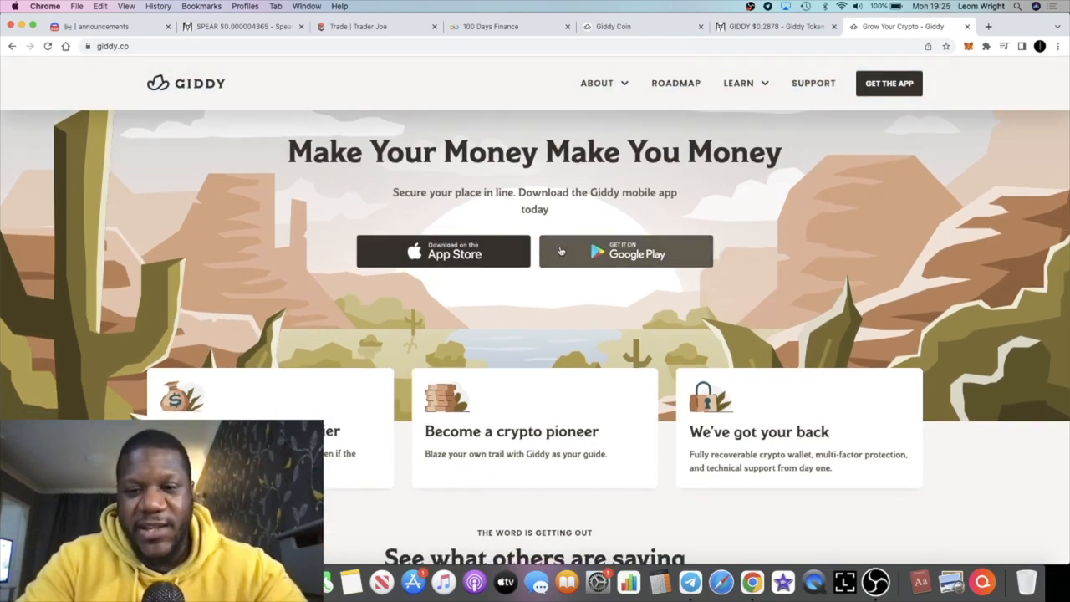
scroll("down", 3)
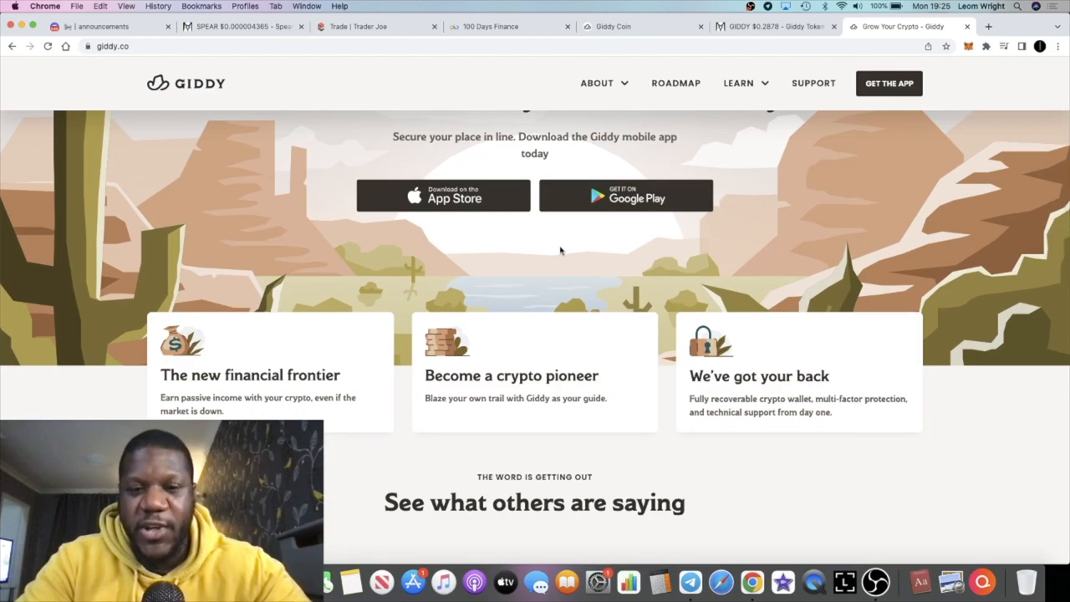
scroll("up", 3)
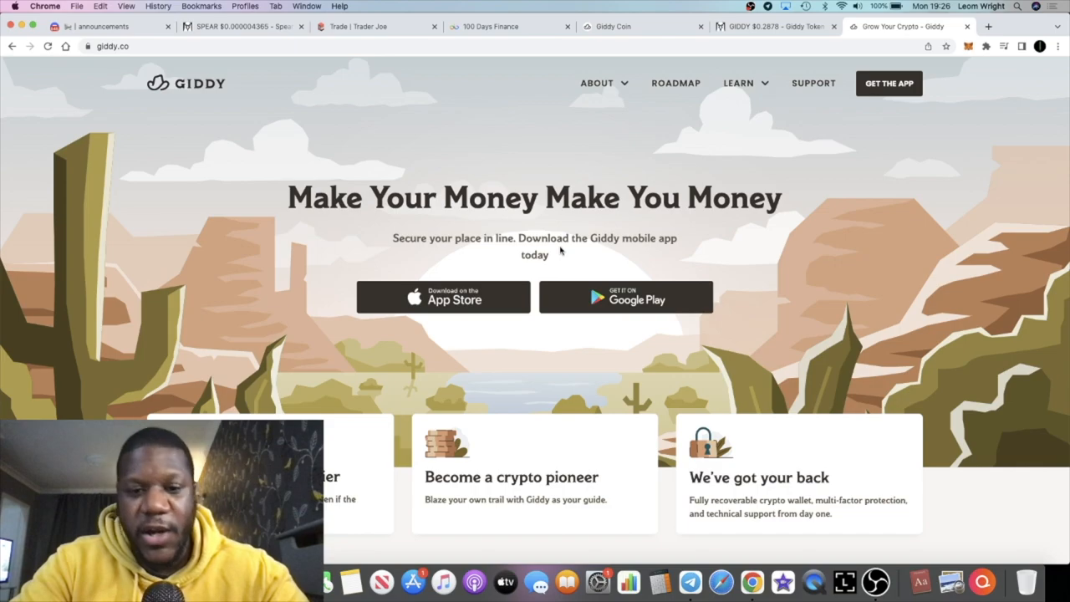
scroll("down", 3)
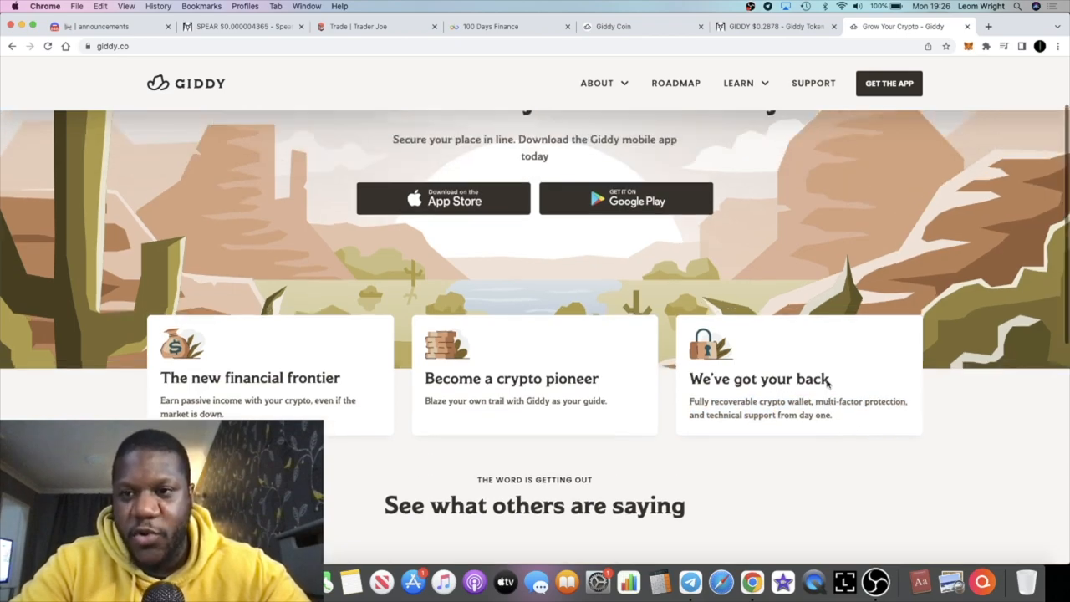
scroll("up", 3)
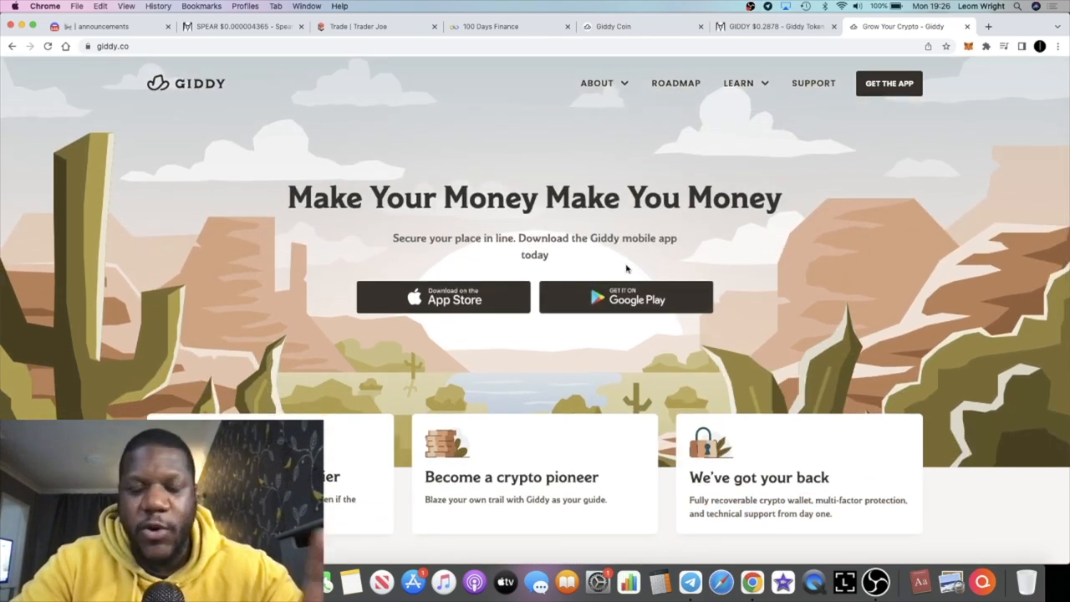
scroll("down", 3)
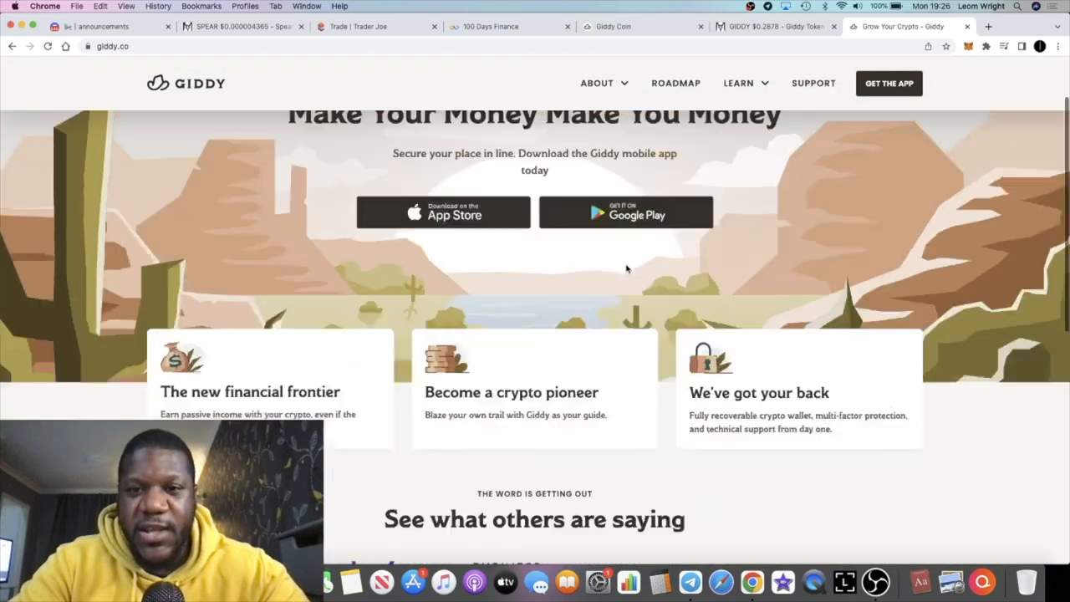
scroll("up", 3)
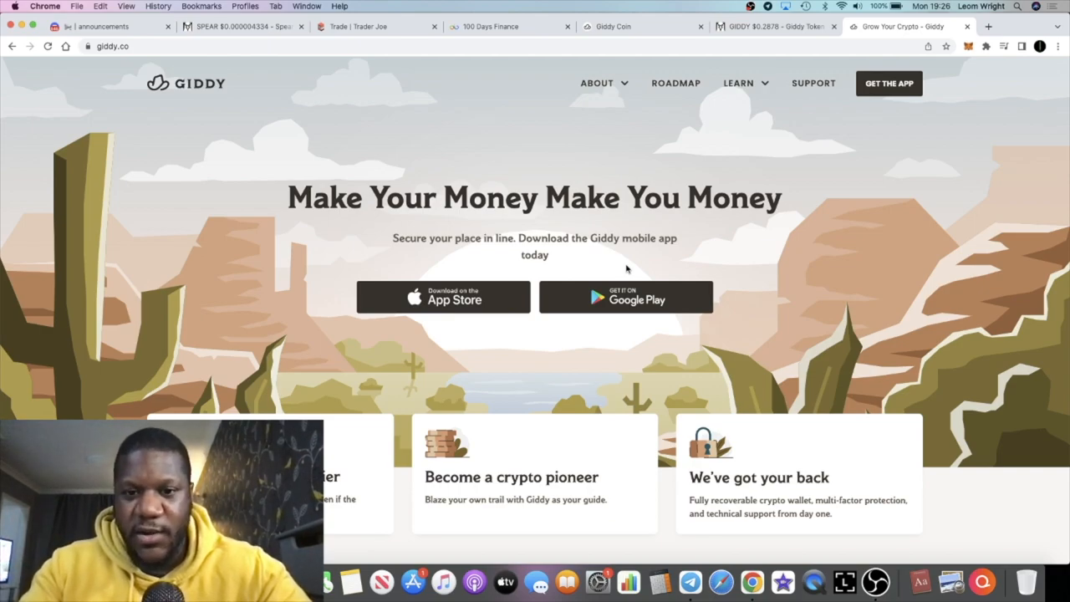
mouse_move(783, 100)
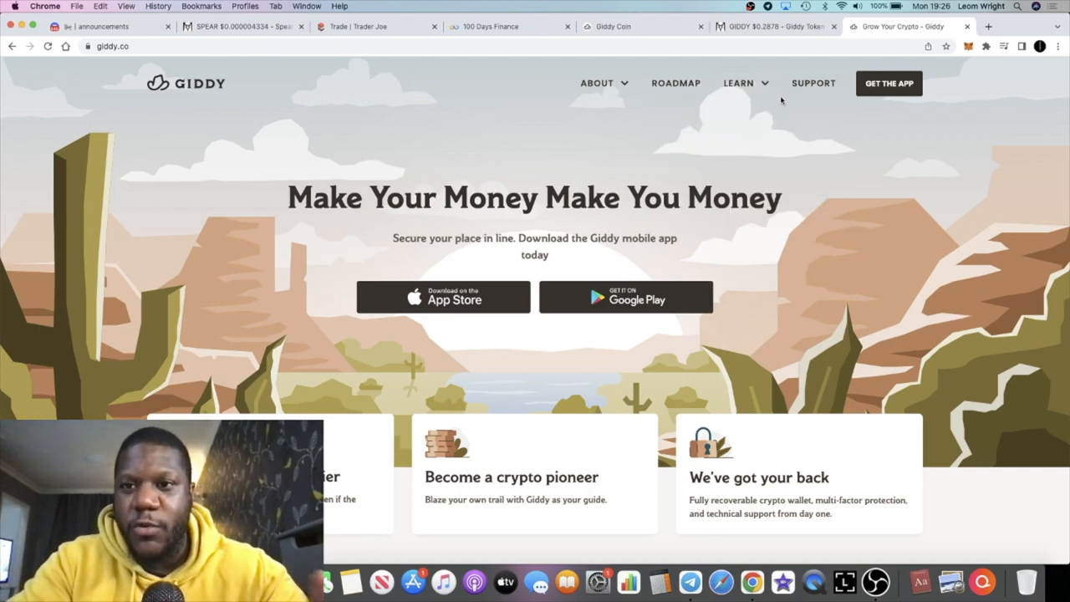
Open the Support FAQ and expand 'How is Giddy different from other DeFi apps?'.
left_click(739, 84)
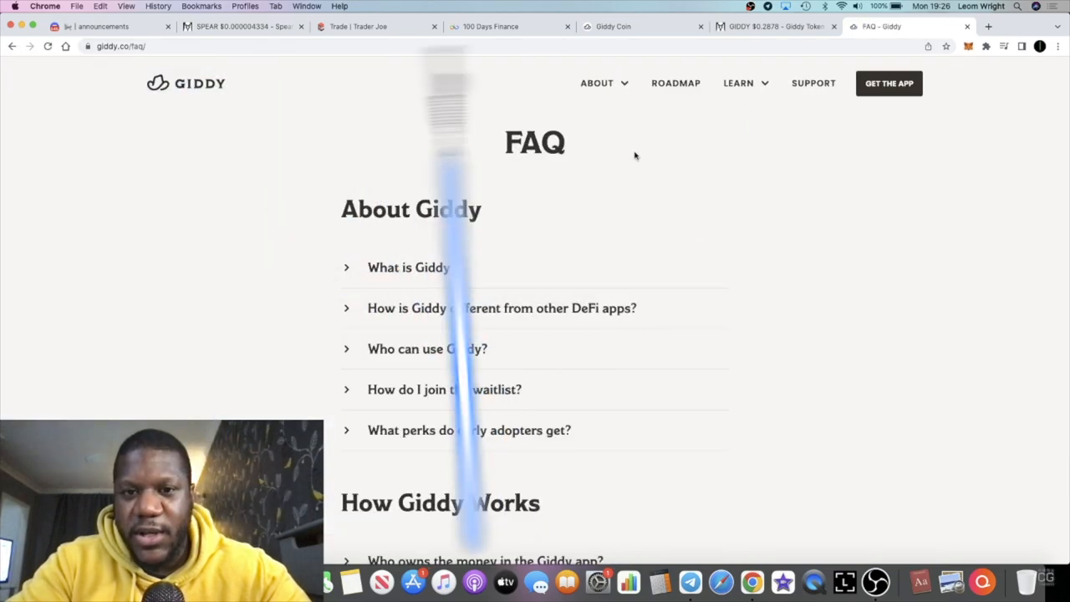
left_click(501, 308)
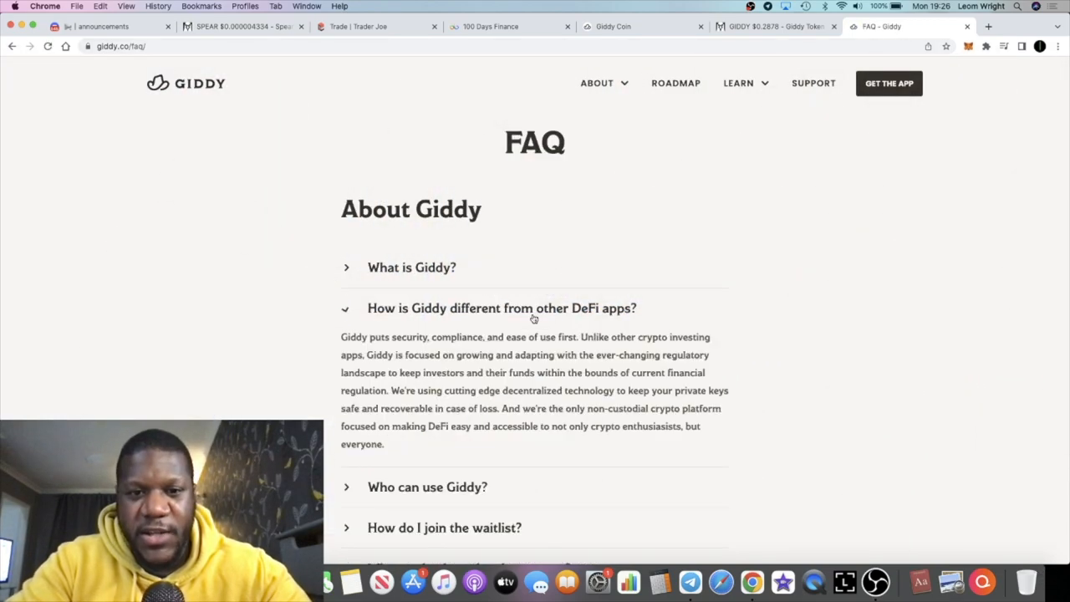
scroll("down", 3)
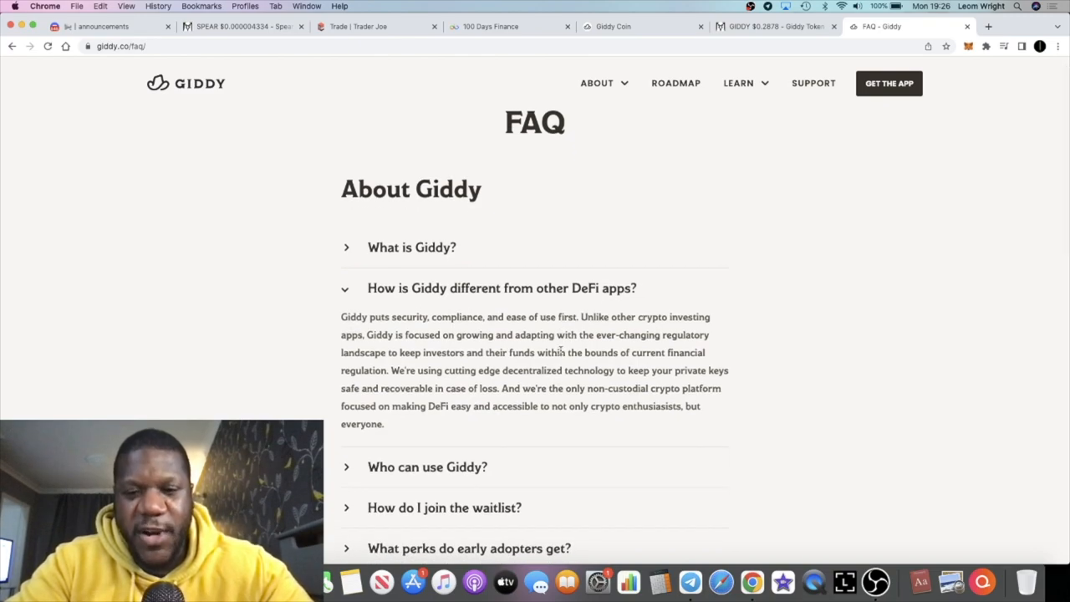
scroll("down", 3)
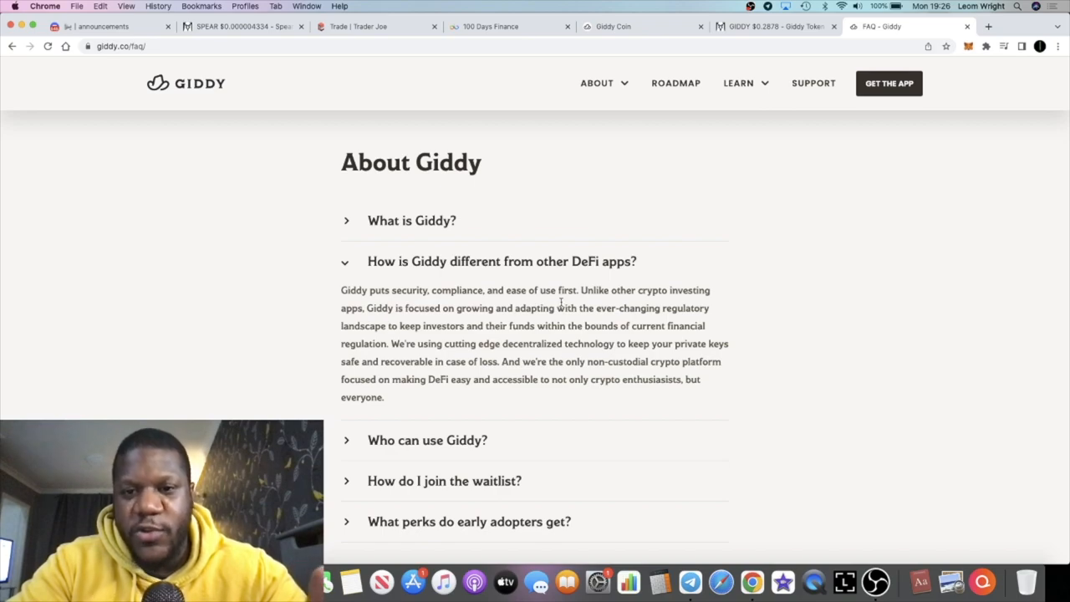
mouse_move(442, 321)
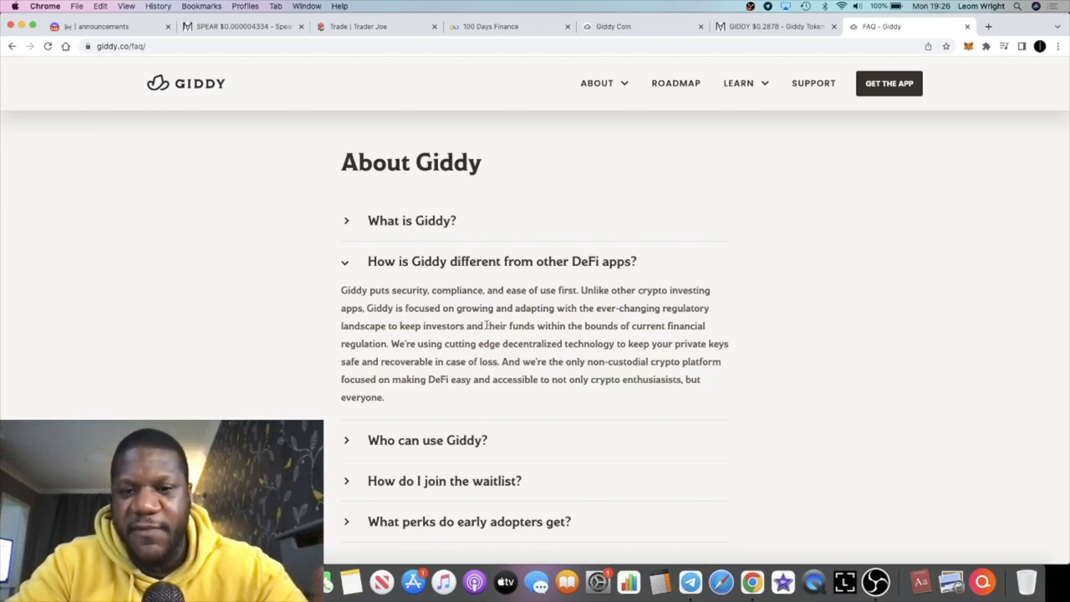
mouse_move(522, 334)
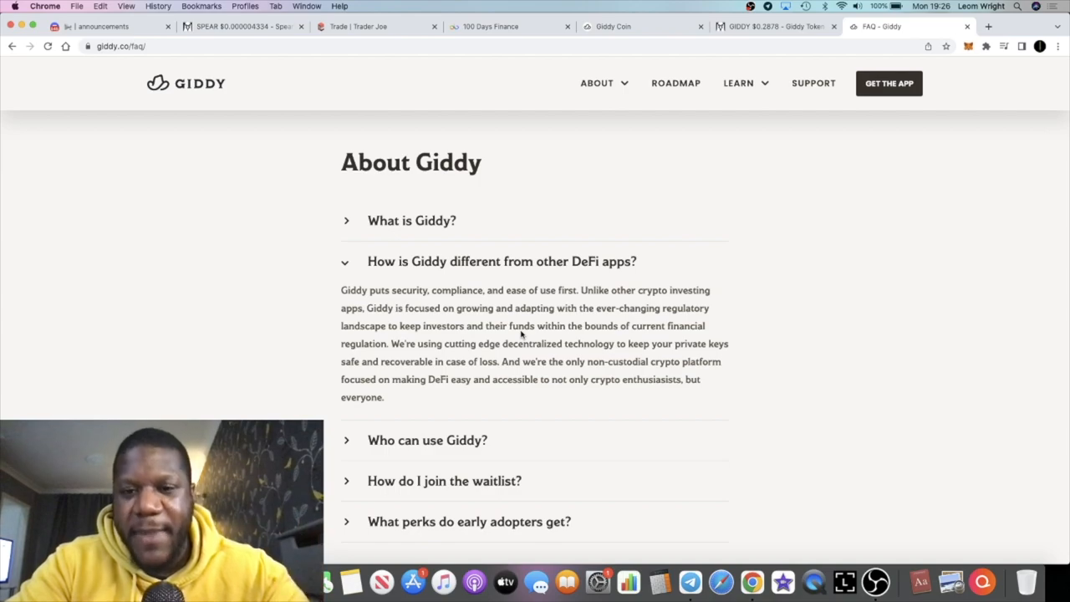
mouse_move(402, 354)
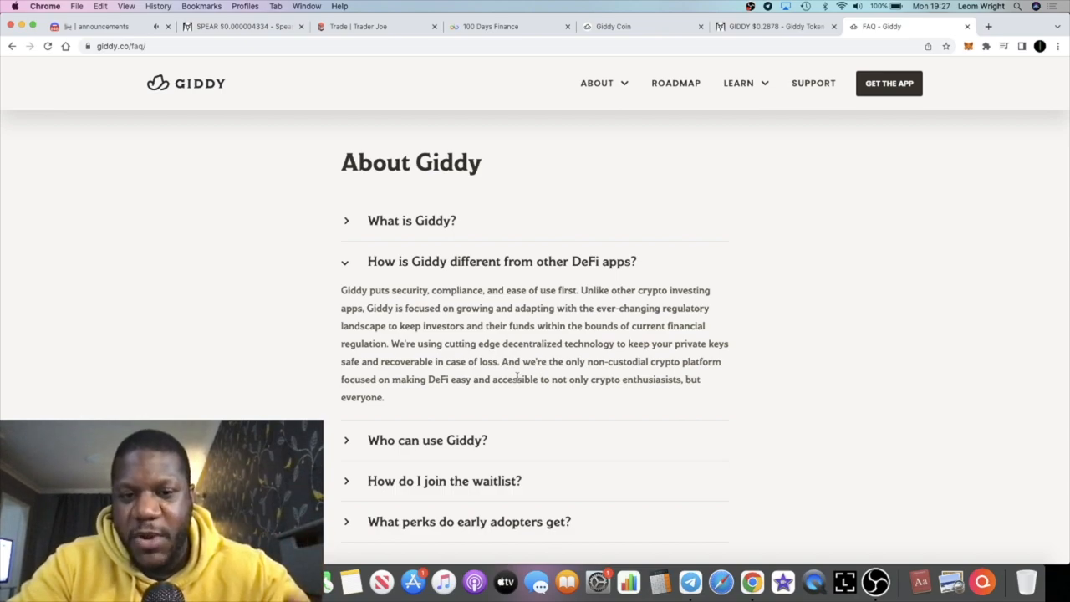
mouse_move(451, 408)
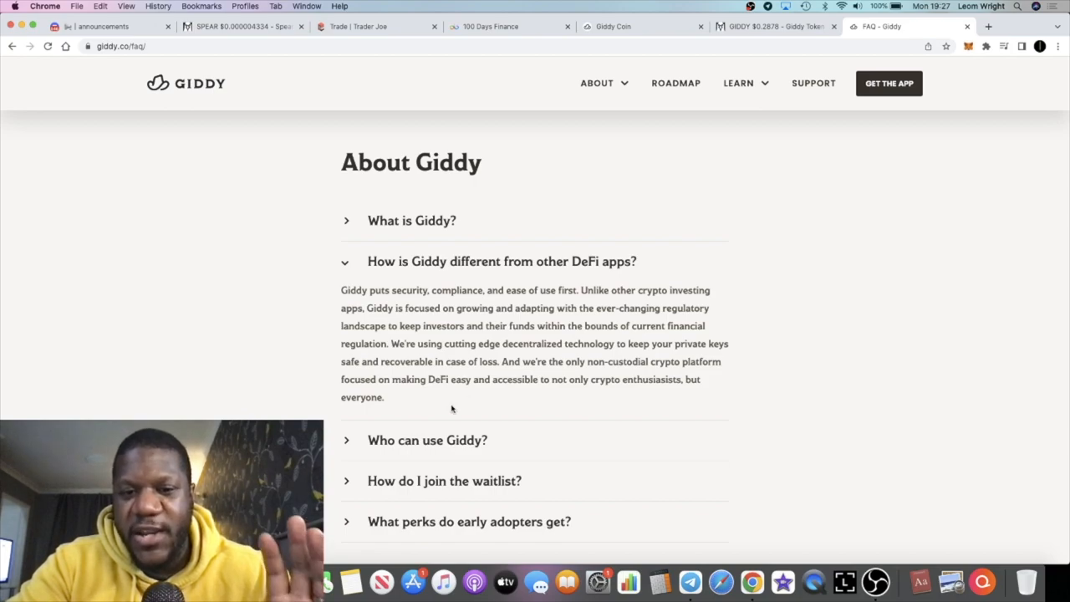
scroll("down", 3)
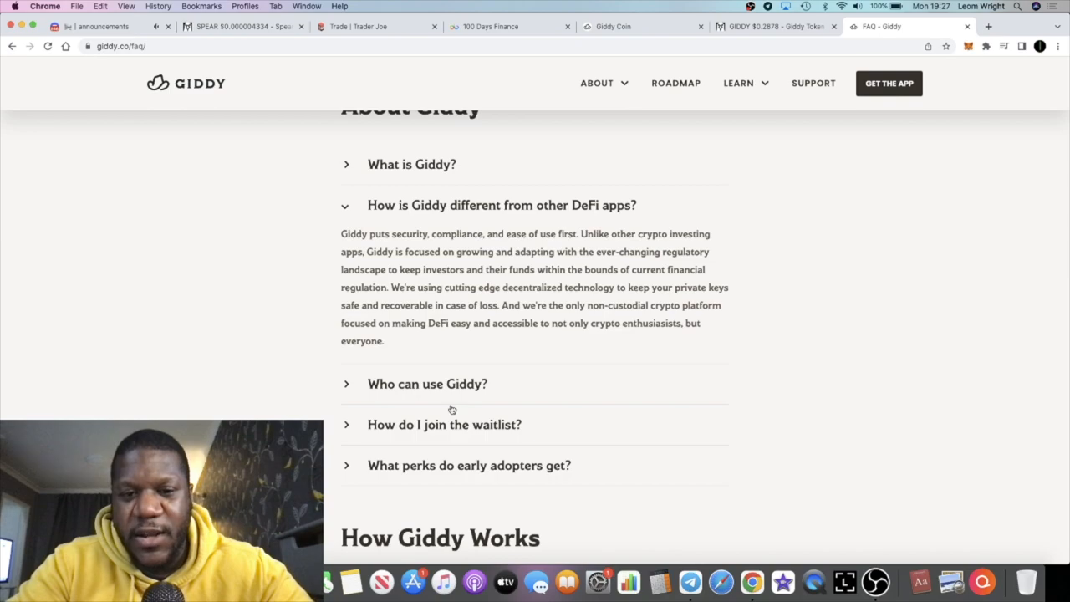
mouse_move(488, 435)
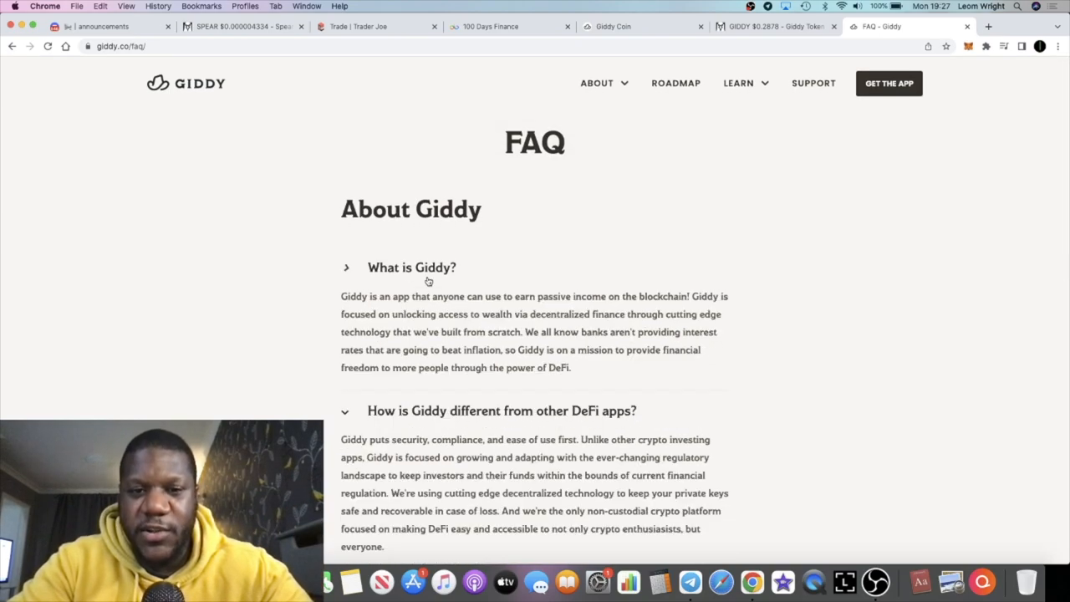
Scroll the FAQ to read the 'What is Giddy?' answer above the DeFi-differences one.
scroll("down", 3)
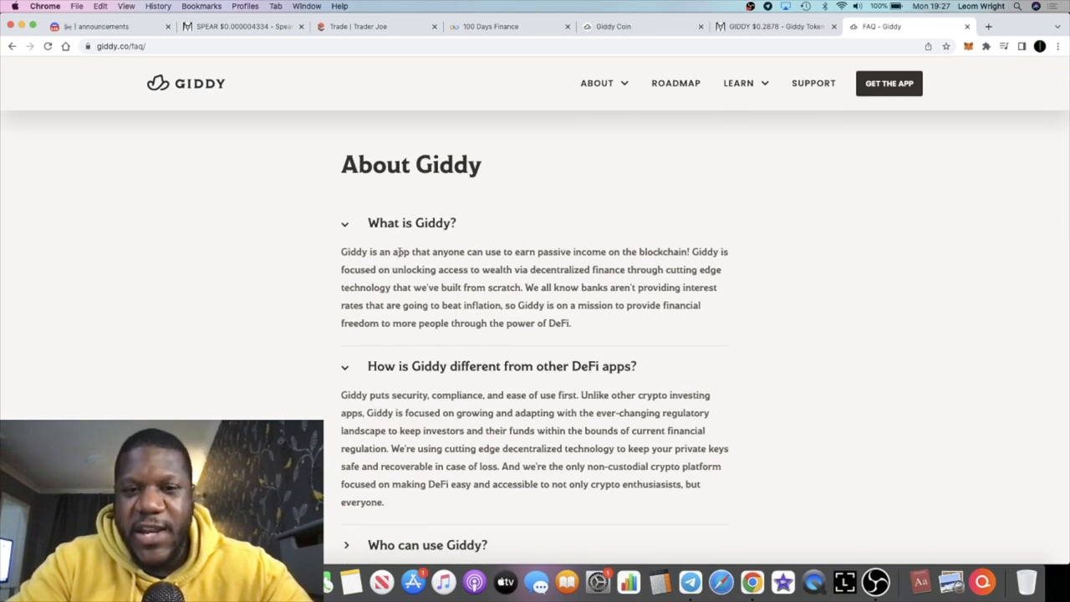
mouse_move(472, 261)
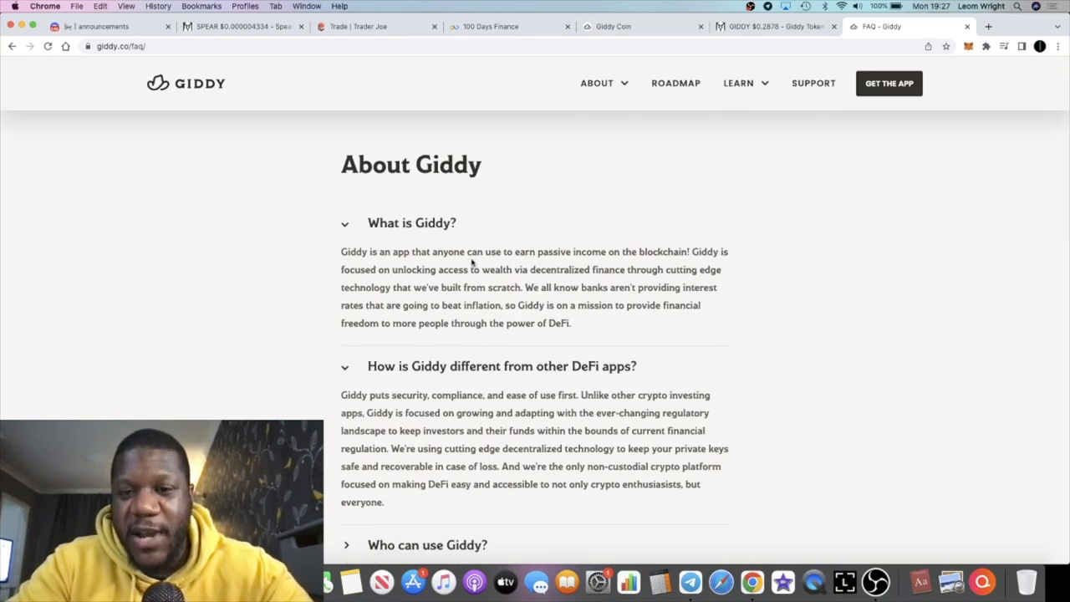
mouse_move(422, 281)
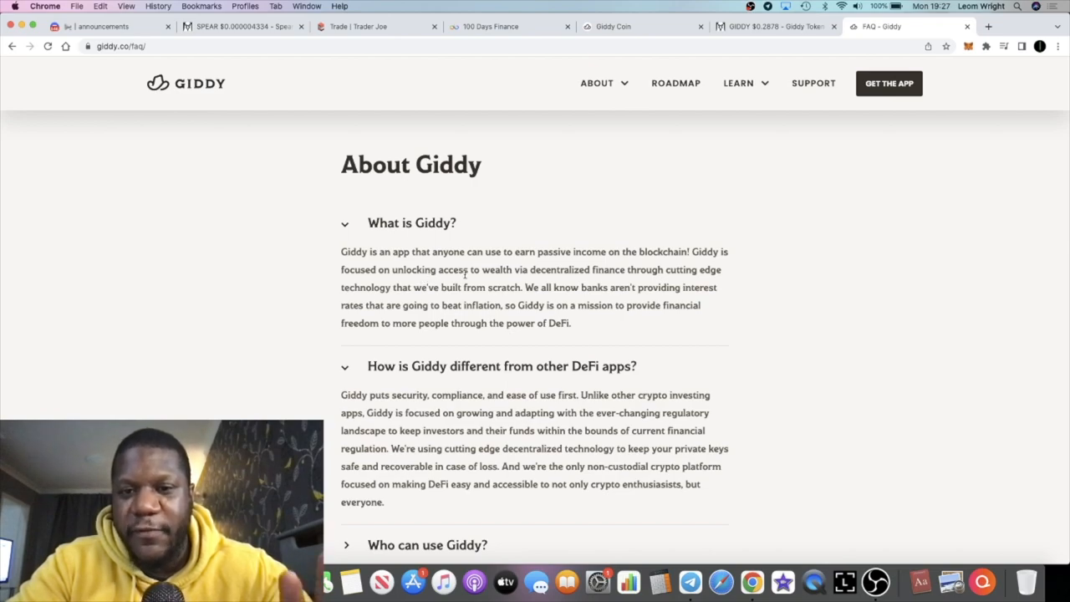
mouse_move(426, 298)
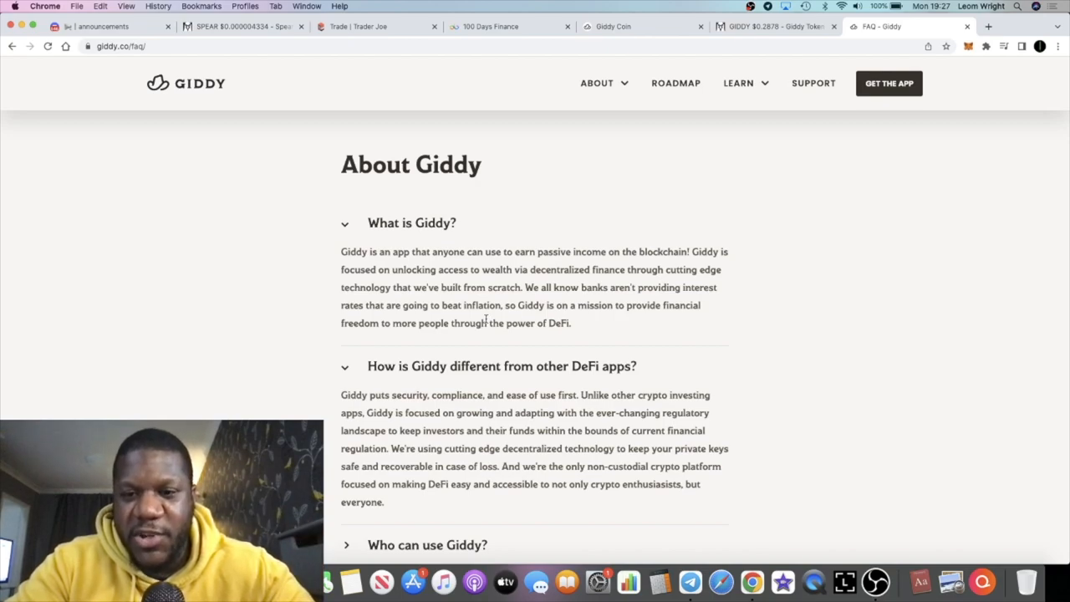
mouse_move(621, 322)
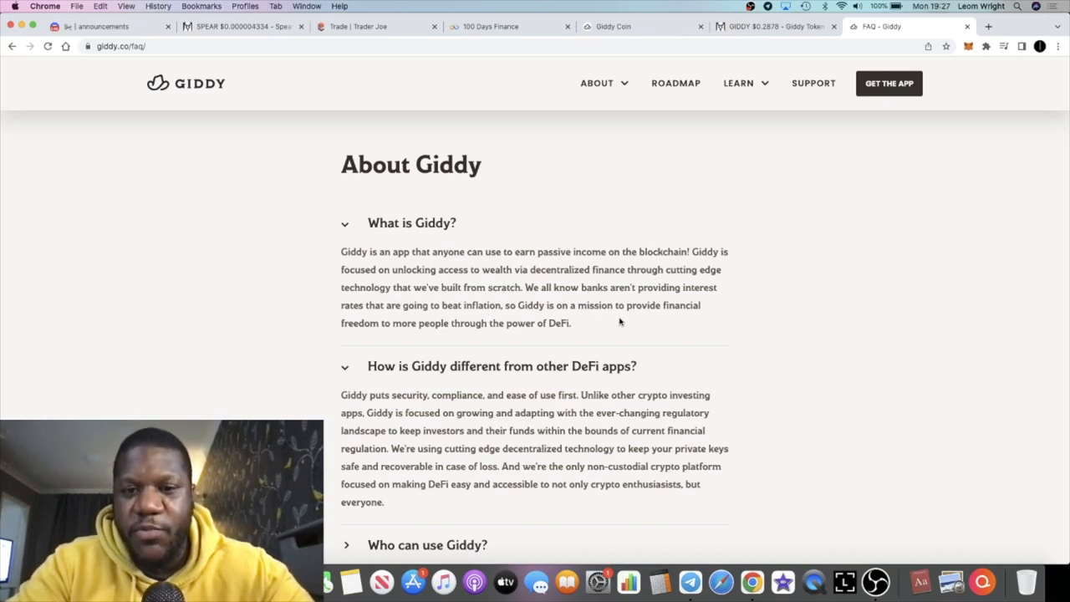
scroll("up", 3)
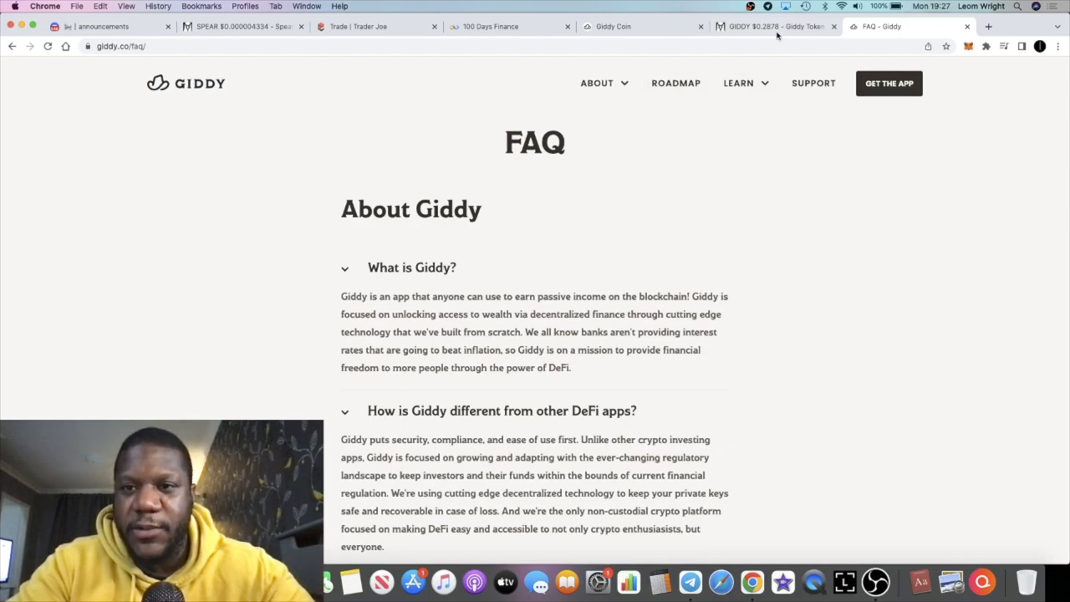
Switch to DEX Screener showing the GIDDY/USDC SushiSwap 4h chart and token stats.
left_click(772, 26)
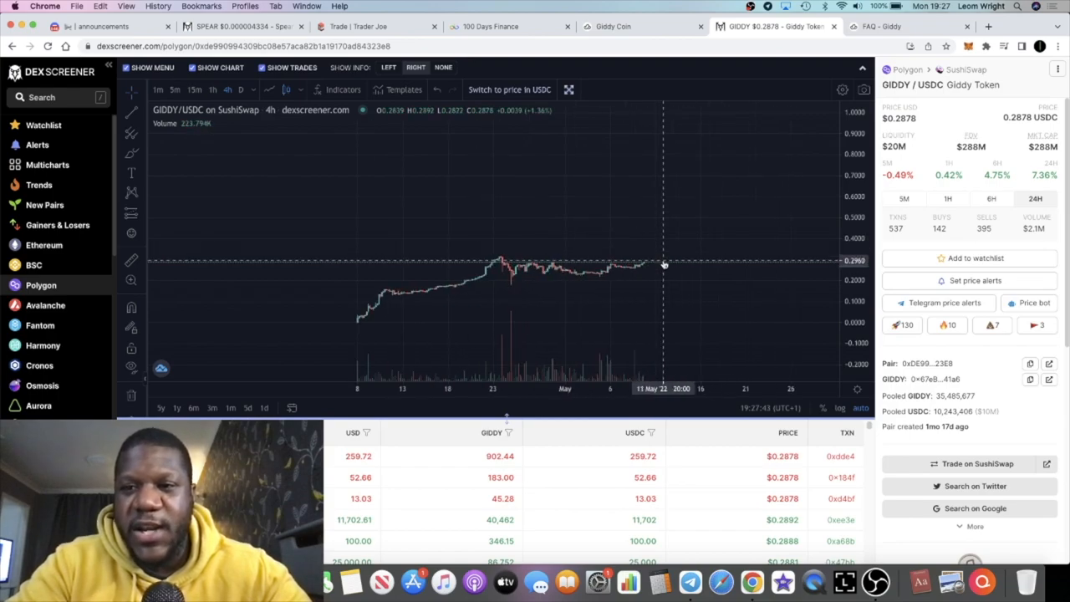
mouse_move(684, 227)
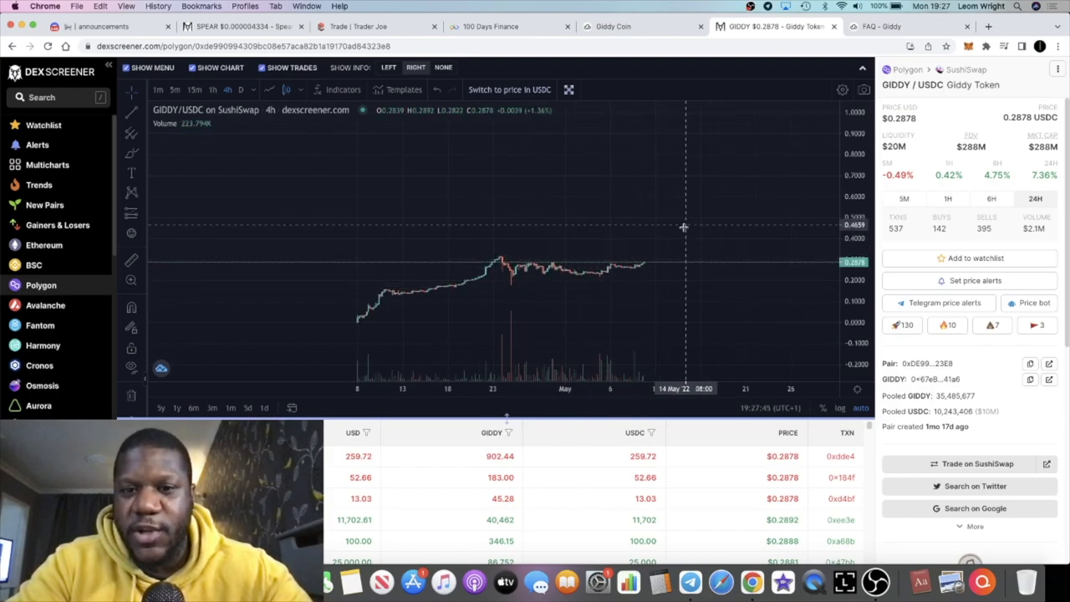
mouse_move(360, 317)
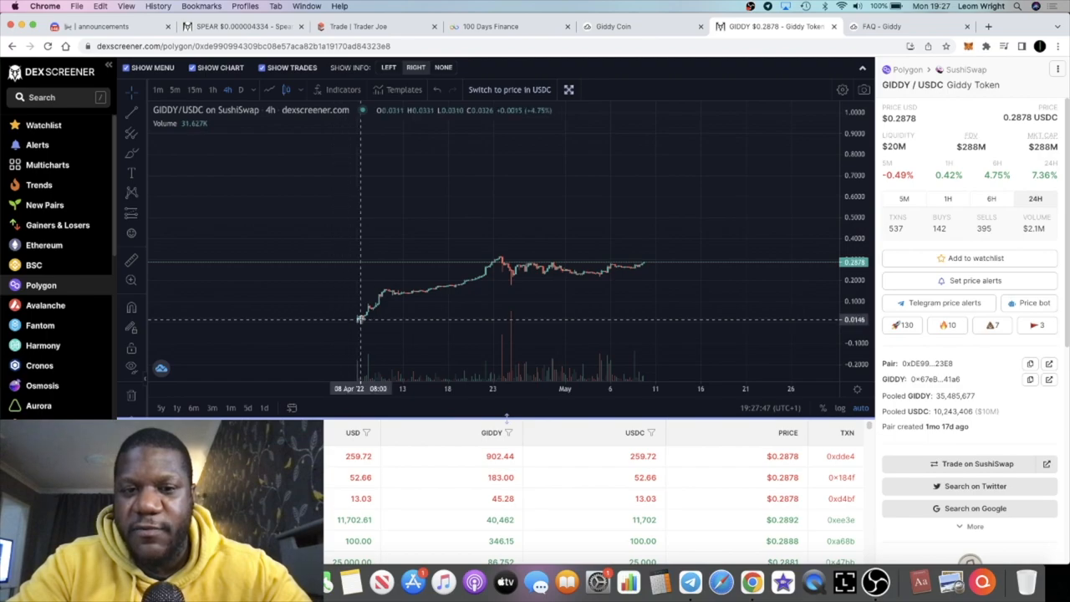
mouse_move(512, 266)
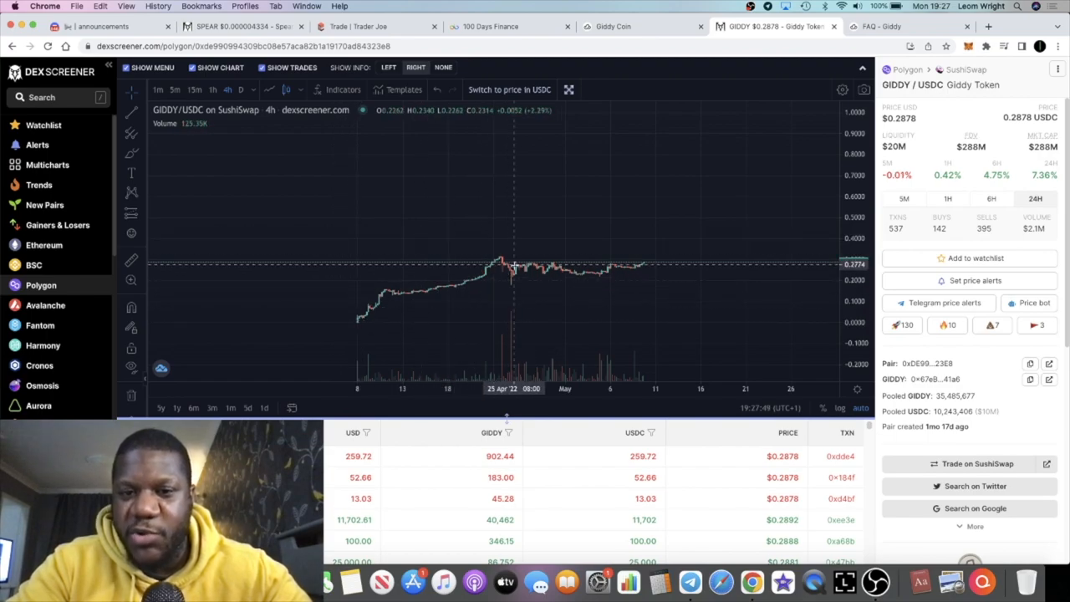
mouse_move(510, 268)
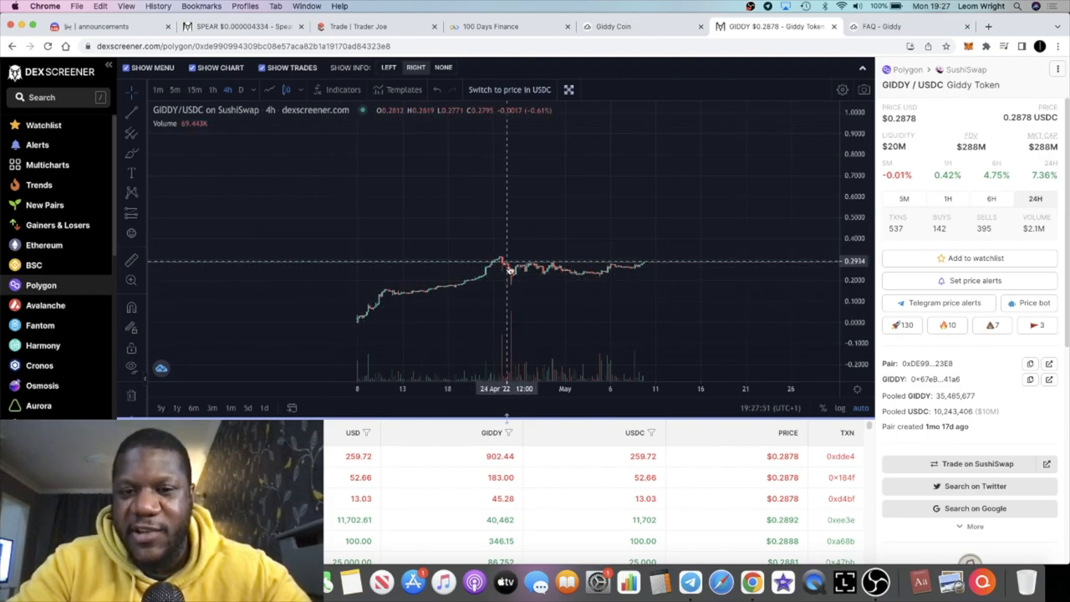
mouse_move(517, 274)
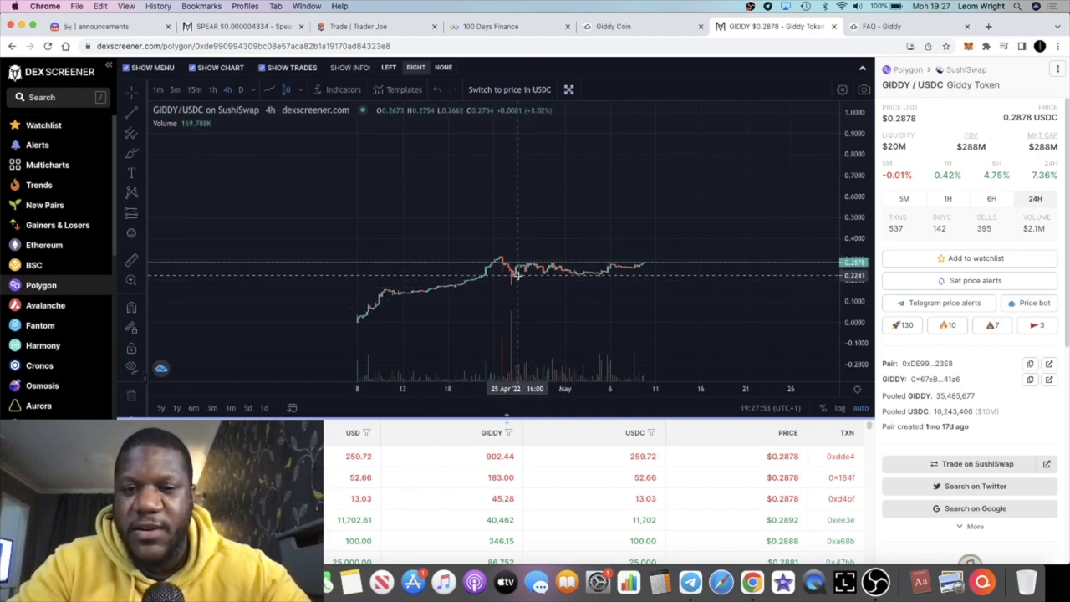
mouse_move(592, 269)
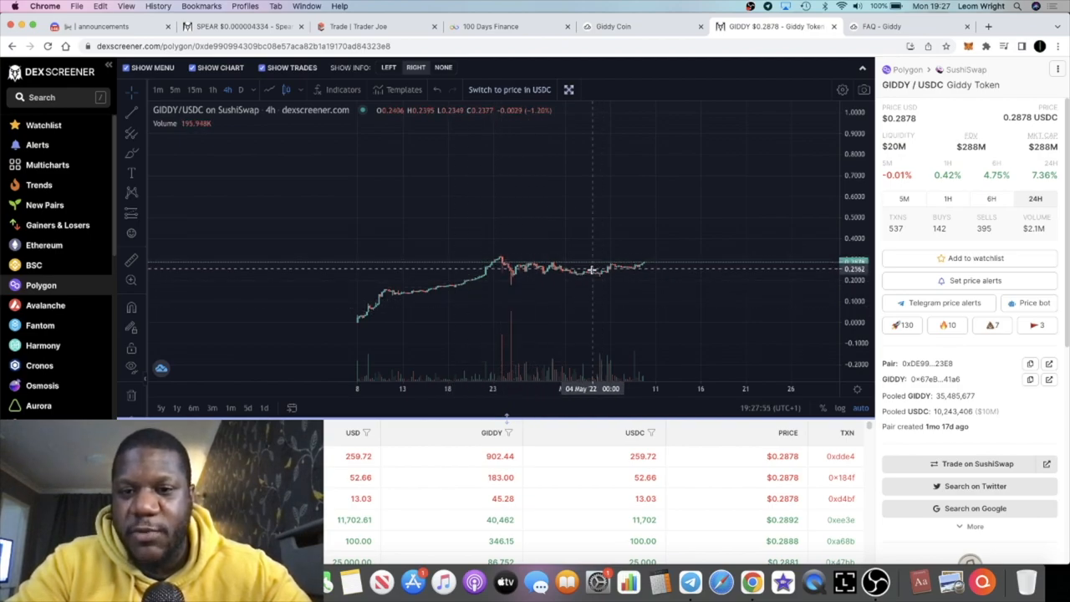
mouse_move(571, 271)
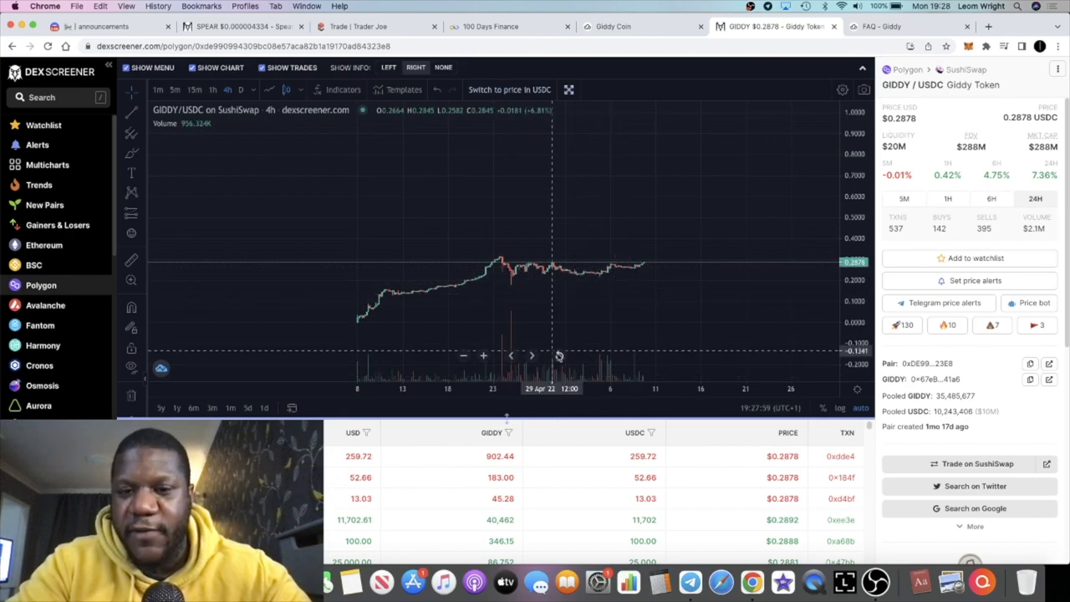
mouse_move(639, 267)
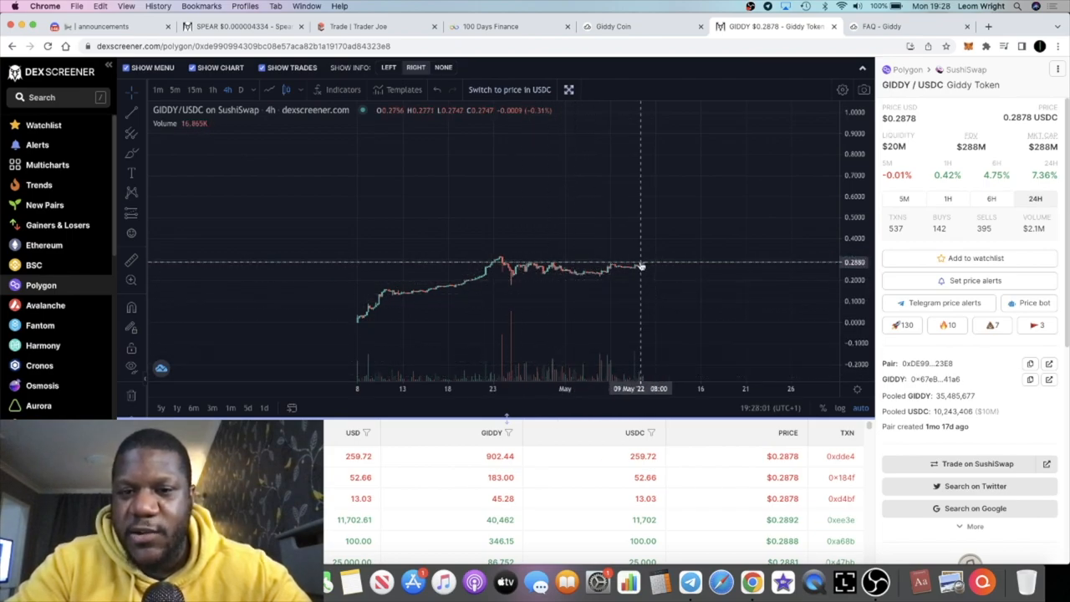
mouse_move(548, 270)
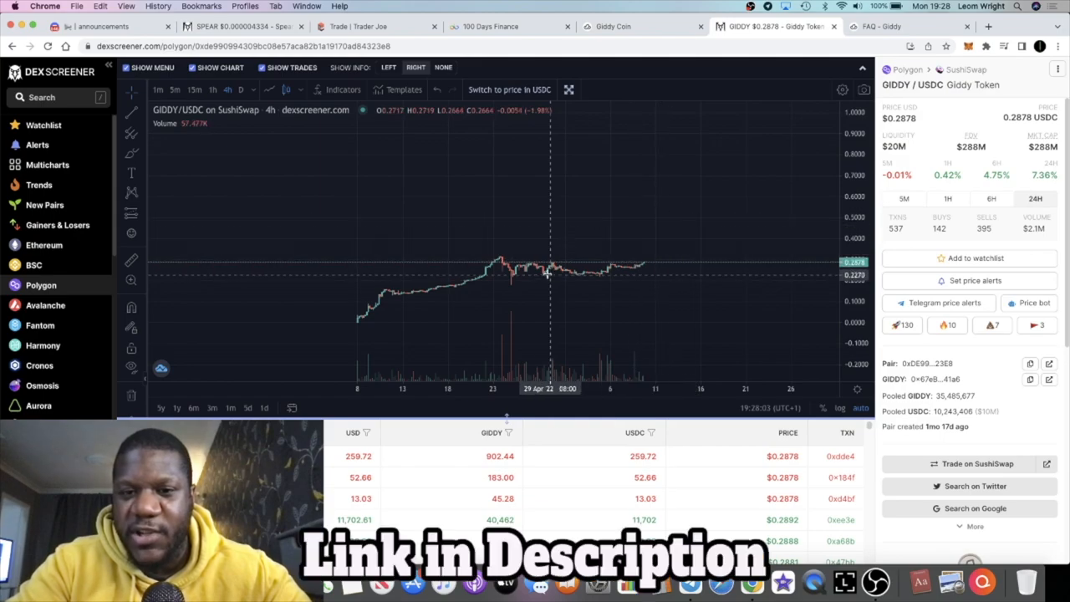
mouse_move(555, 271)
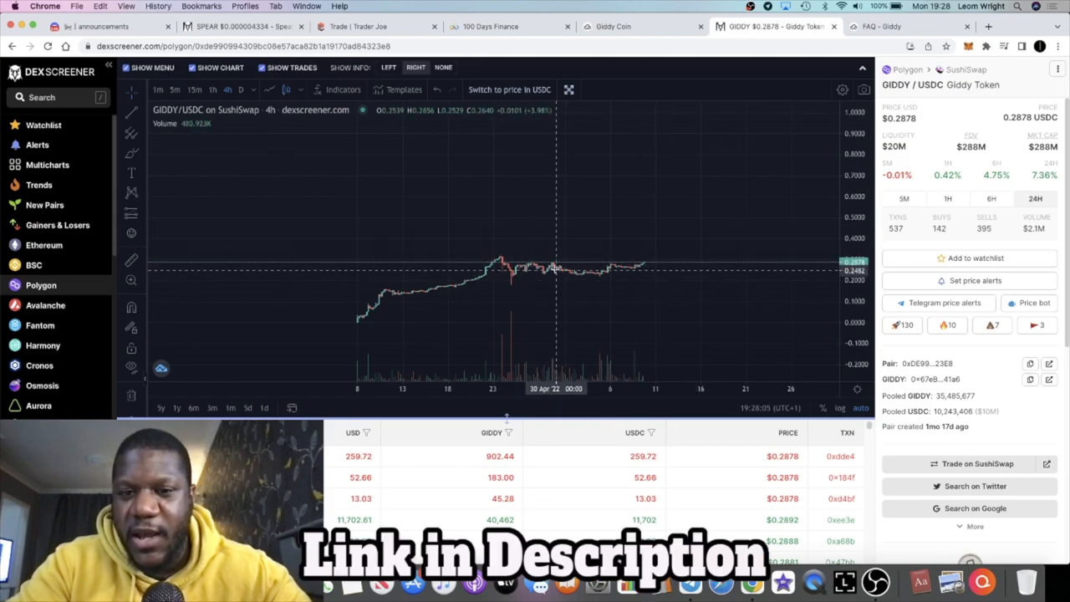
mouse_move(686, 228)
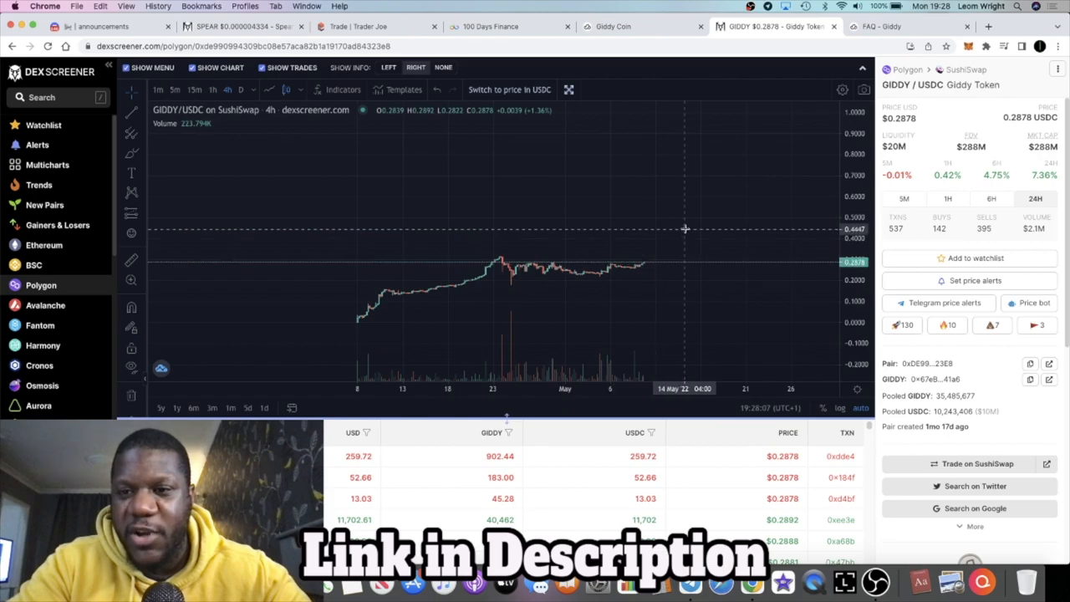
mouse_move(679, 191)
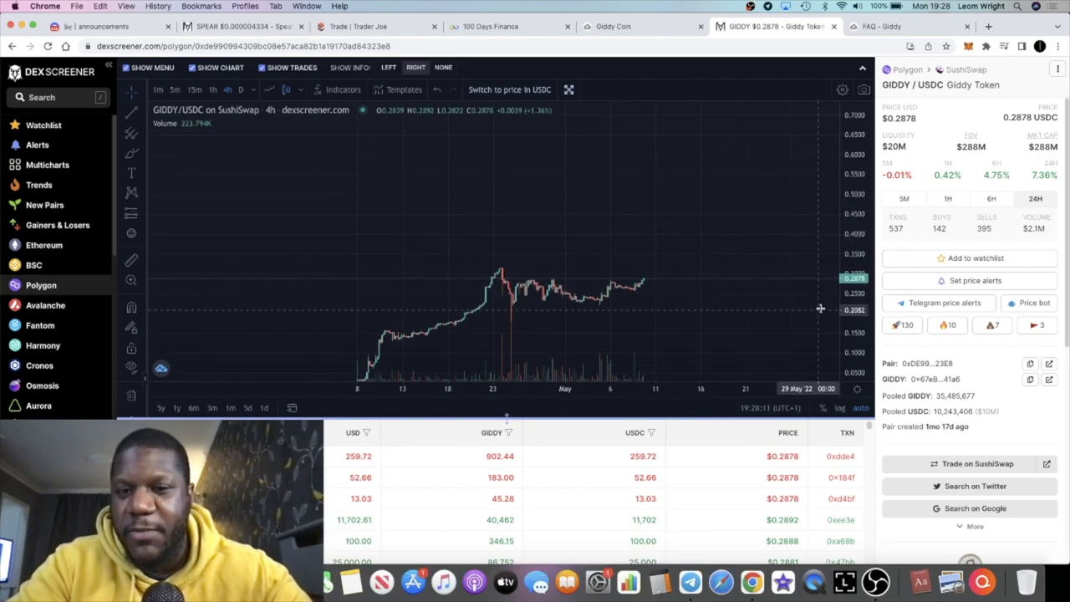
mouse_move(699, 212)
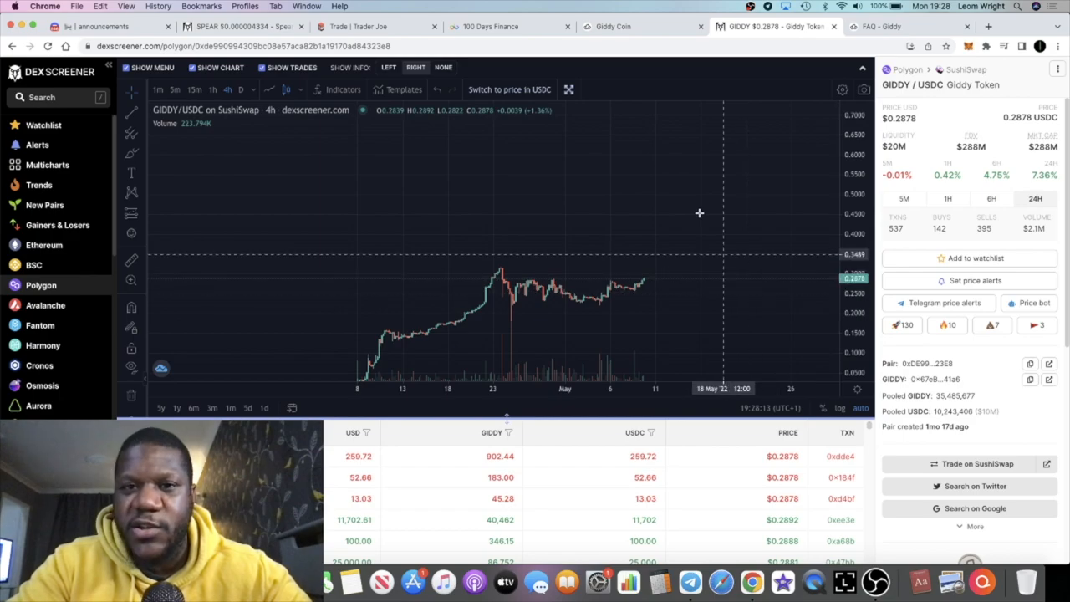
mouse_move(625, 211)
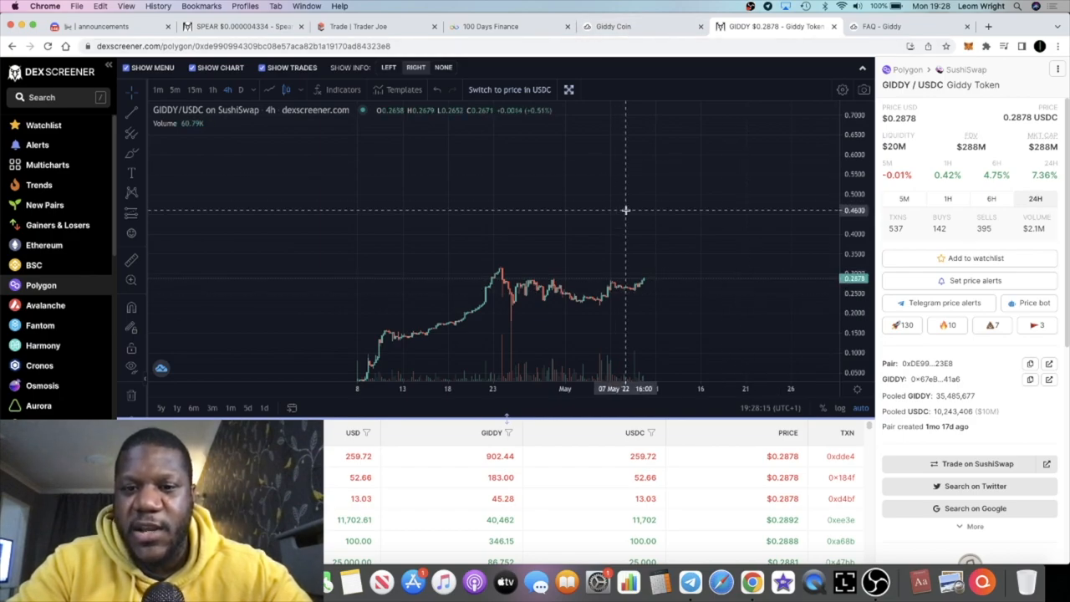
mouse_move(616, 131)
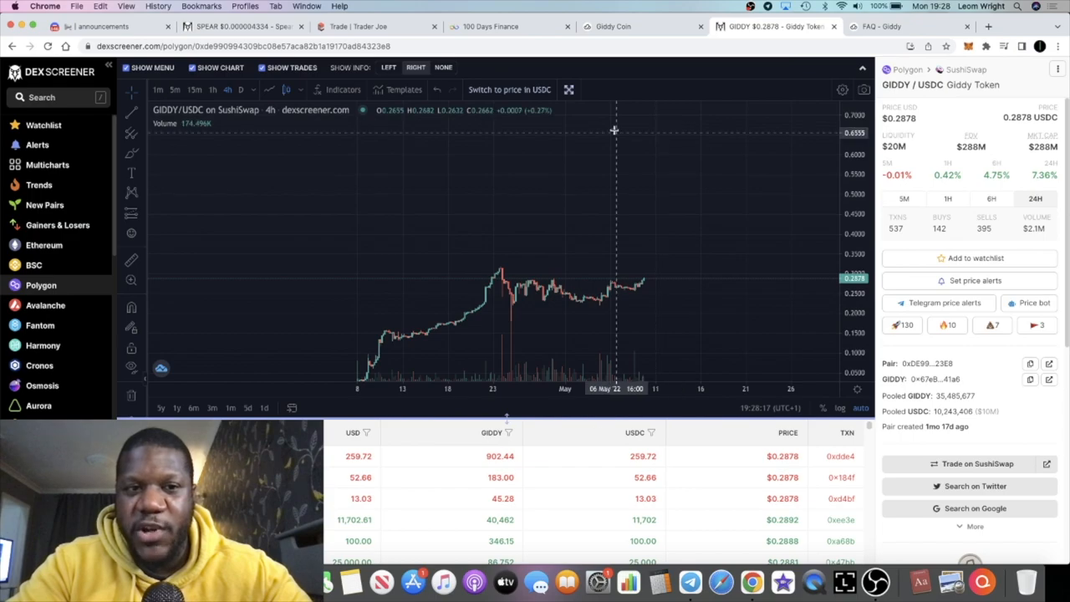
mouse_move(520, 165)
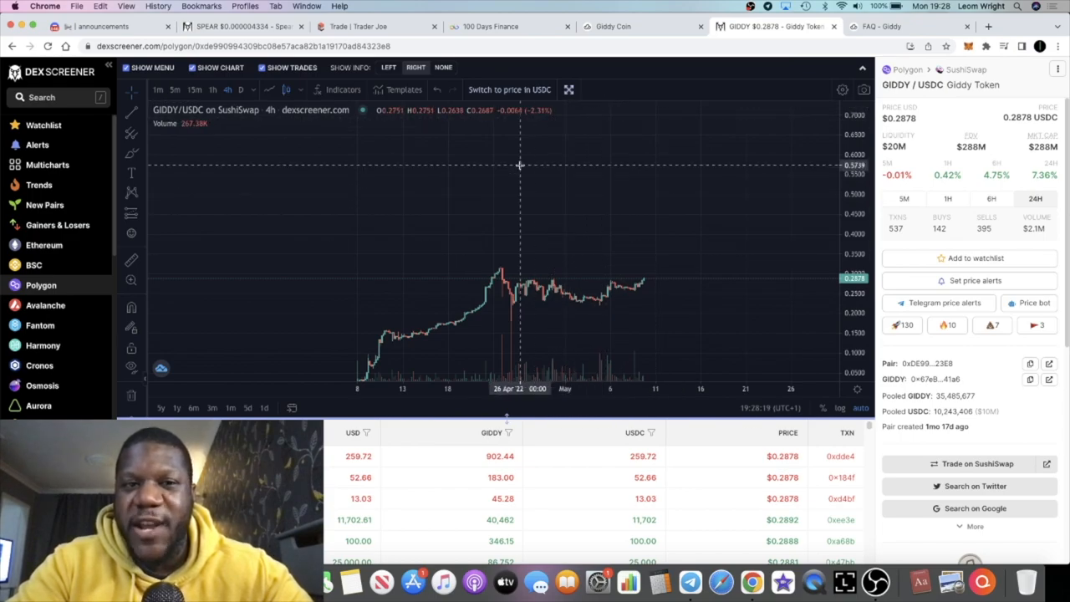
mouse_move(649, 167)
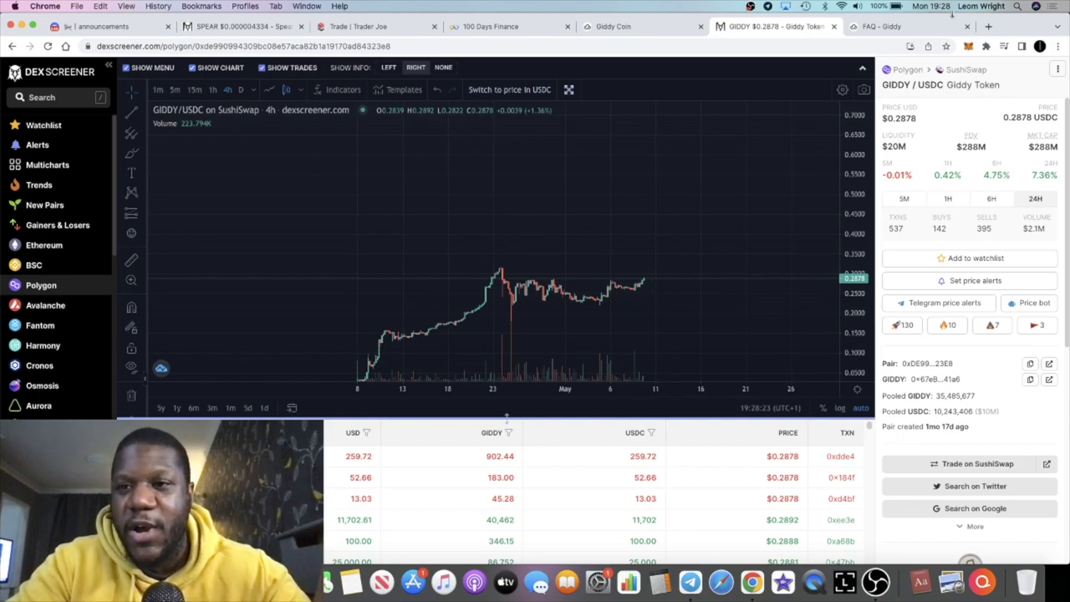
mouse_move(810, 175)
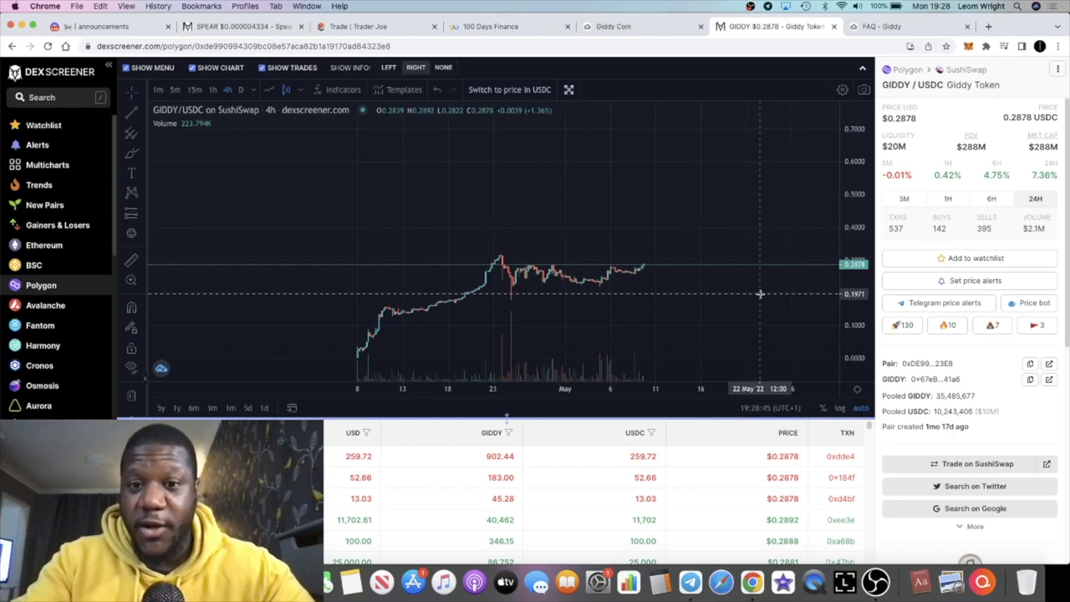
mouse_move(629, 280)
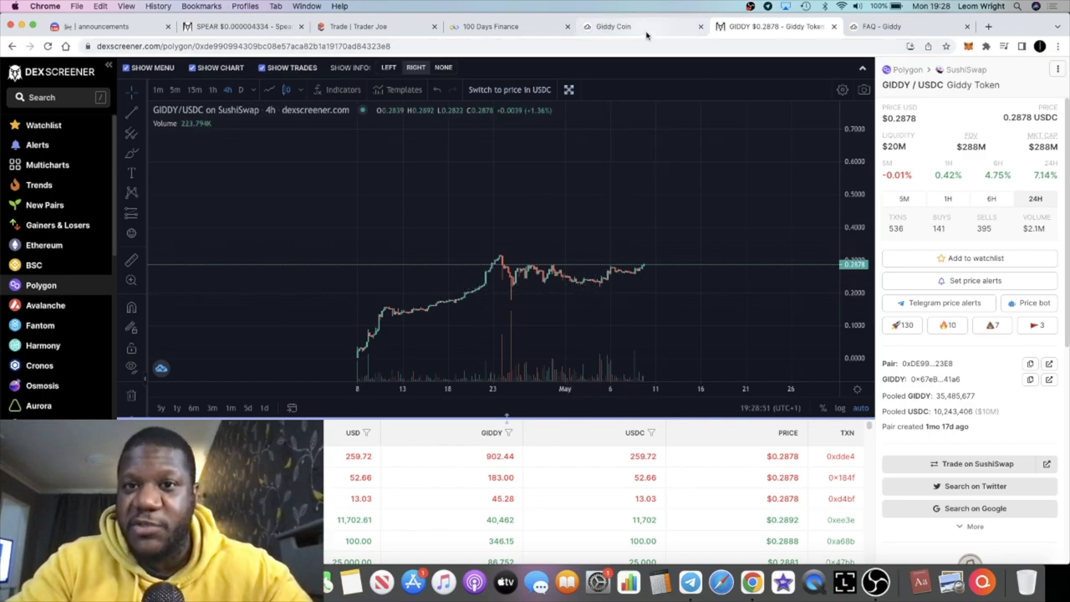
Switch to the Giddy Token Launch page and scroll through the Farms table of stakes and rewards.
left_click(612, 26)
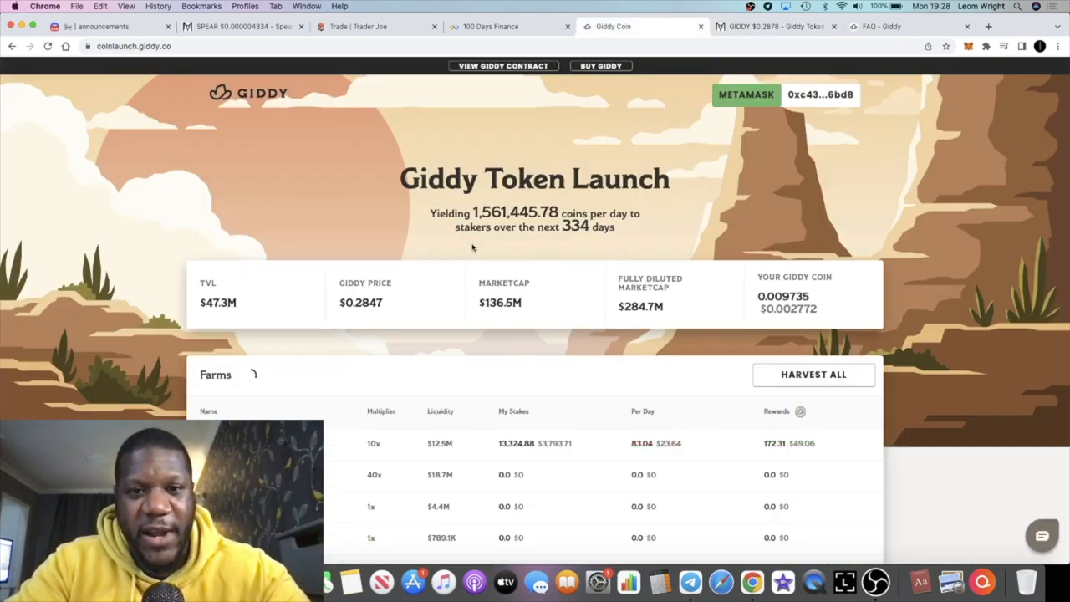
mouse_move(182, 98)
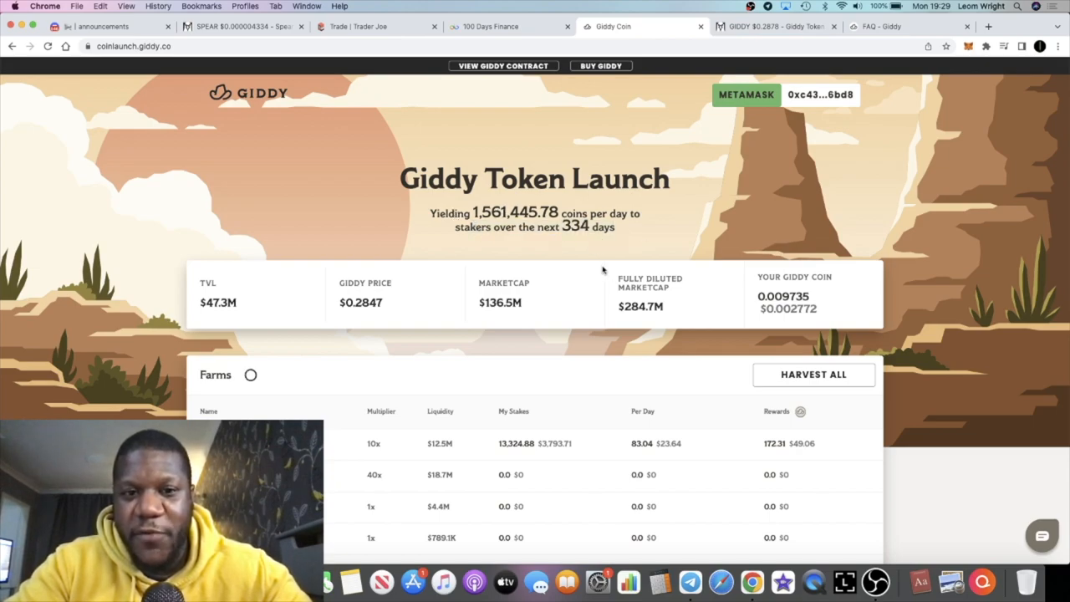
scroll("down", 3)
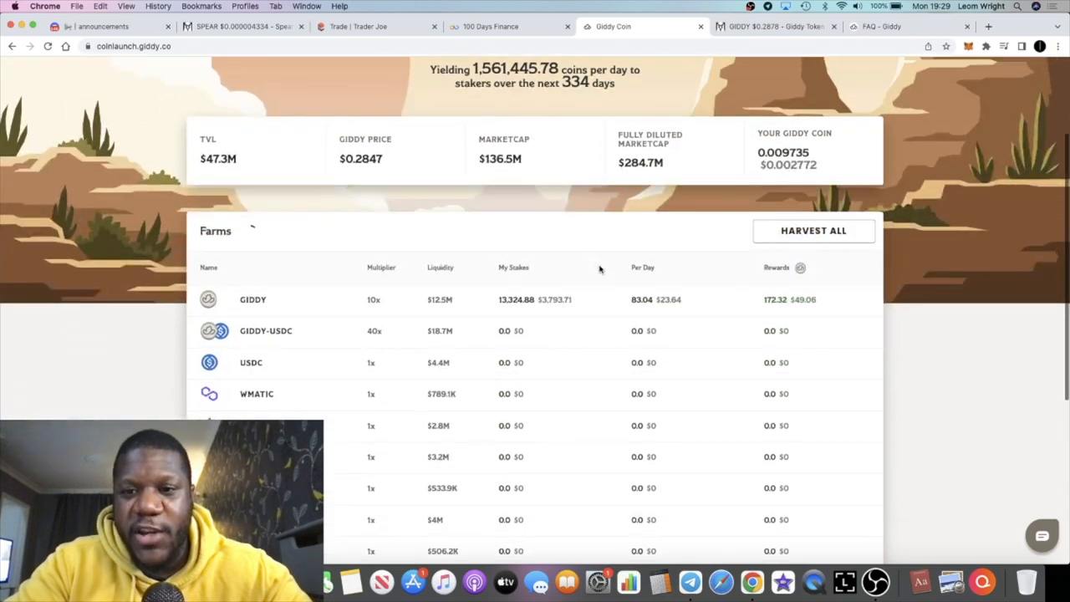
mouse_move(375, 304)
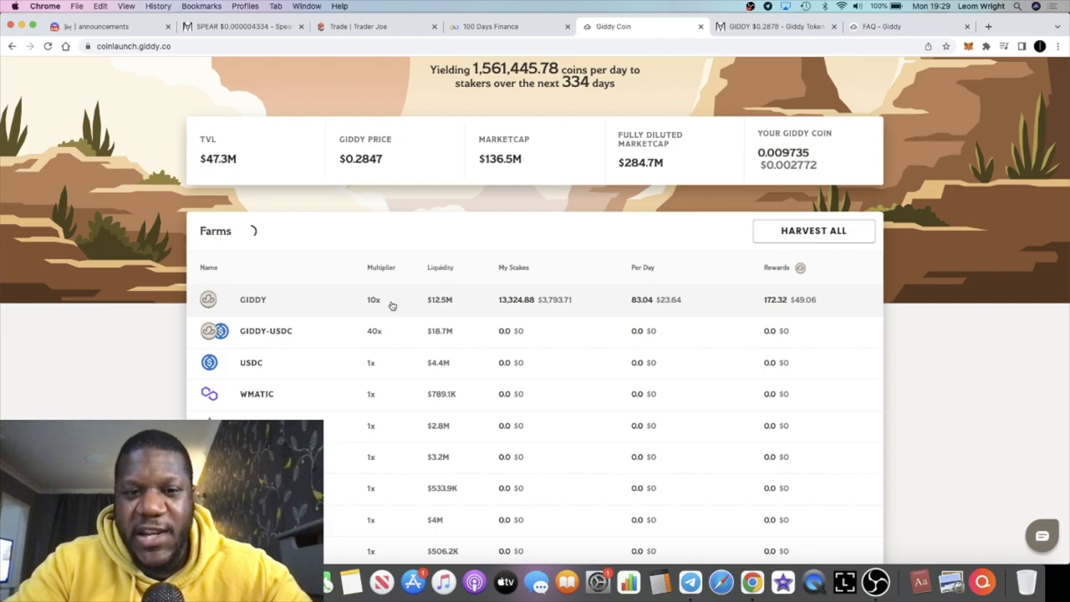
mouse_move(531, 304)
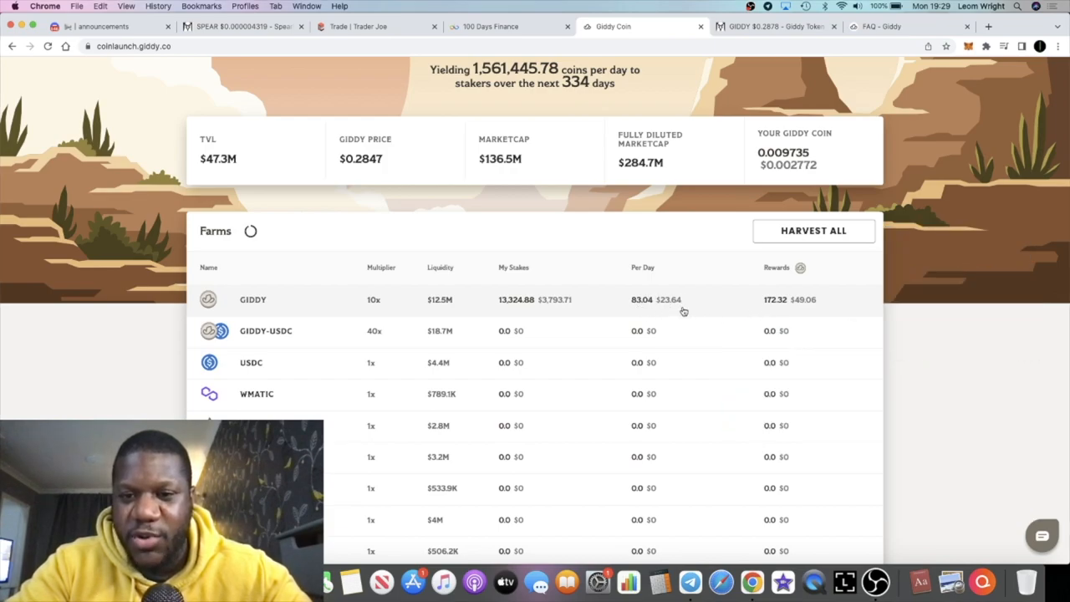
mouse_move(694, 314)
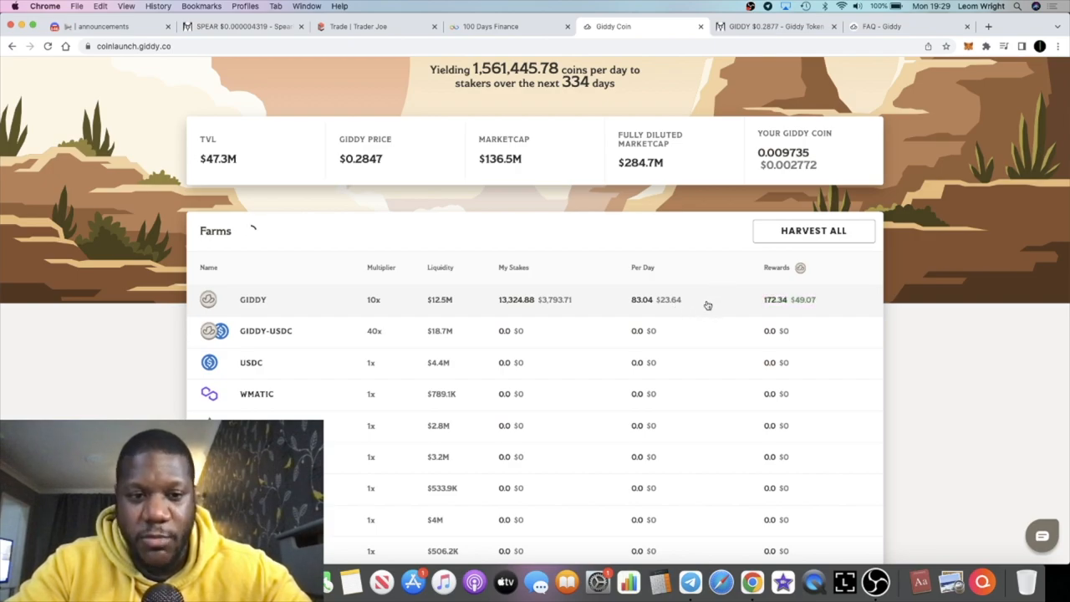
mouse_move(617, 301)
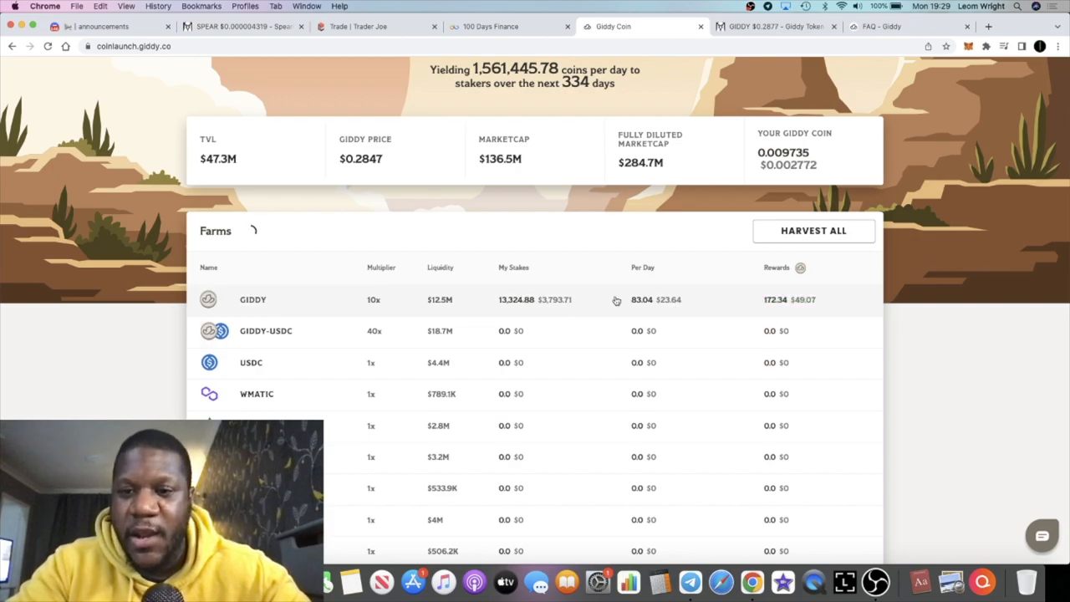
scroll("down", 3)
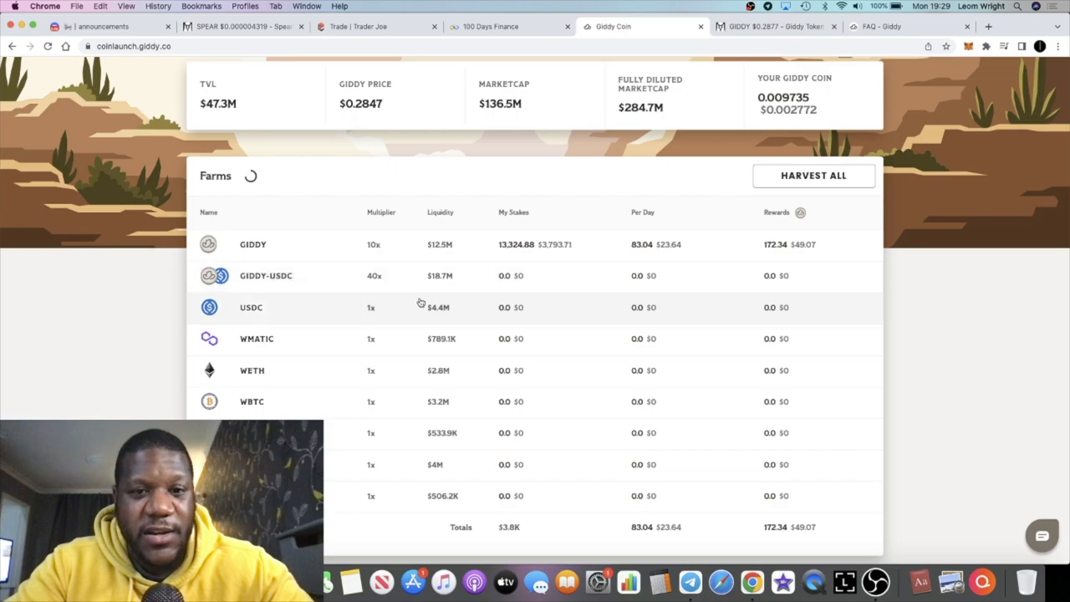
mouse_move(388, 418)
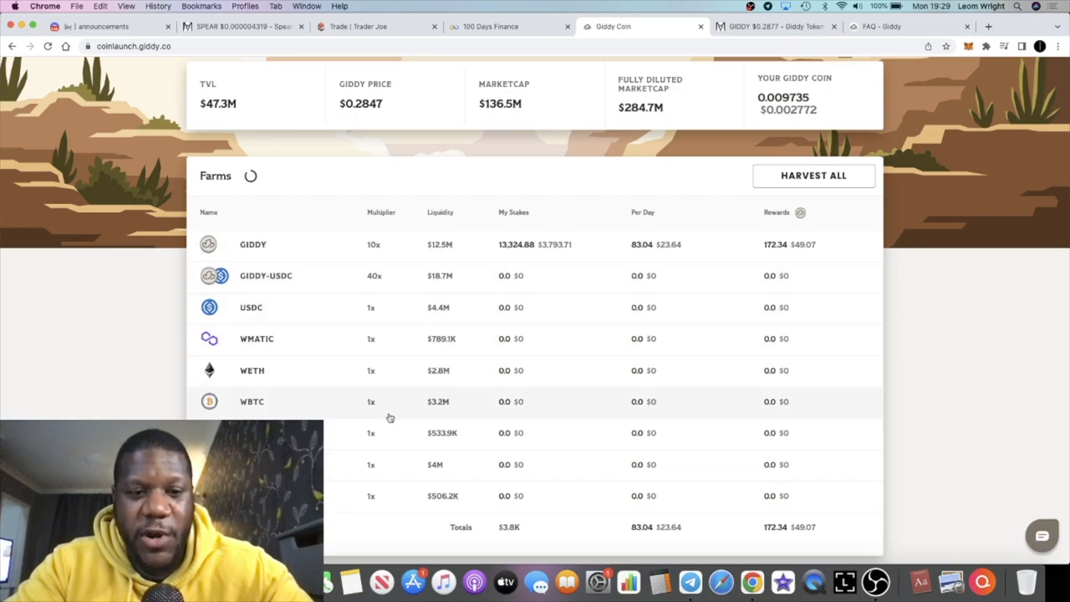
mouse_move(391, 465)
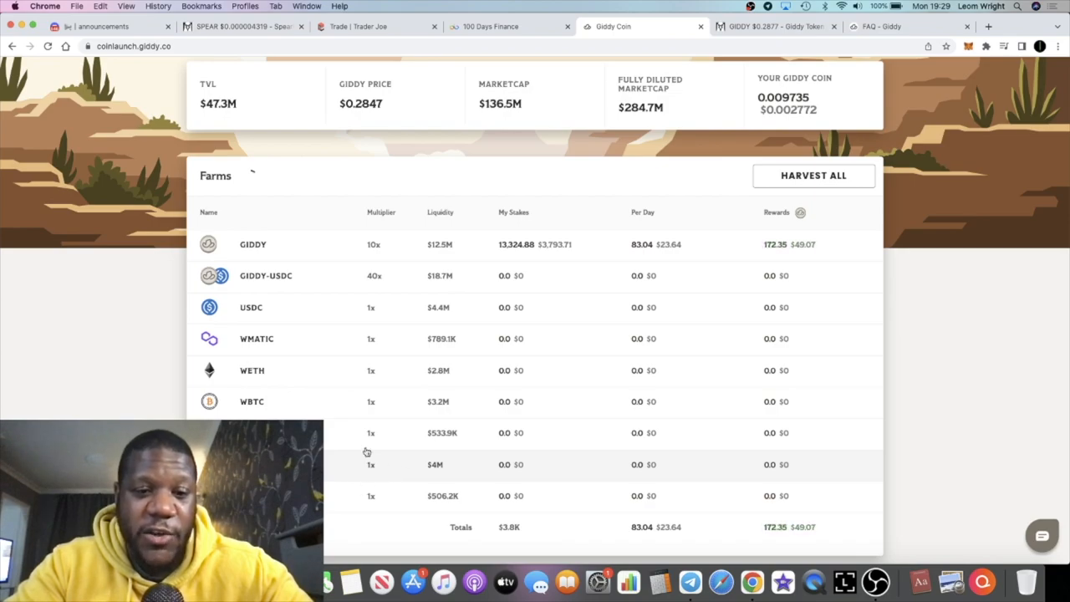
mouse_move(368, 349)
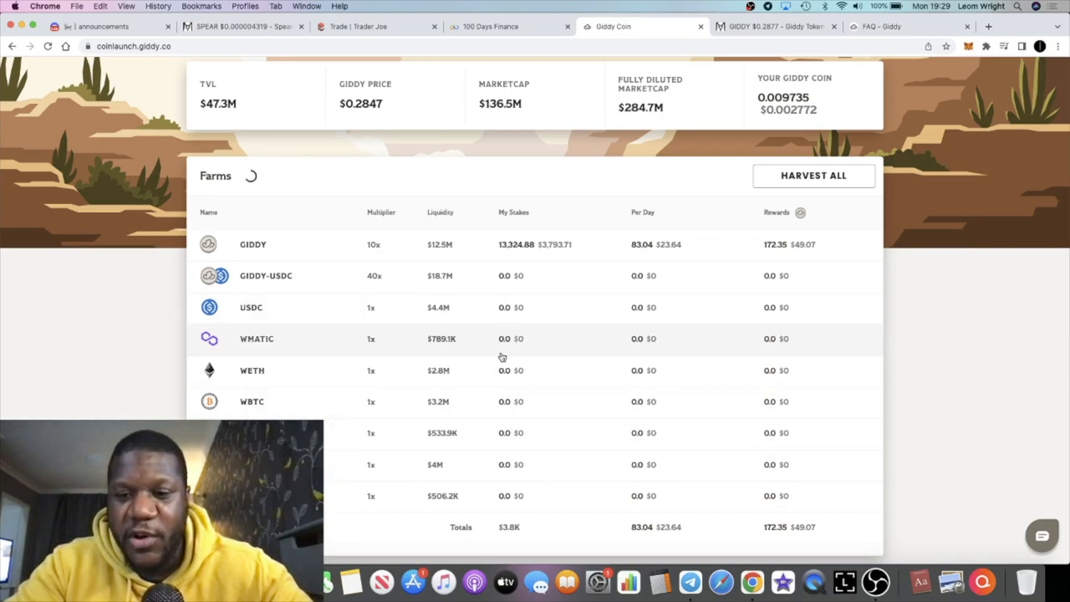
scroll("up", 3)
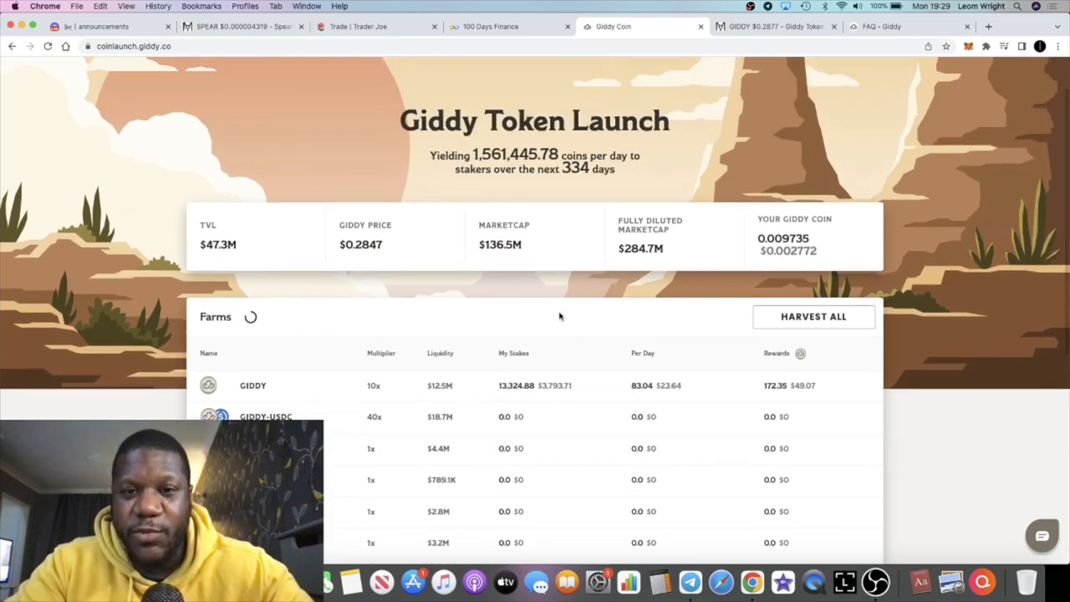
scroll("up", 3)
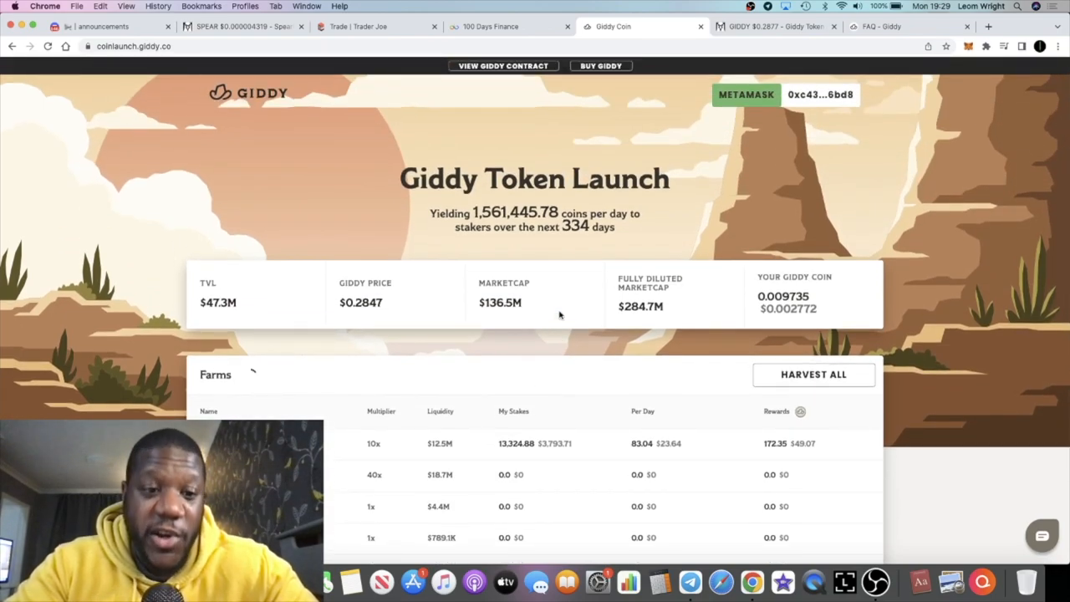
scroll("down", 3)
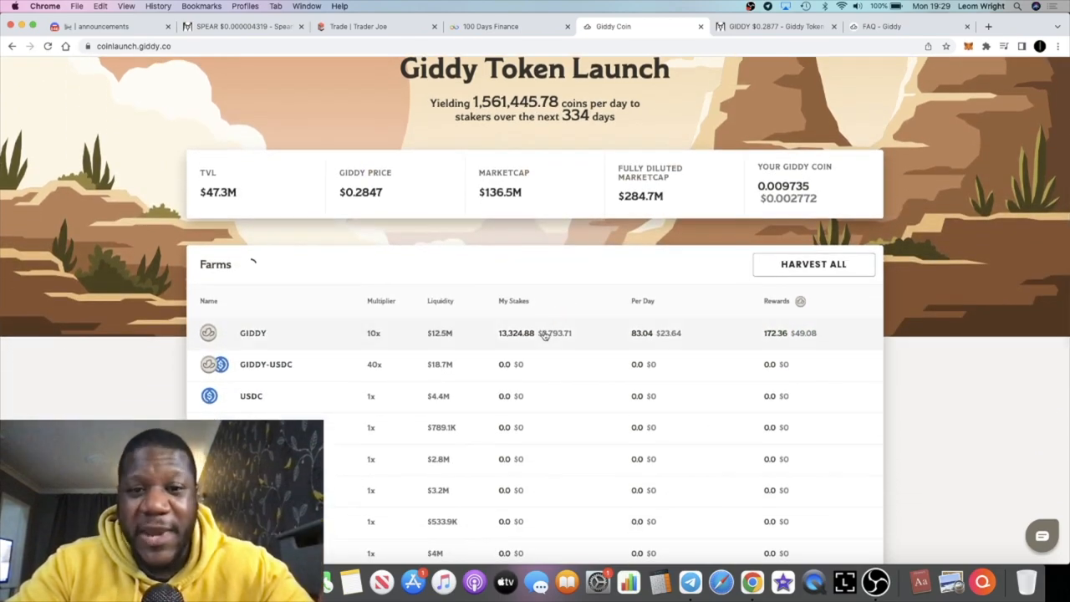
mouse_move(694, 333)
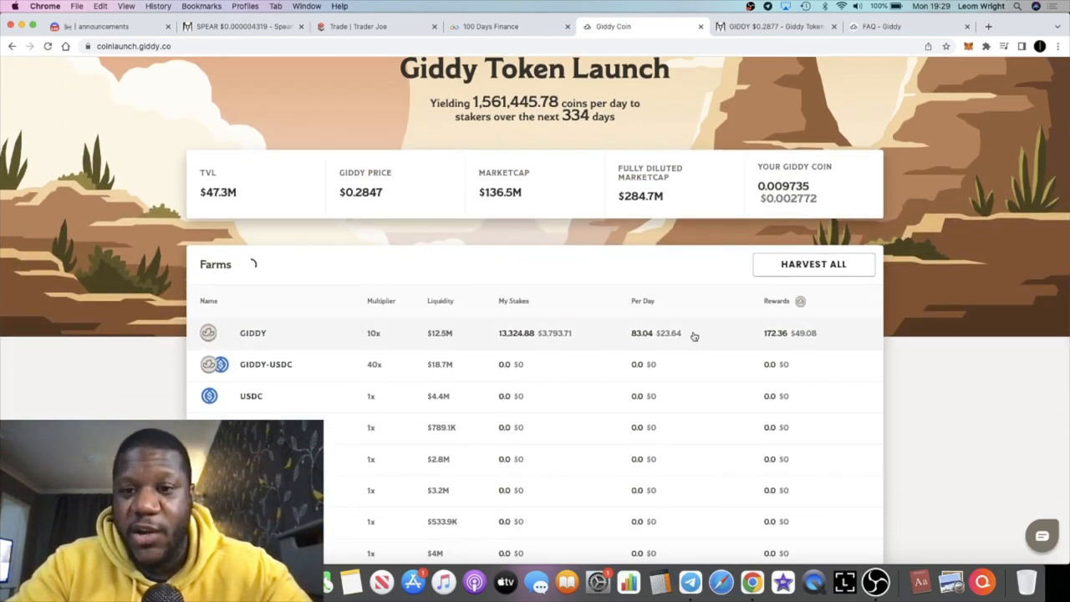
Open the GIDDY farm staking panel, view the Unstake option, then close it.
left_click(255, 332)
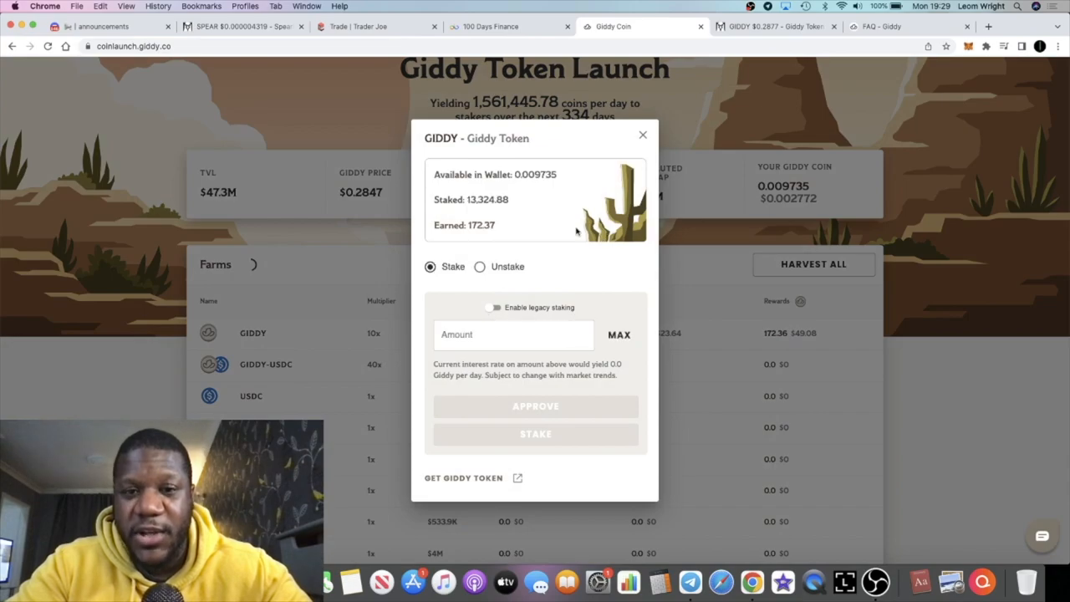
left_click(480, 267)
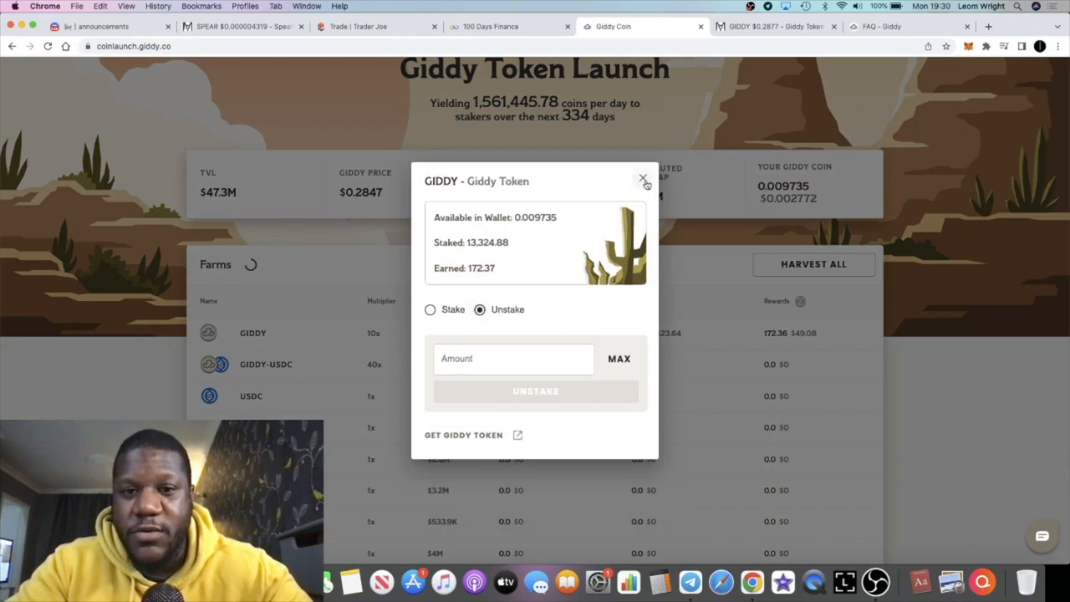
left_click(642, 179)
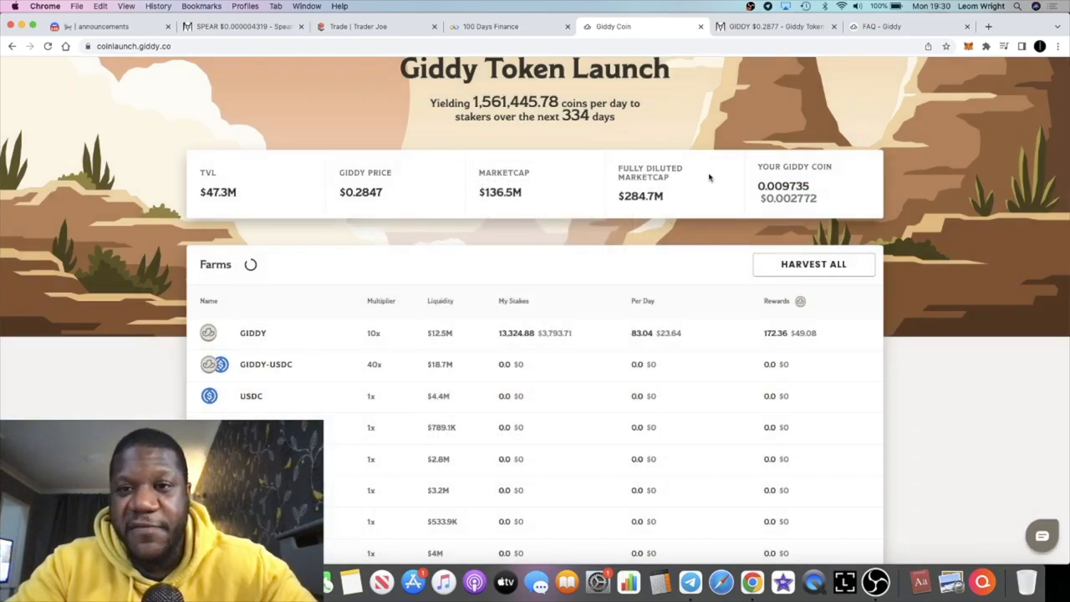
Return to the DEX Screener GIDDY/USDC chart, briefly revisiting the Giddy Coin tab.
left_click(772, 26)
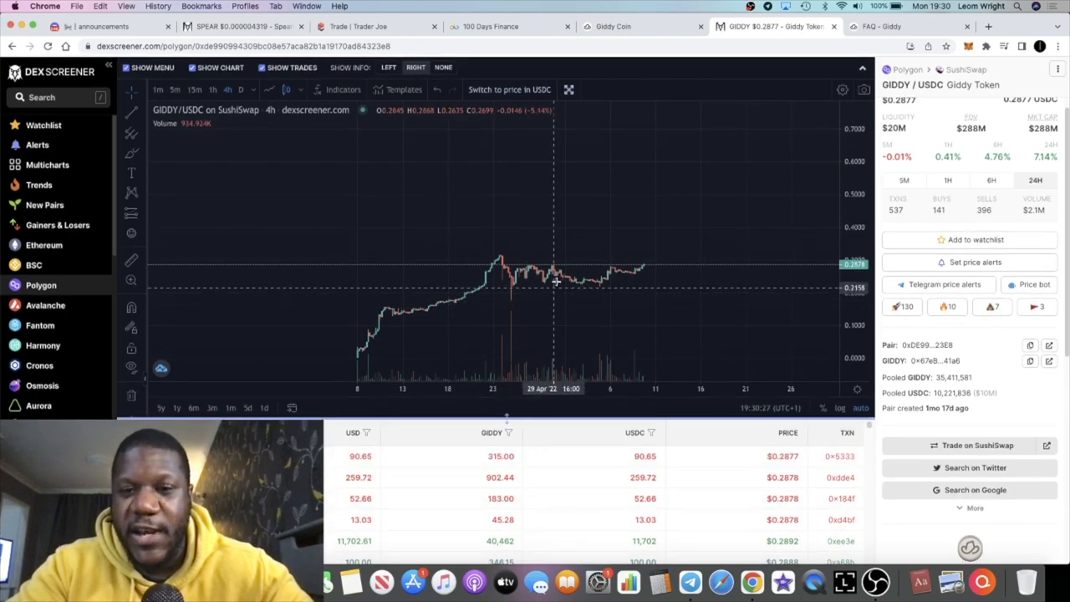
mouse_move(515, 247)
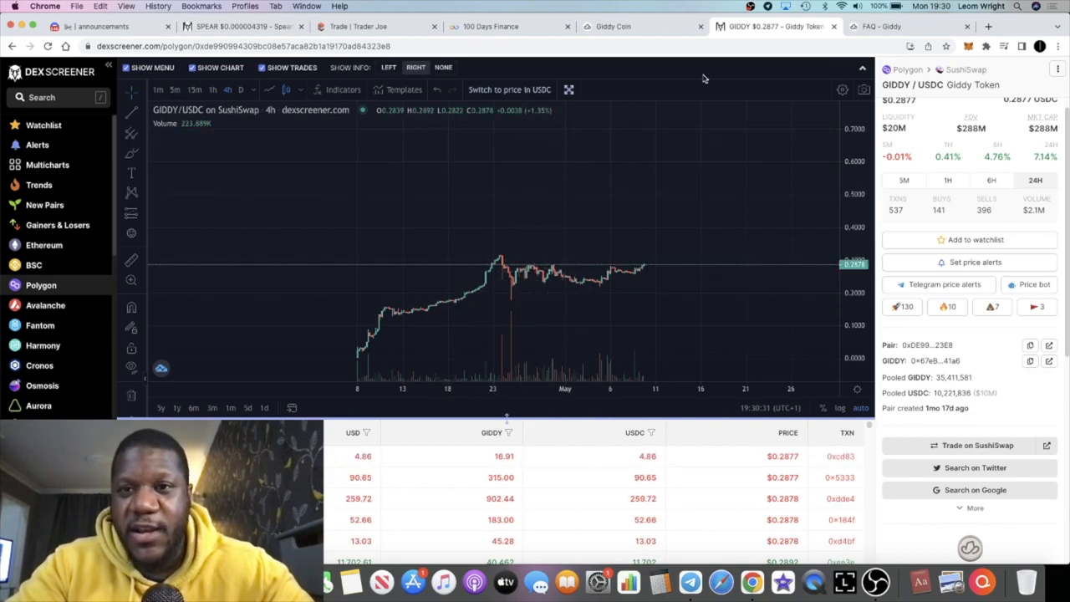
left_click(612, 27)
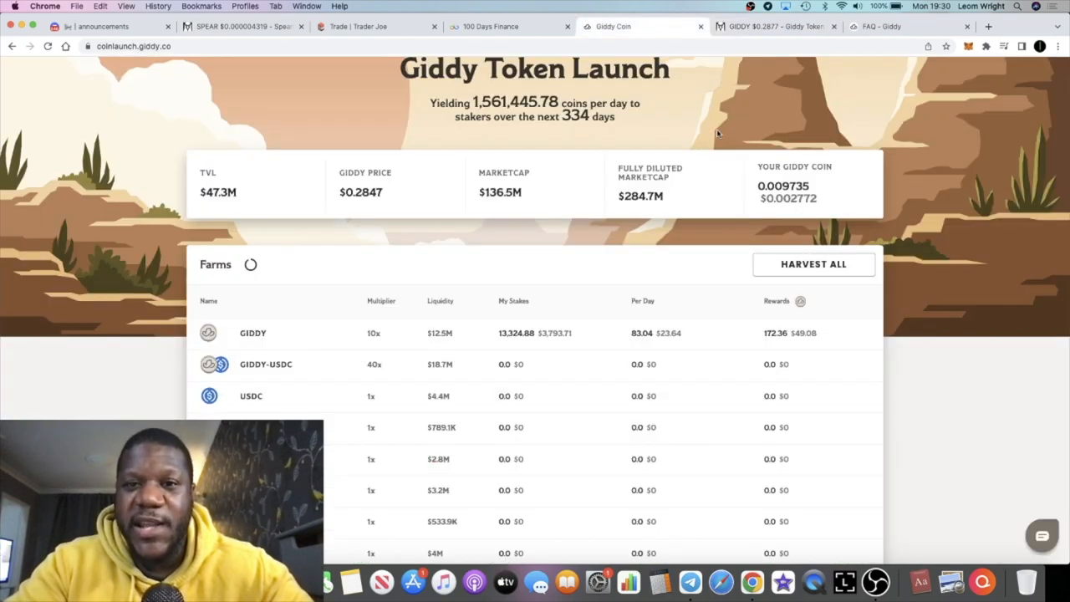
scroll("up", 3)
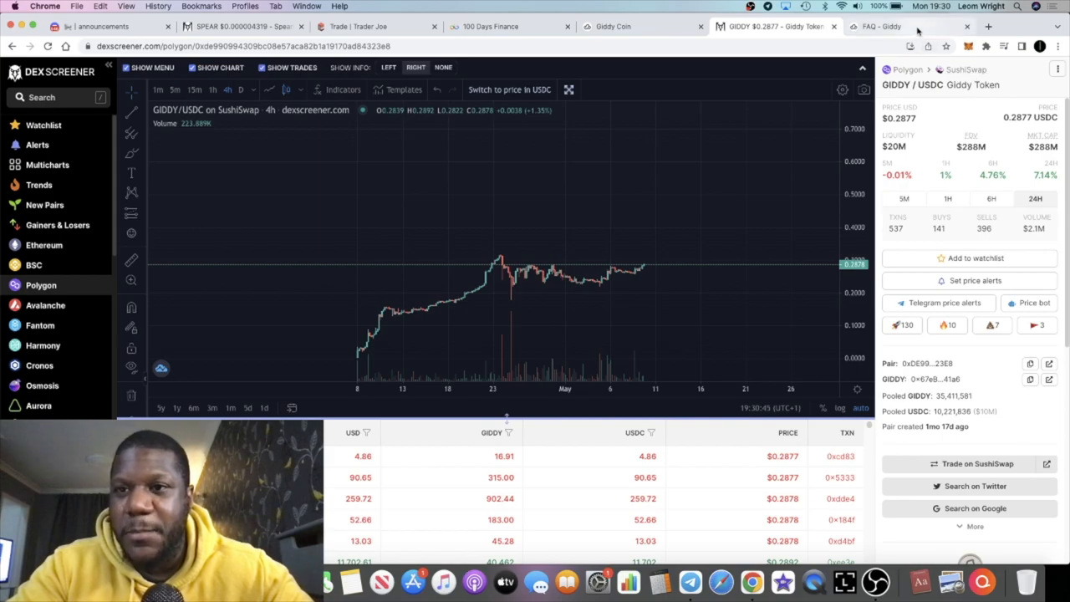
In a new tab, go to coinmarketcap.com and open the Giddy coin page via search.
left_click(987, 27)
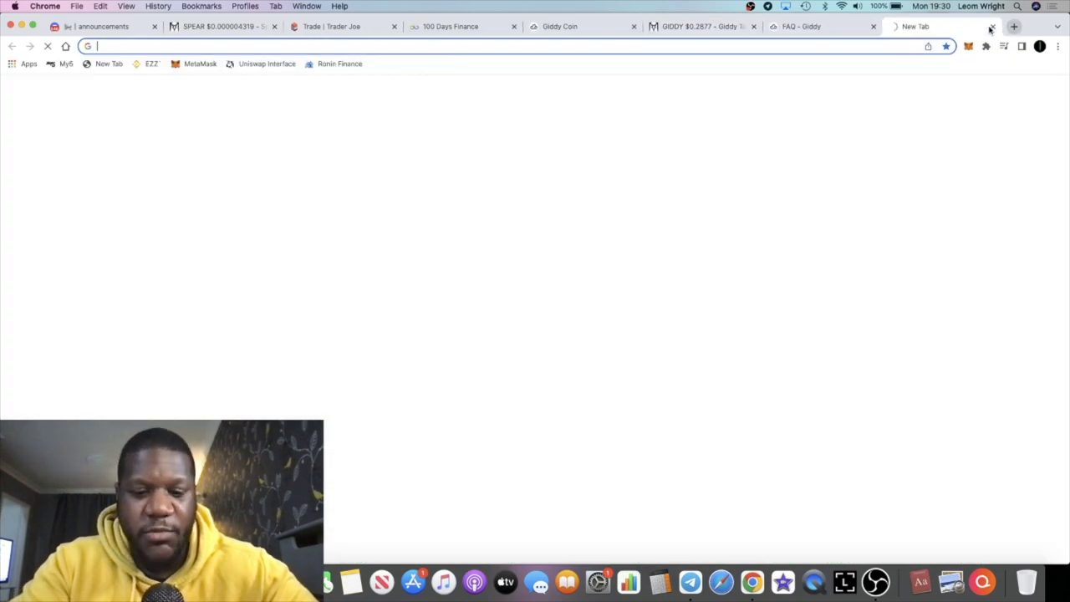
type("coinmarketcap.com")
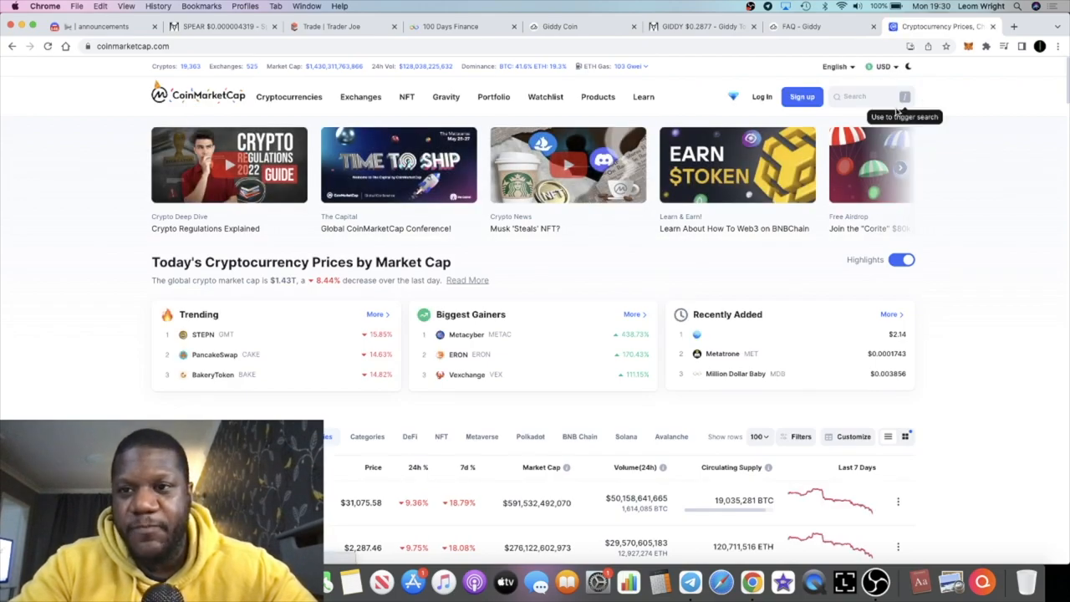
left_click(870, 96)
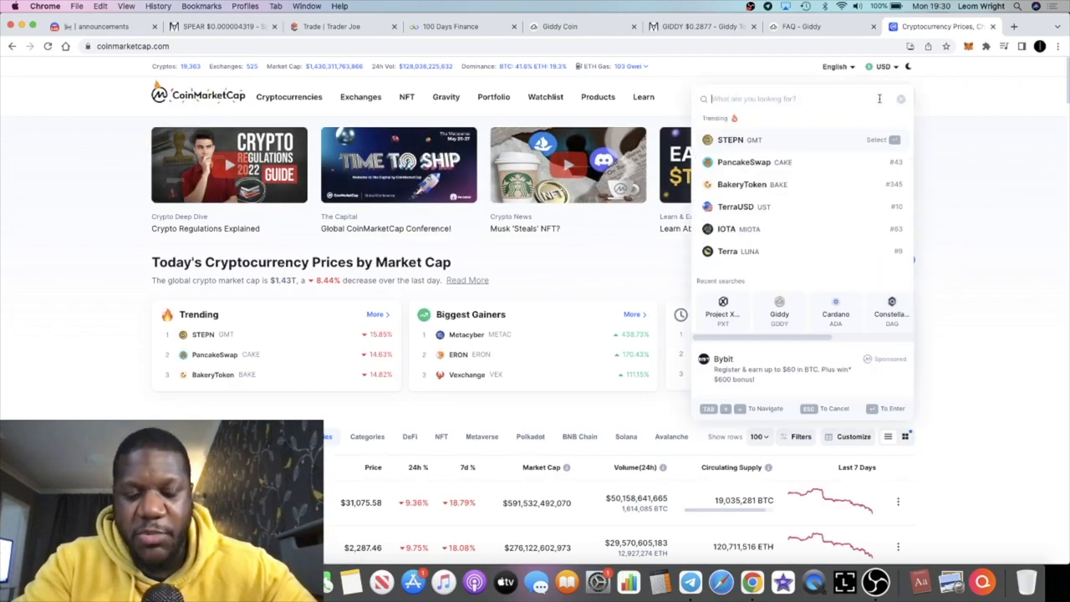
type("giddy")
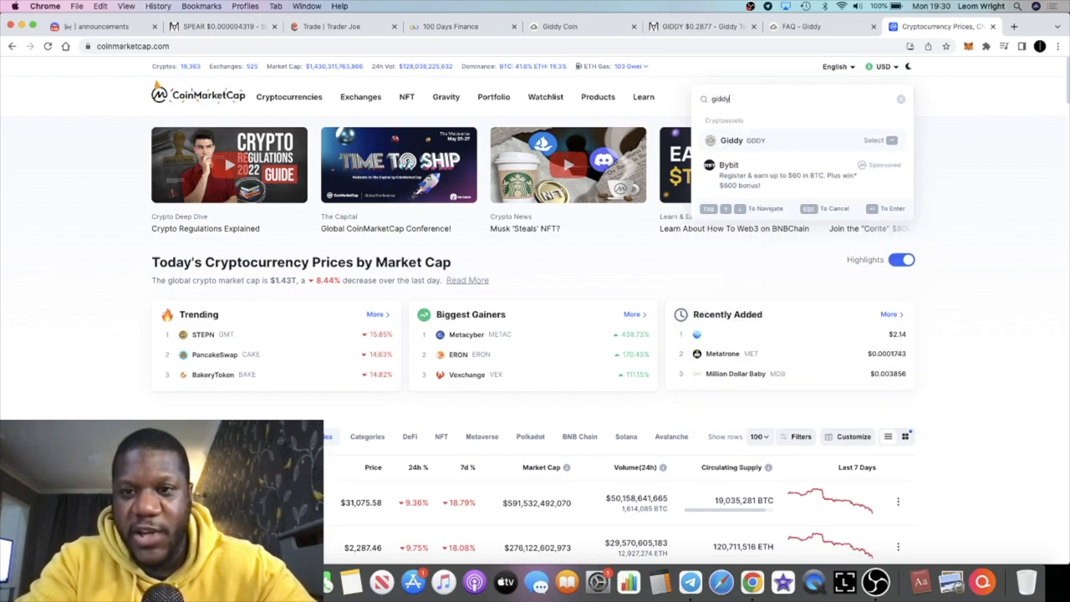
left_click(731, 140)
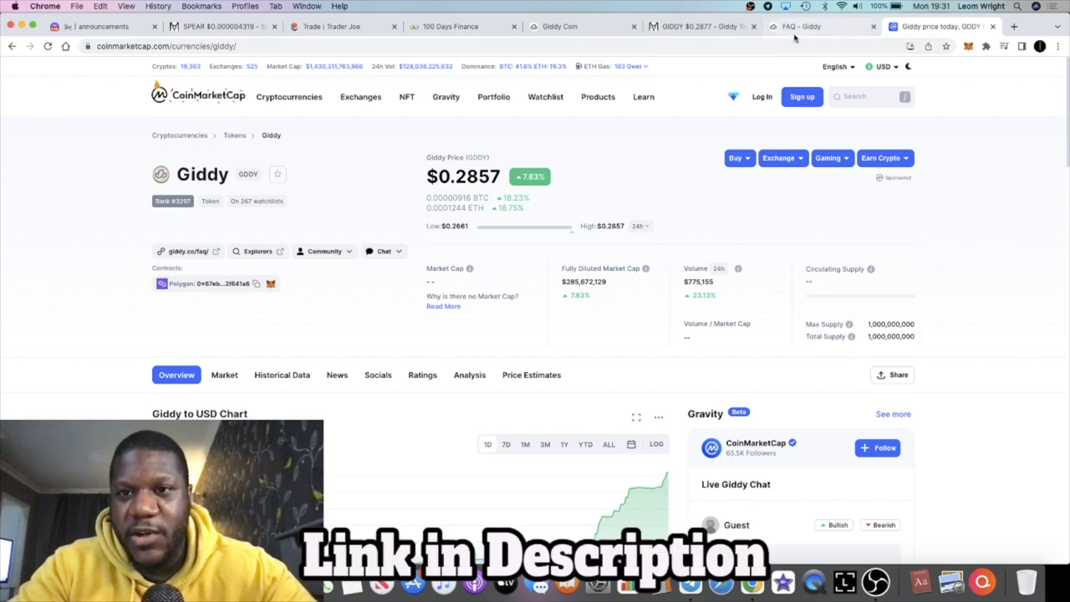
mouse_move(702, 27)
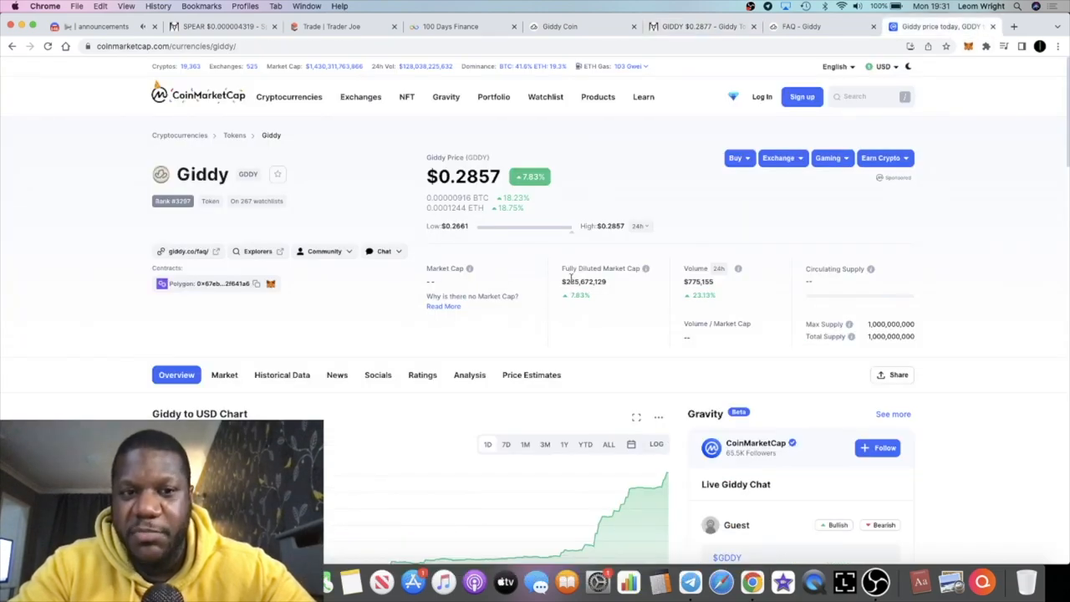
mouse_move(569, 301)
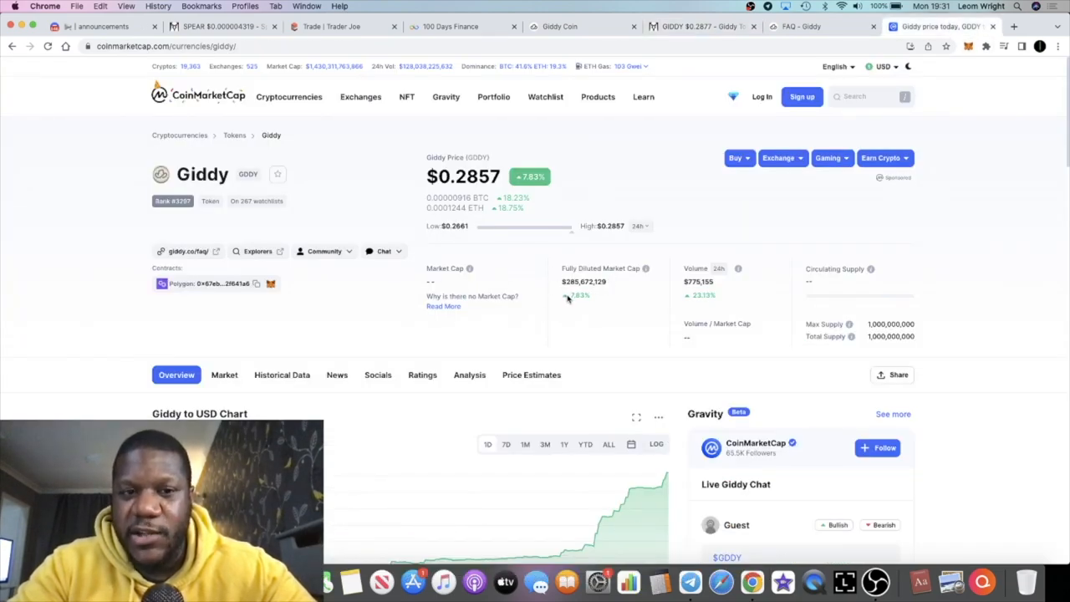
Review Giddy's CoinMarketCap price data down to Giddy Markets, then return to the launch page tab.
scroll("down", 3)
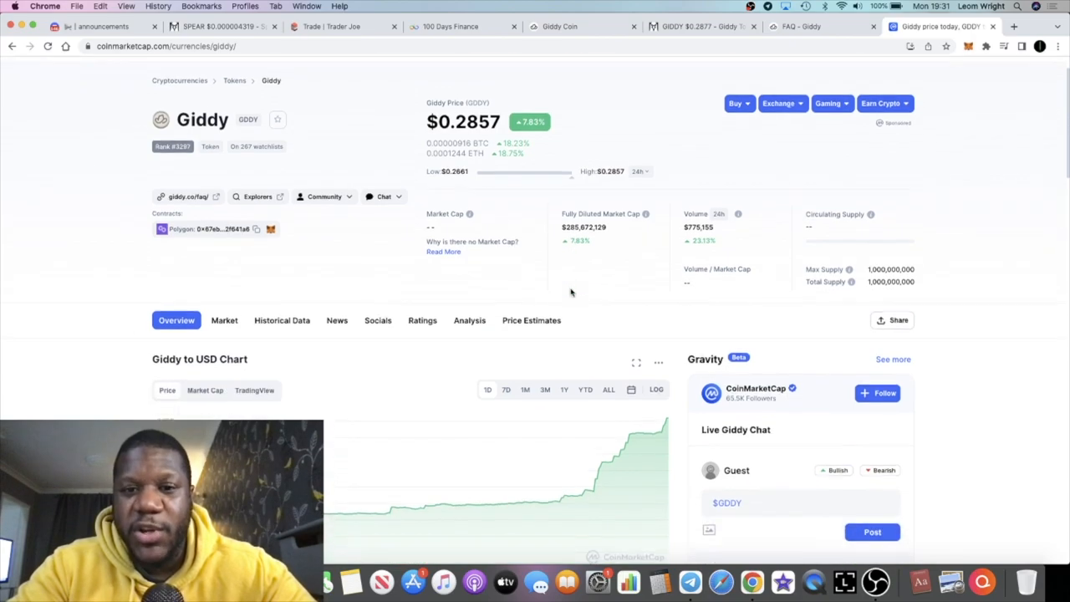
scroll("down", 3)
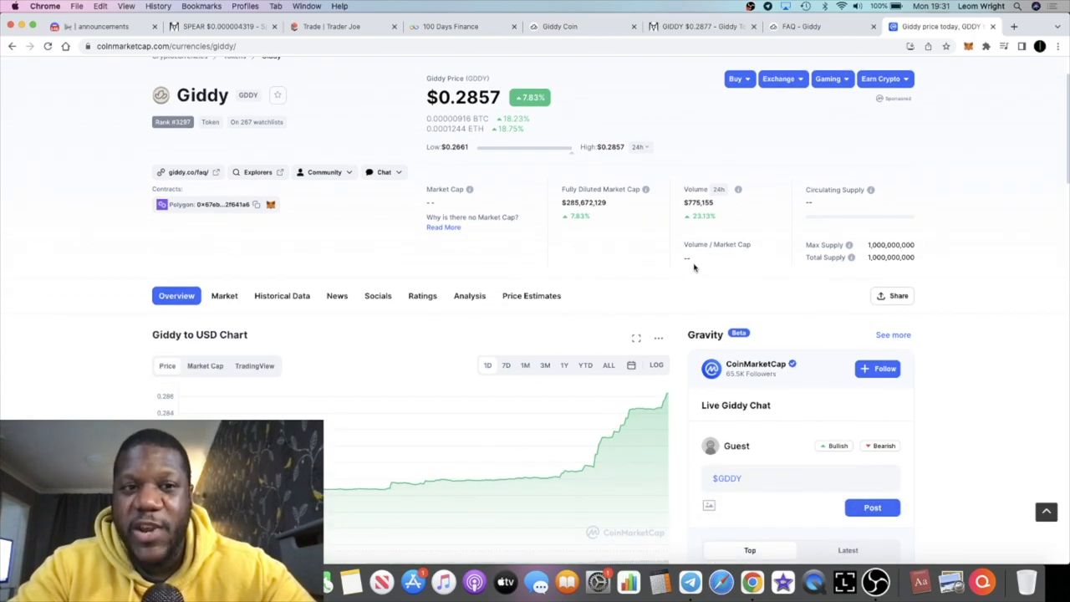
scroll("down", 3)
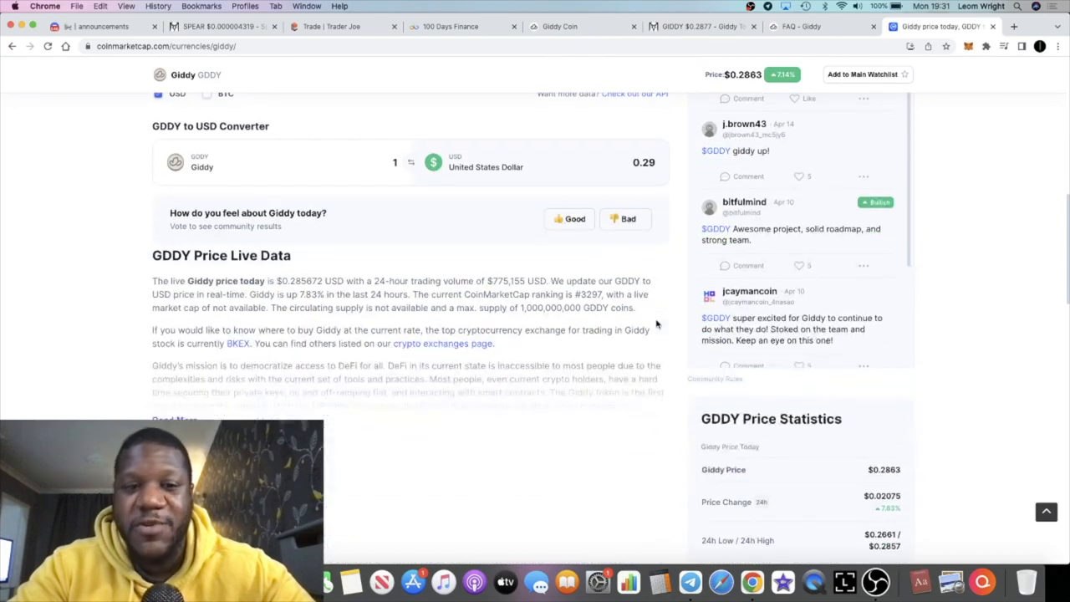
scroll("down", 3)
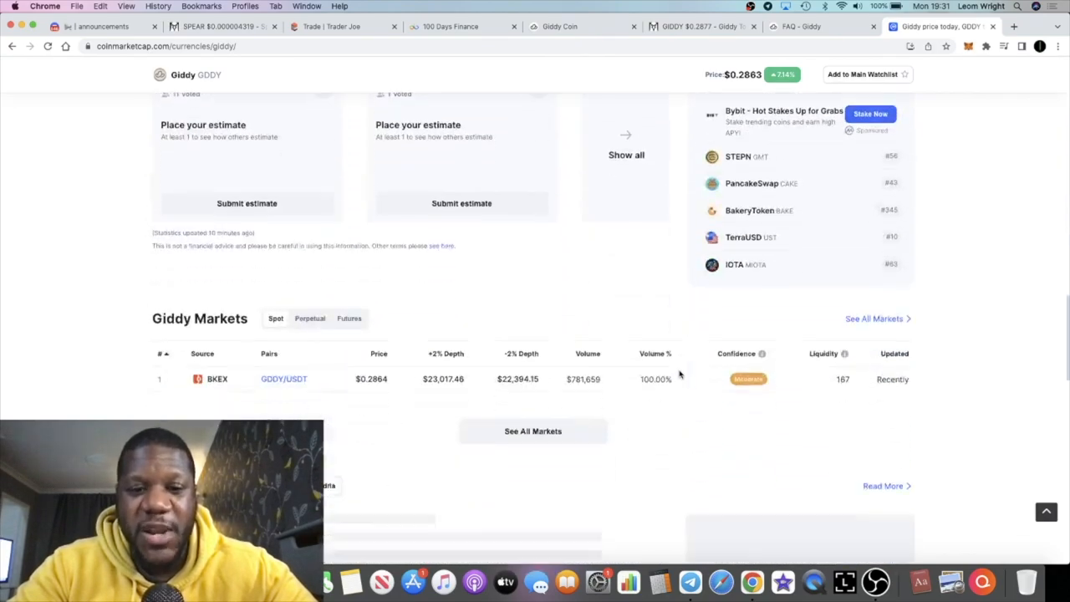
left_click(558, 27)
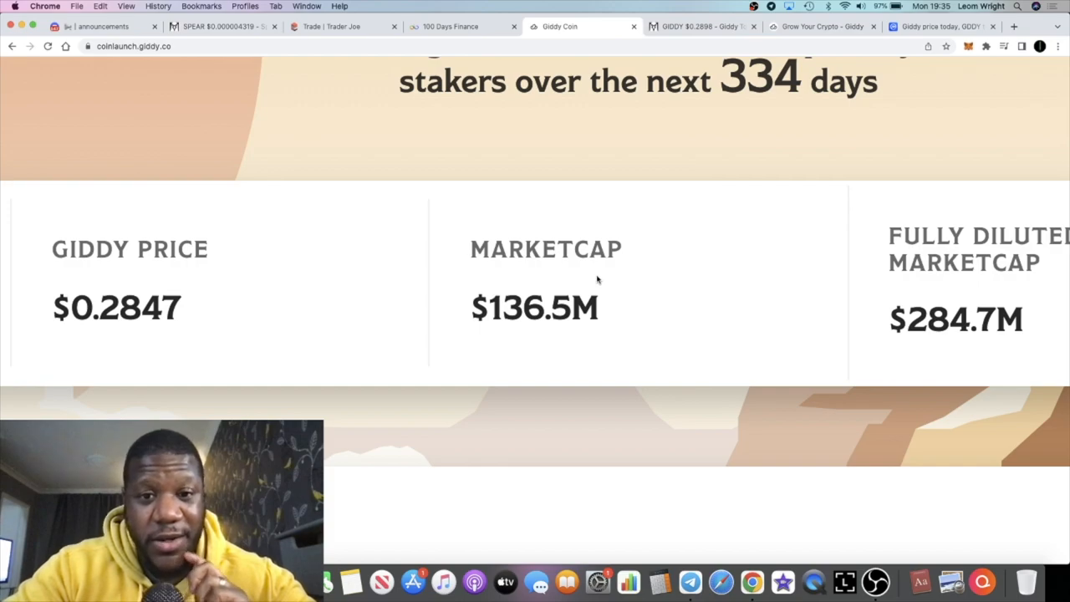
mouse_move(565, 298)
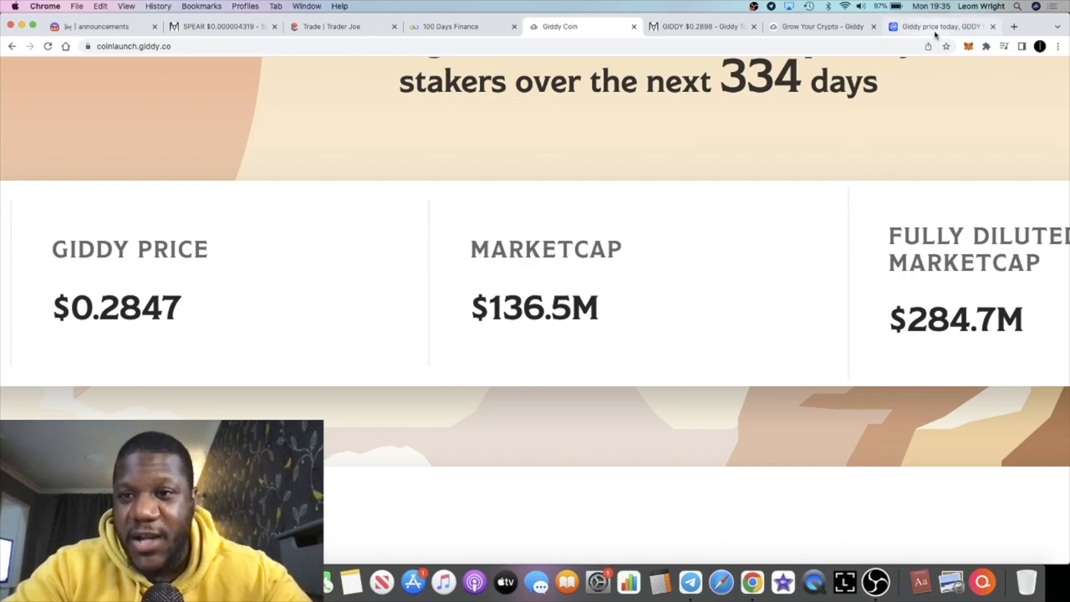
left_click(936, 26)
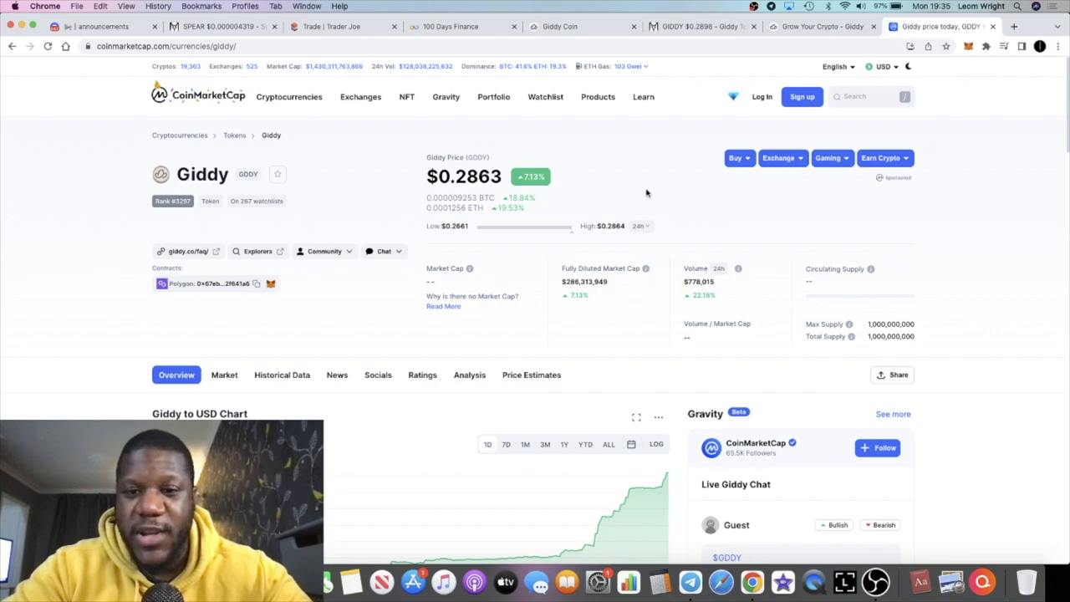
mouse_move(616, 281)
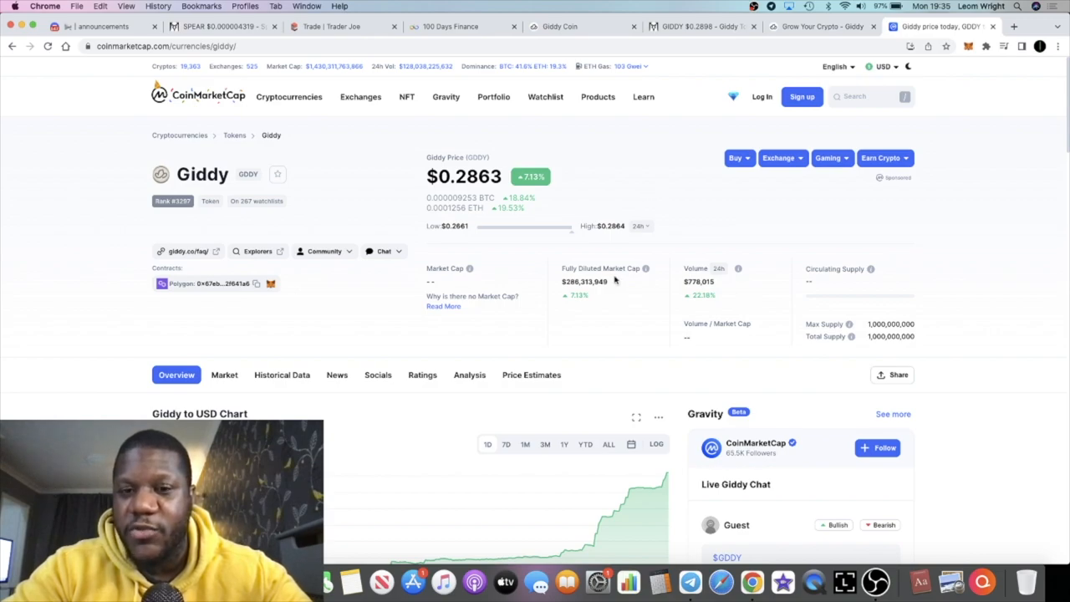
mouse_move(622, 76)
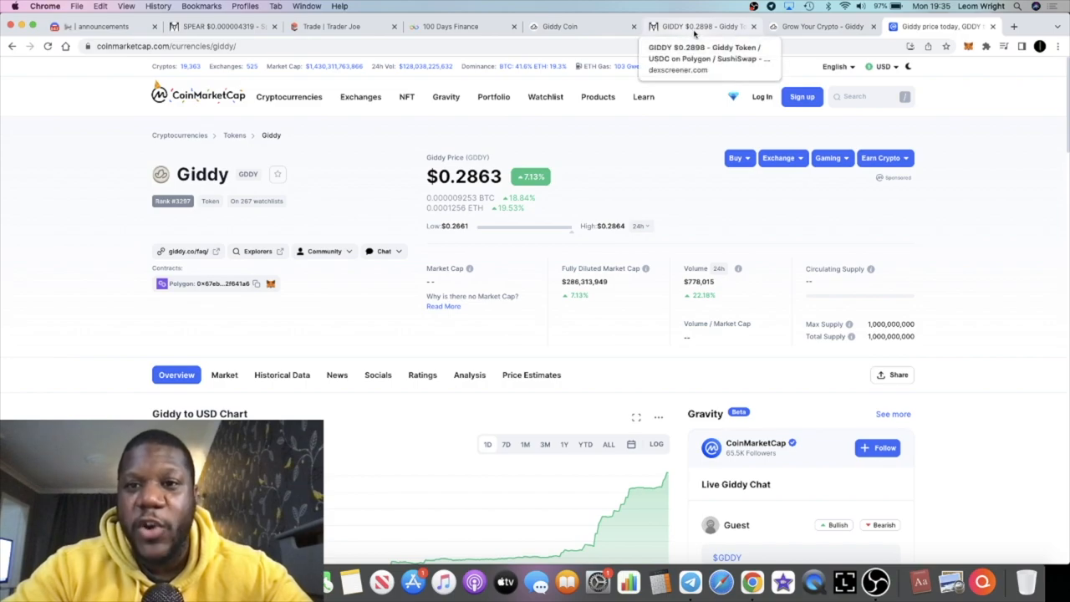
left_click(560, 27)
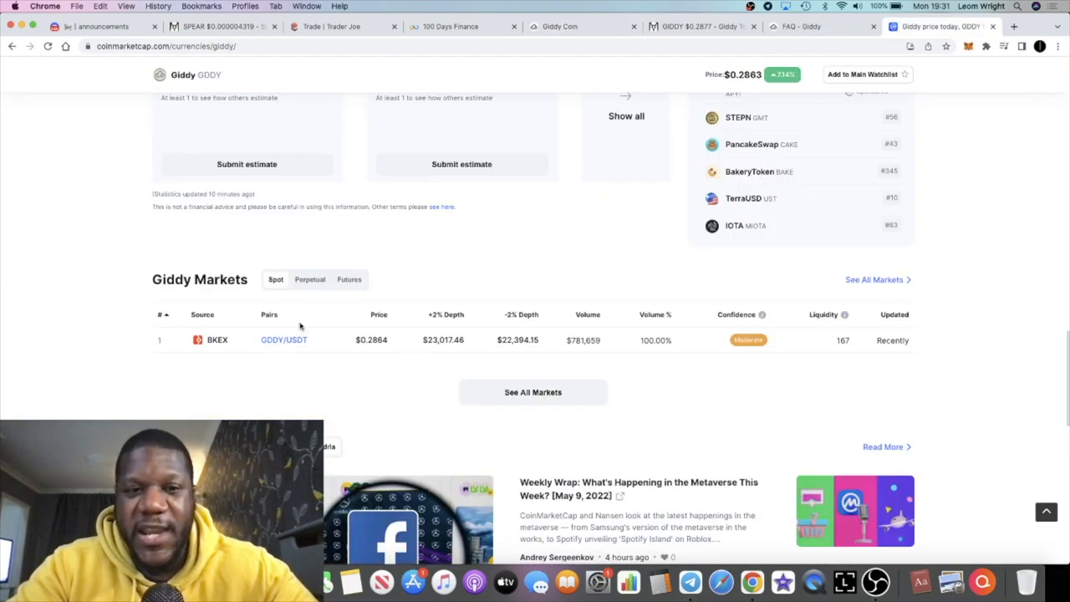
scroll("up", 3)
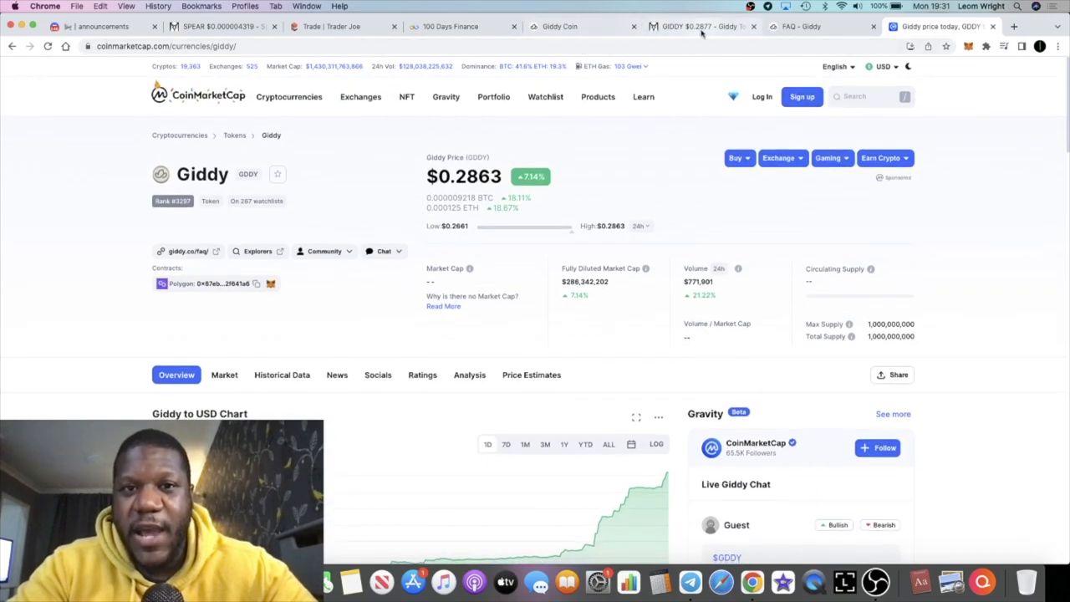
mouse_move(702, 27)
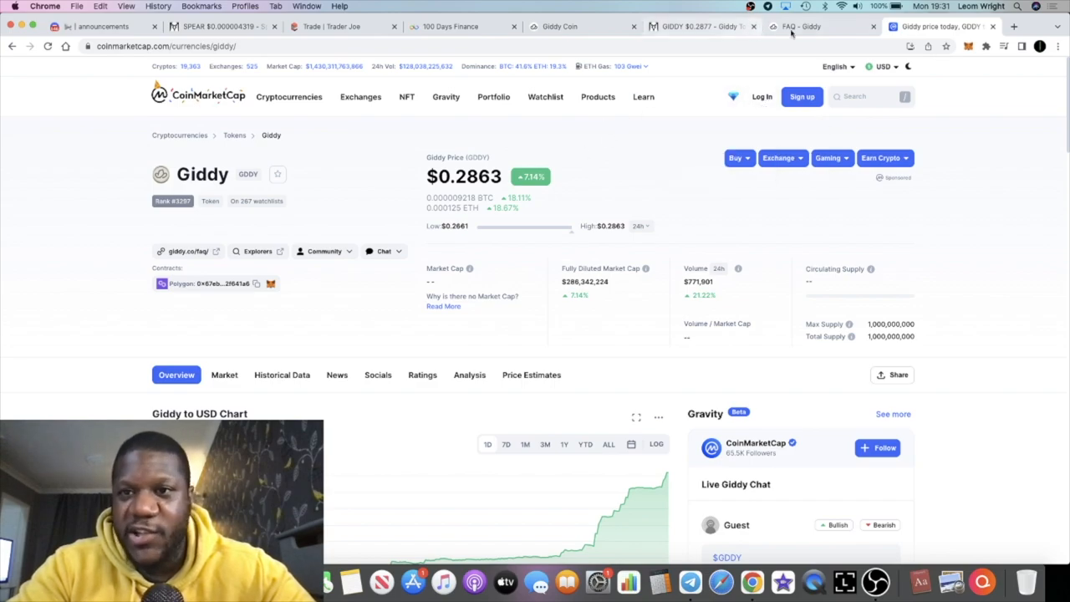
left_click(801, 27)
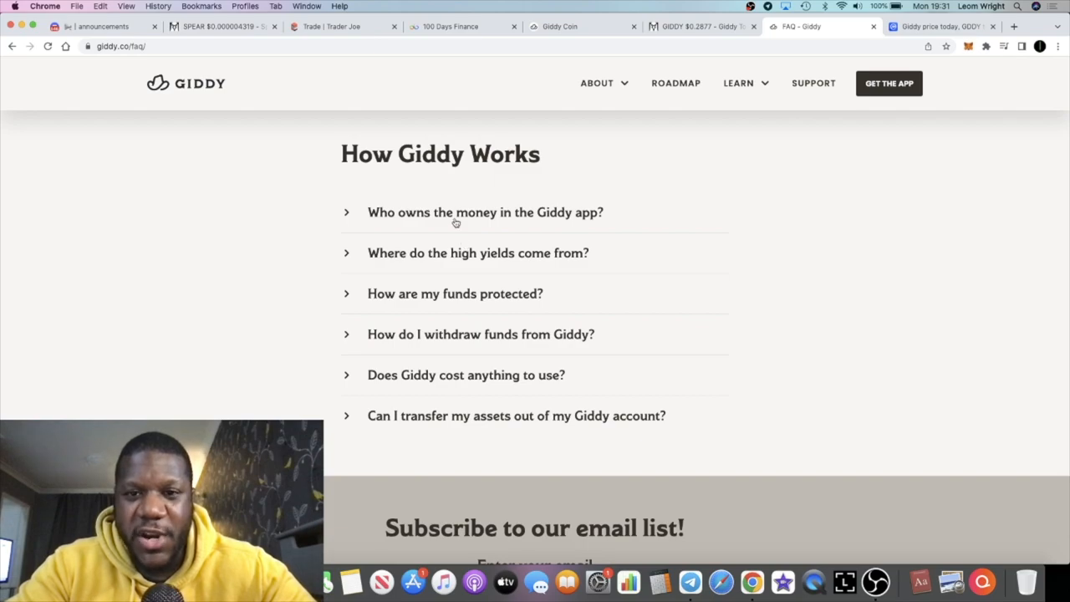
Return to the Giddy FAQ page and dismiss the get-in-early app popup.
scroll("up", 3)
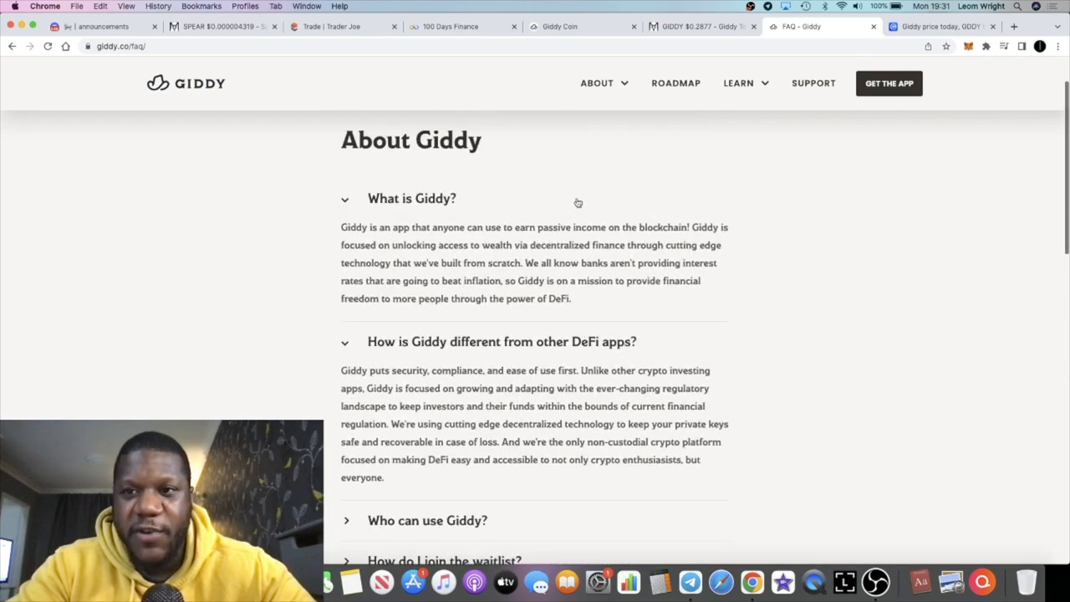
left_click(889, 84)
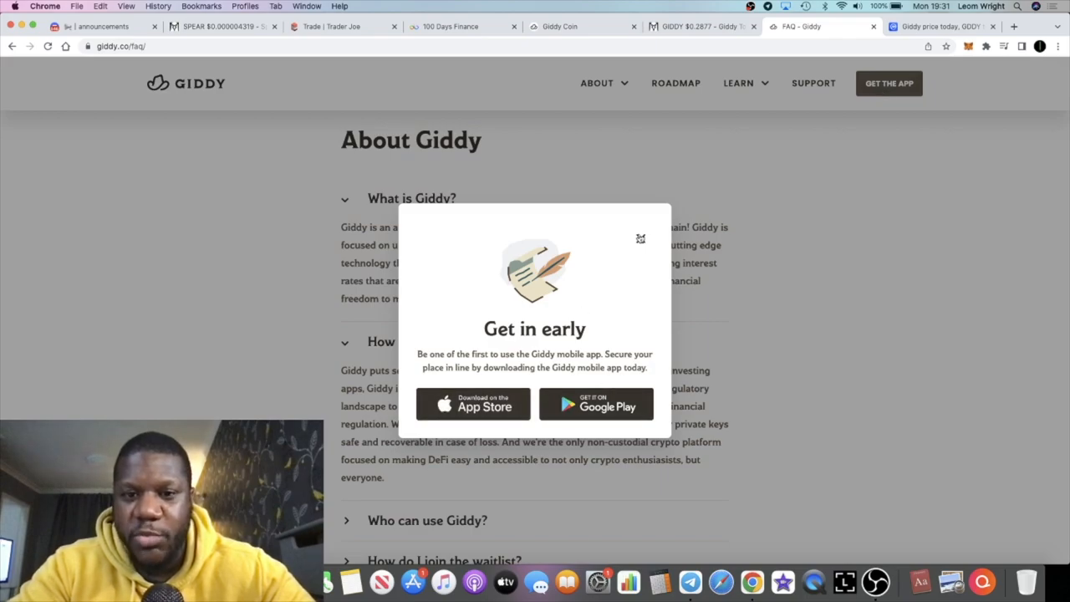
left_click(639, 239)
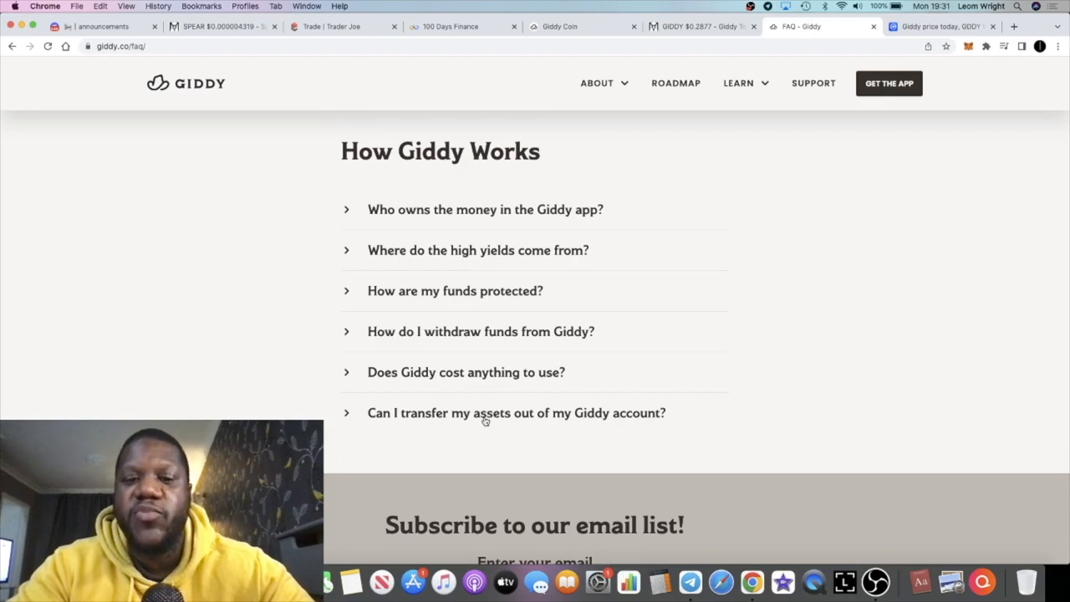
mouse_move(482, 219)
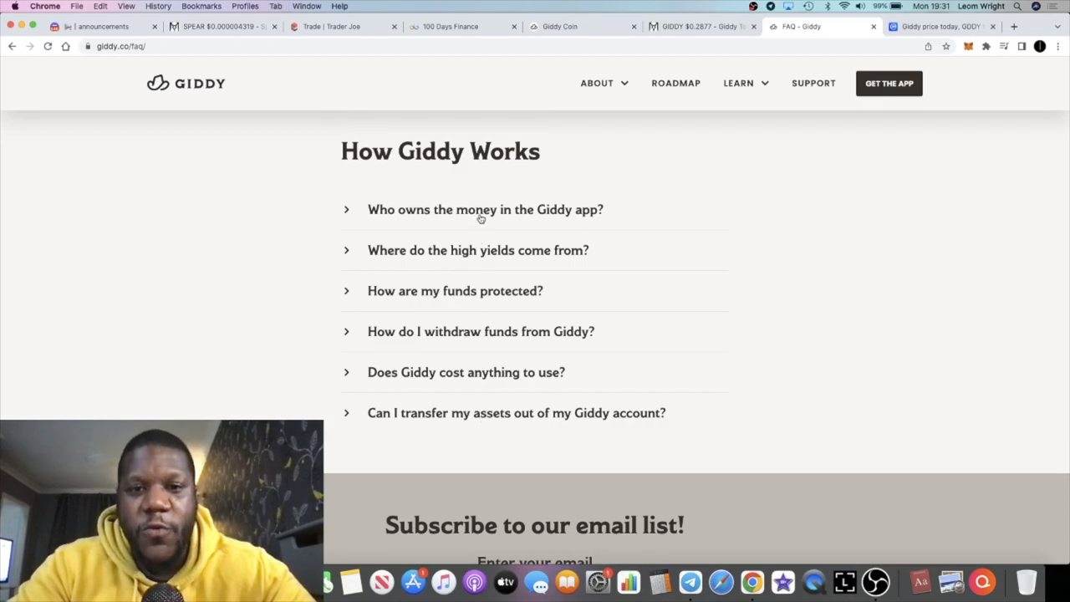
Expand the FAQ answers on who owns the money and where the high yields come from.
left_click(485, 209)
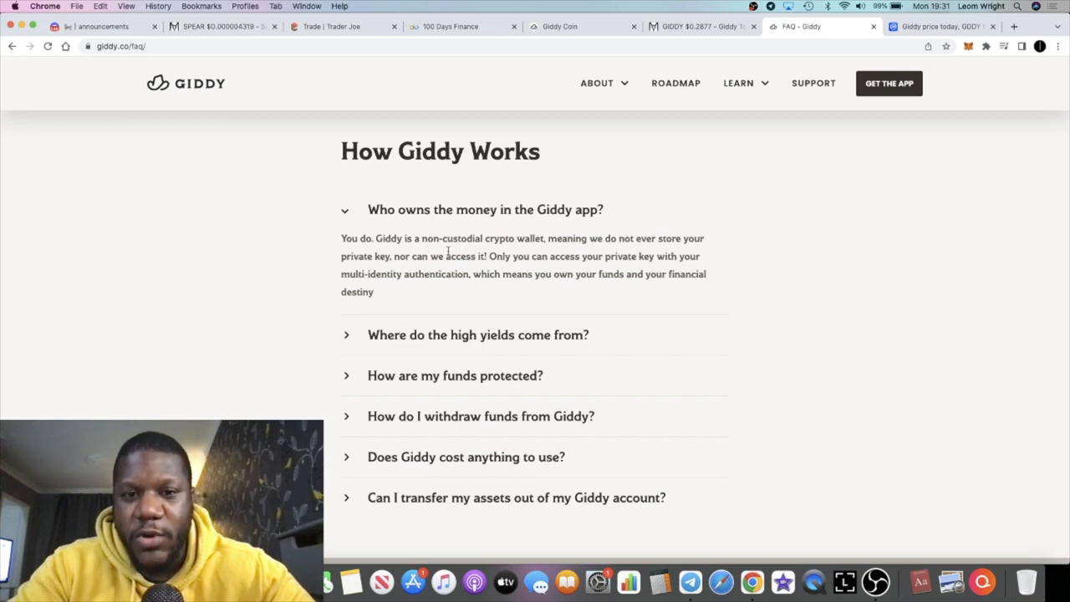
mouse_move(535, 237)
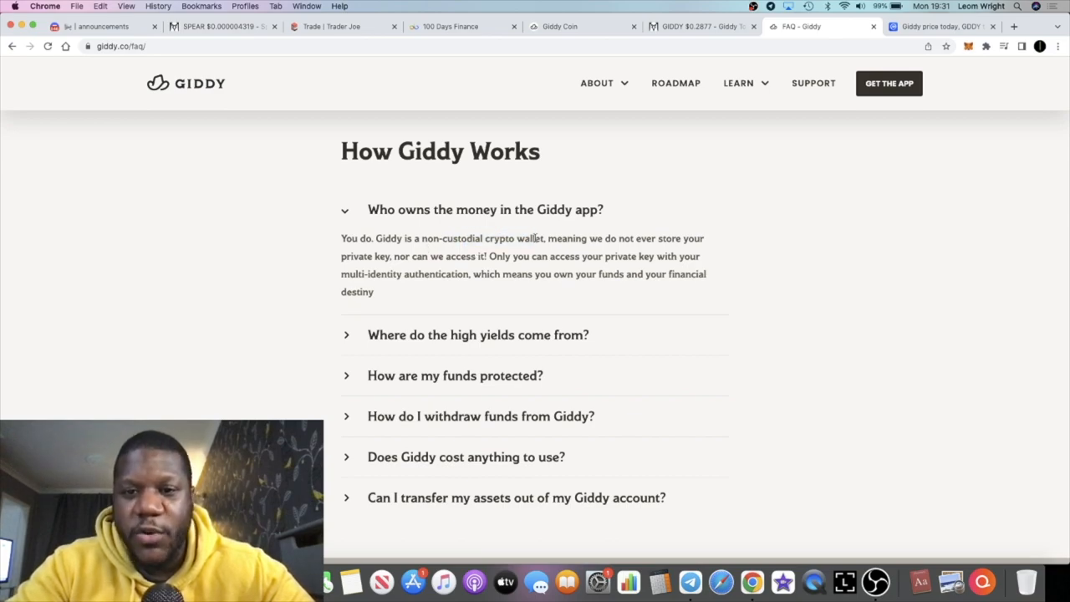
left_click(478, 335)
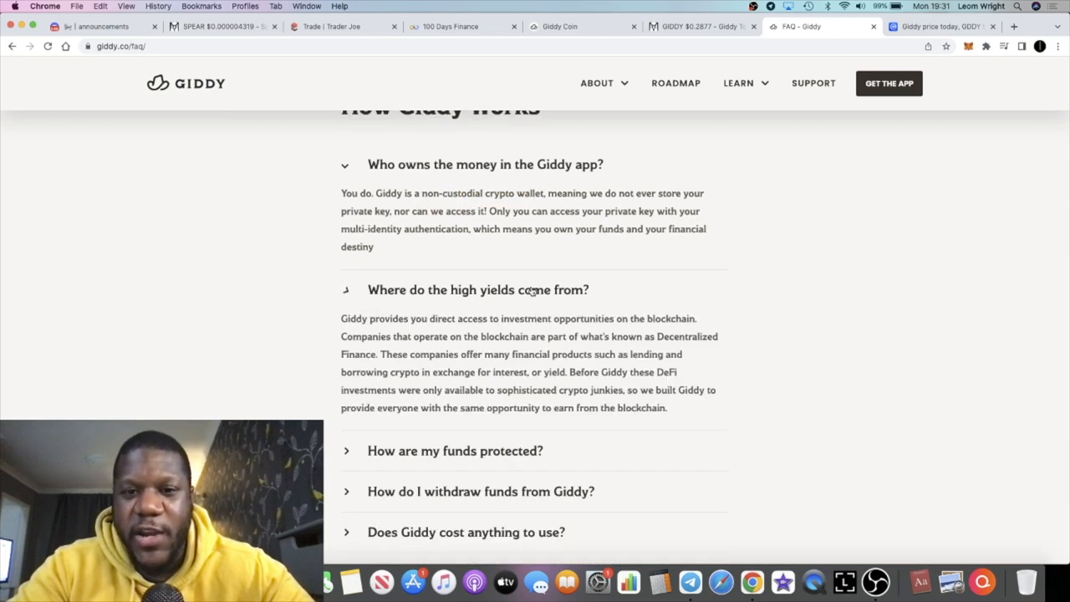
Scroll down the FAQ and expand the 'How are my funds protected?' answer.
scroll("down", 3)
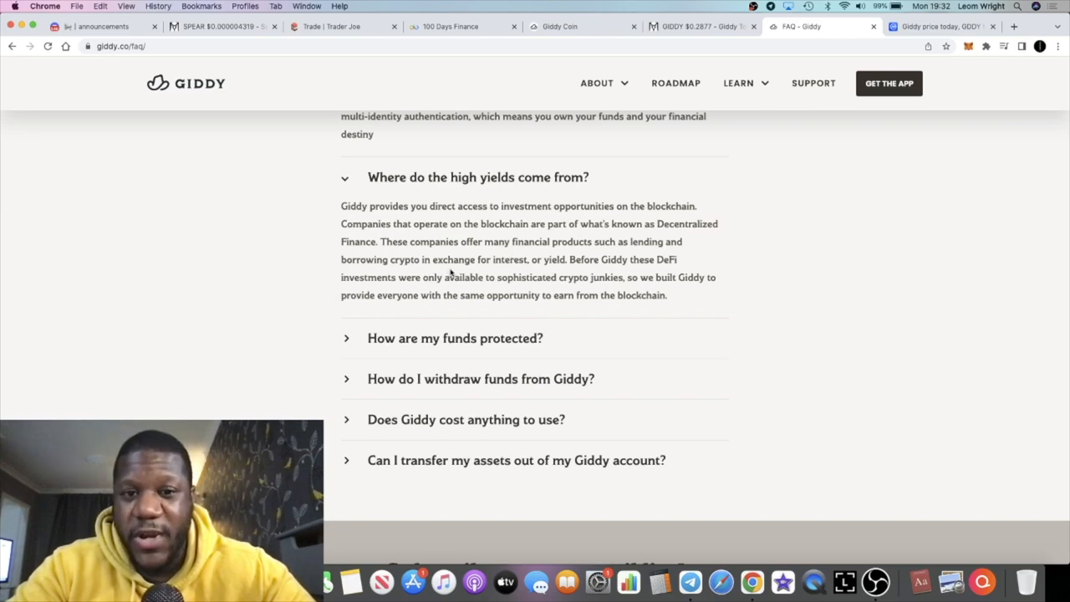
mouse_move(586, 274)
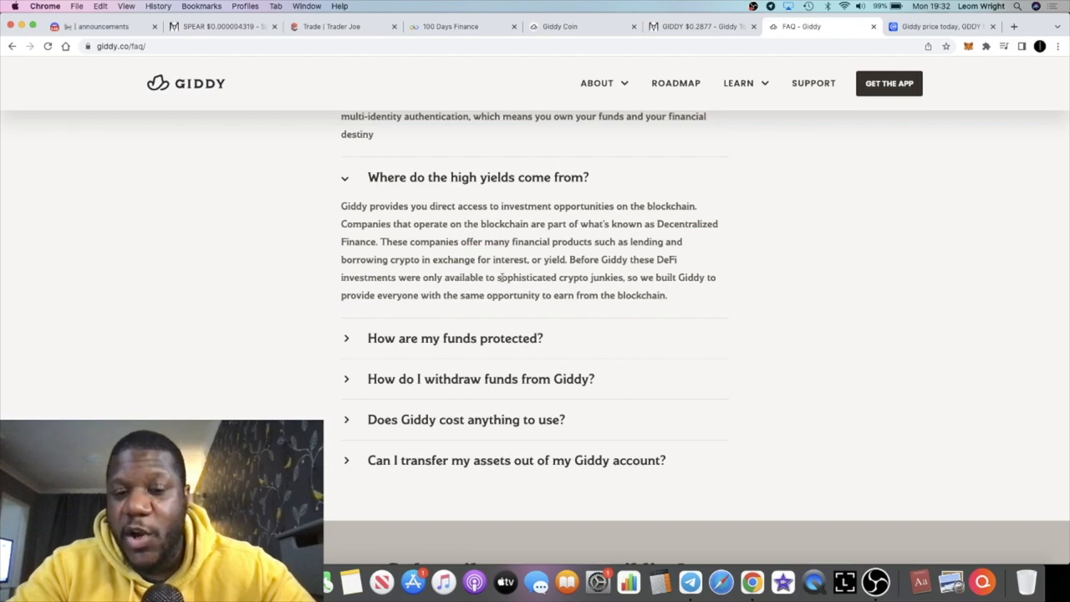
scroll("down", 3)
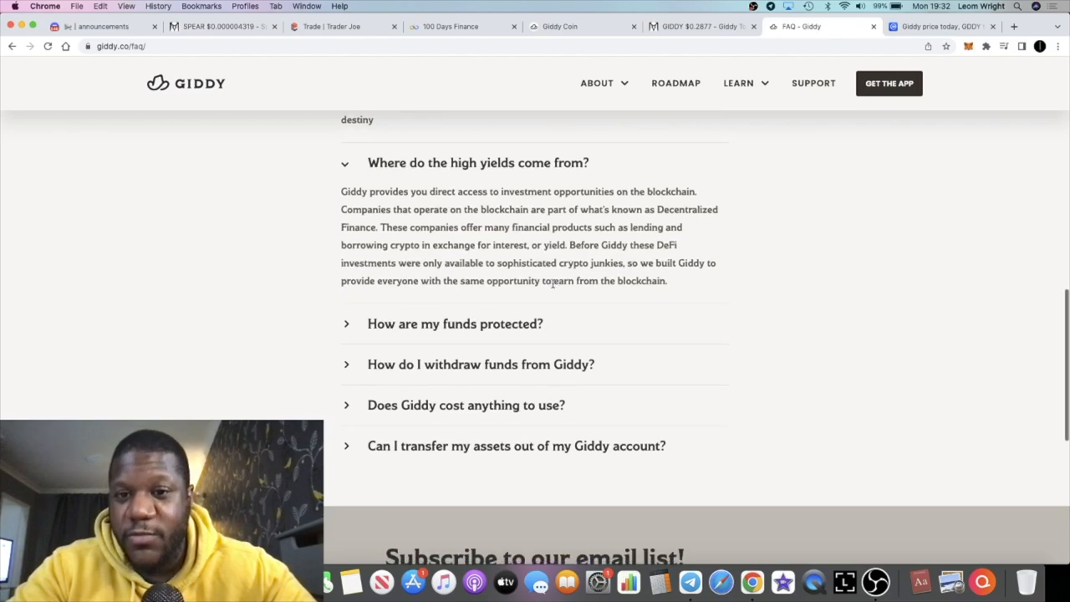
mouse_move(452, 291)
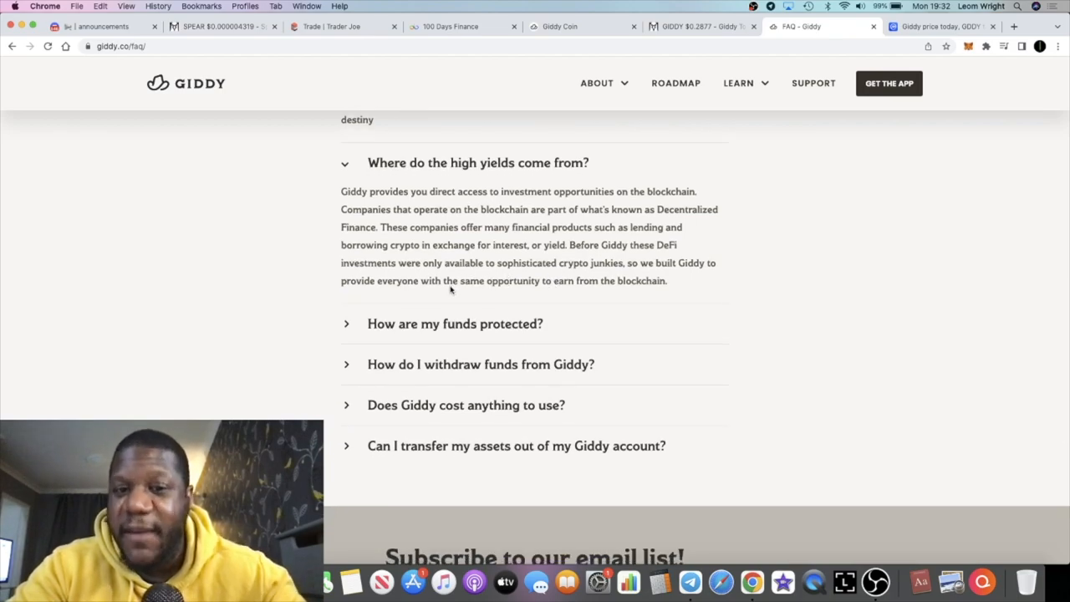
scroll("down", 3)
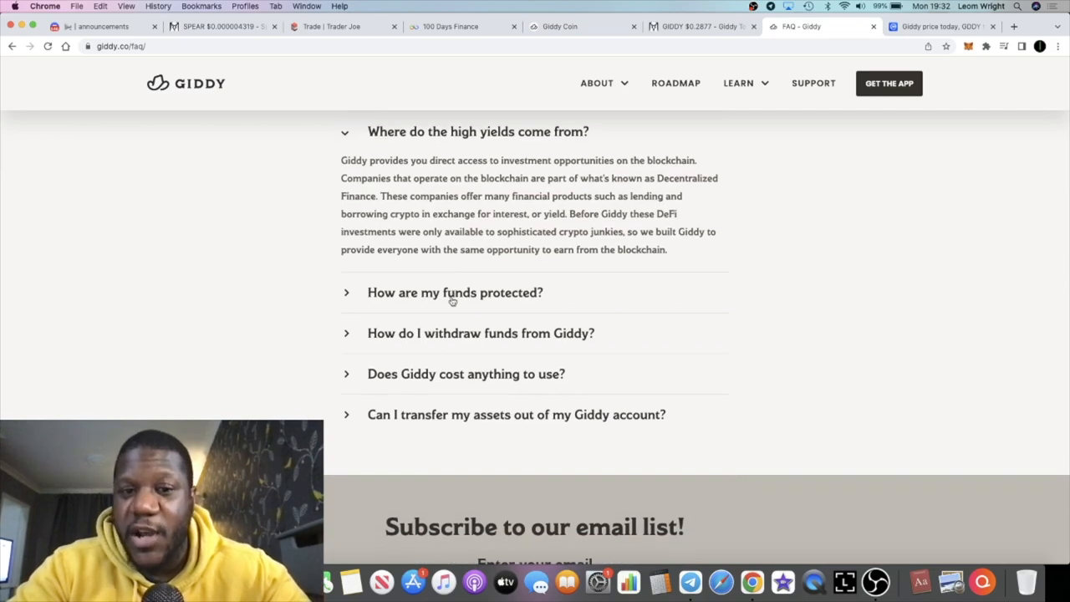
left_click(455, 291)
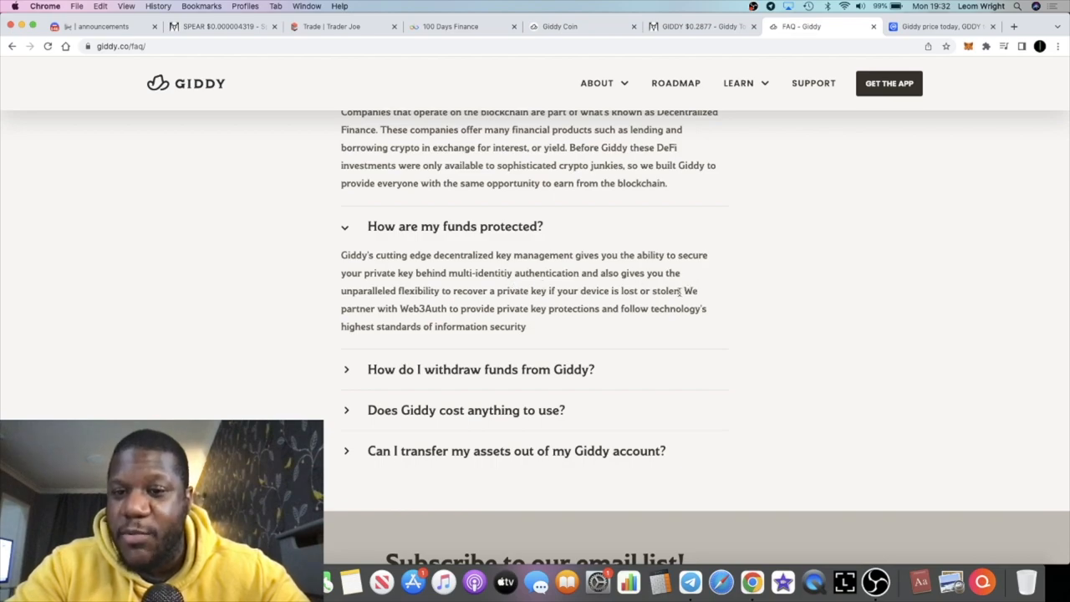
left_click_drag(580, 273, 679, 291)
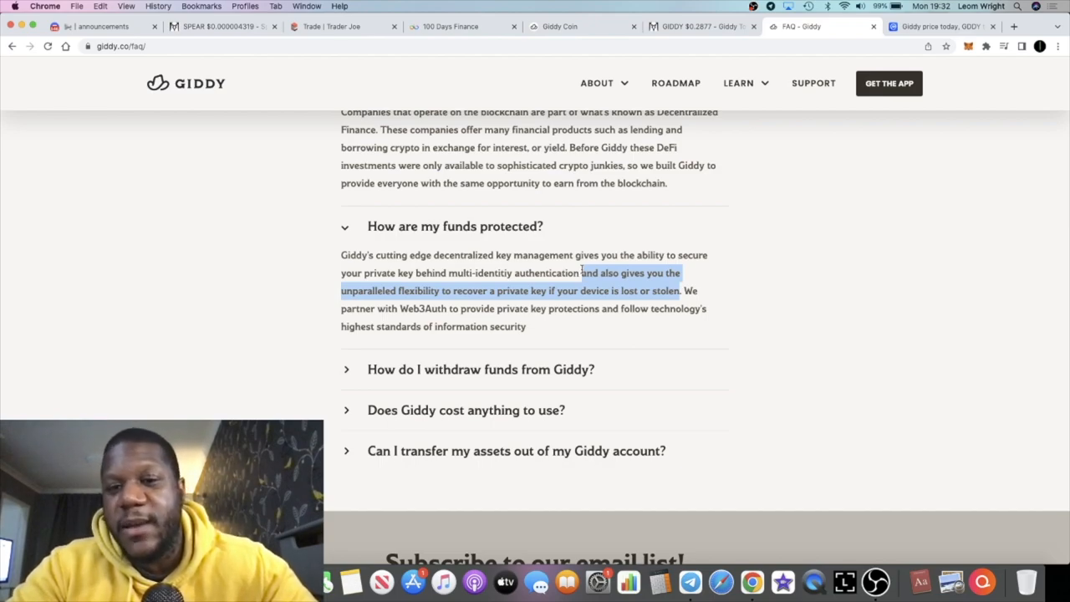
mouse_move(598, 318)
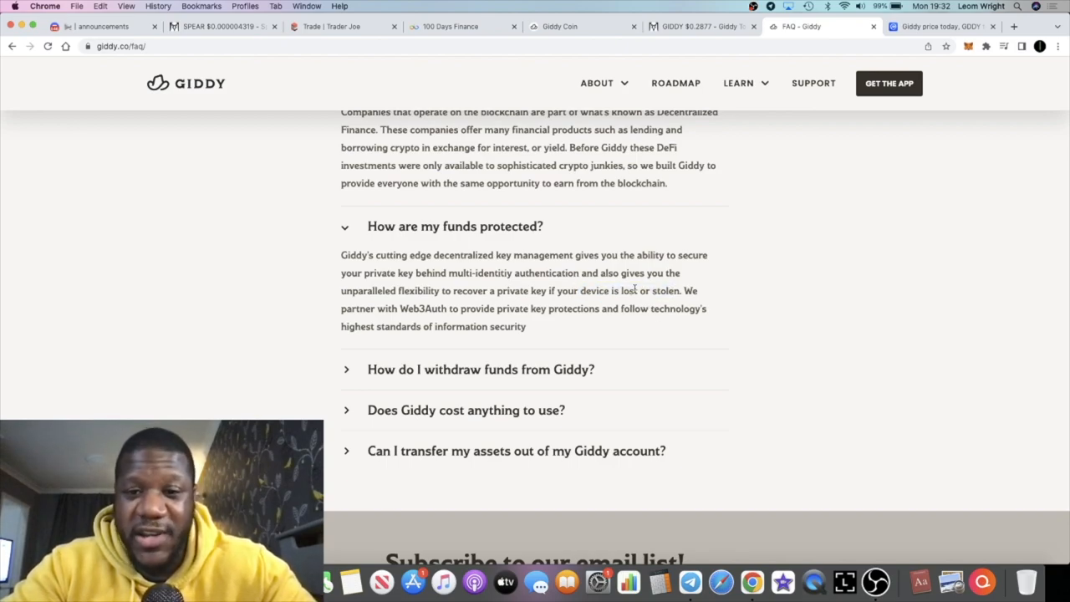
mouse_move(554, 286)
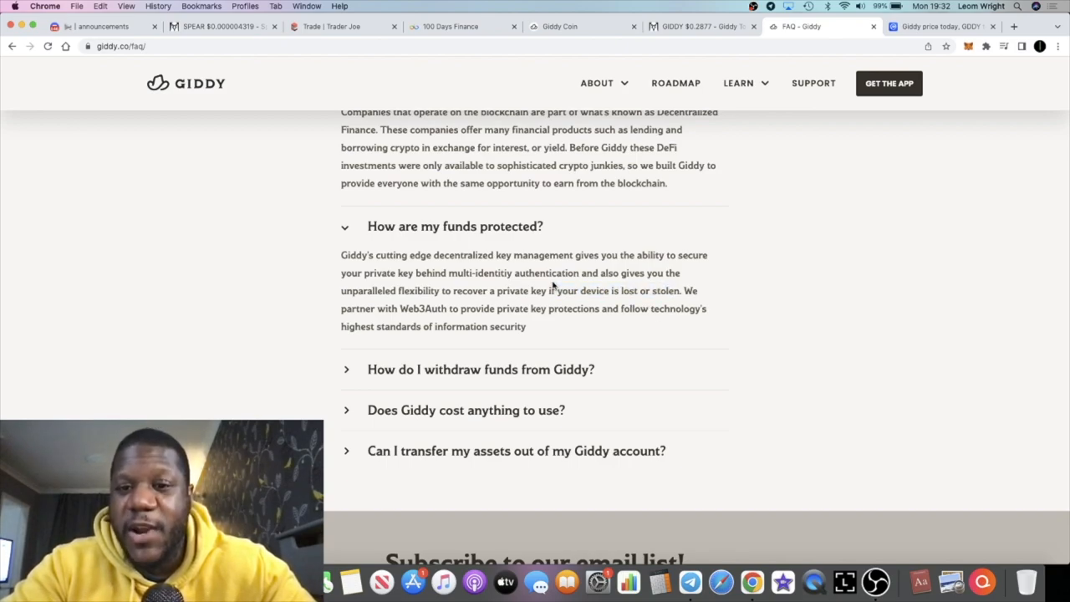
scroll("down", 3)
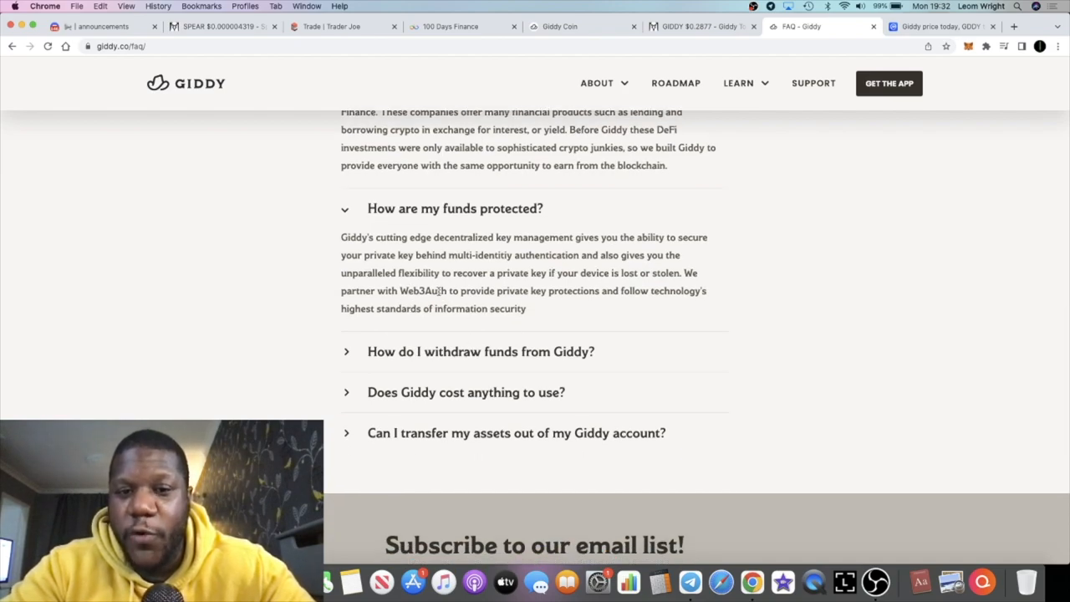
mouse_move(572, 303)
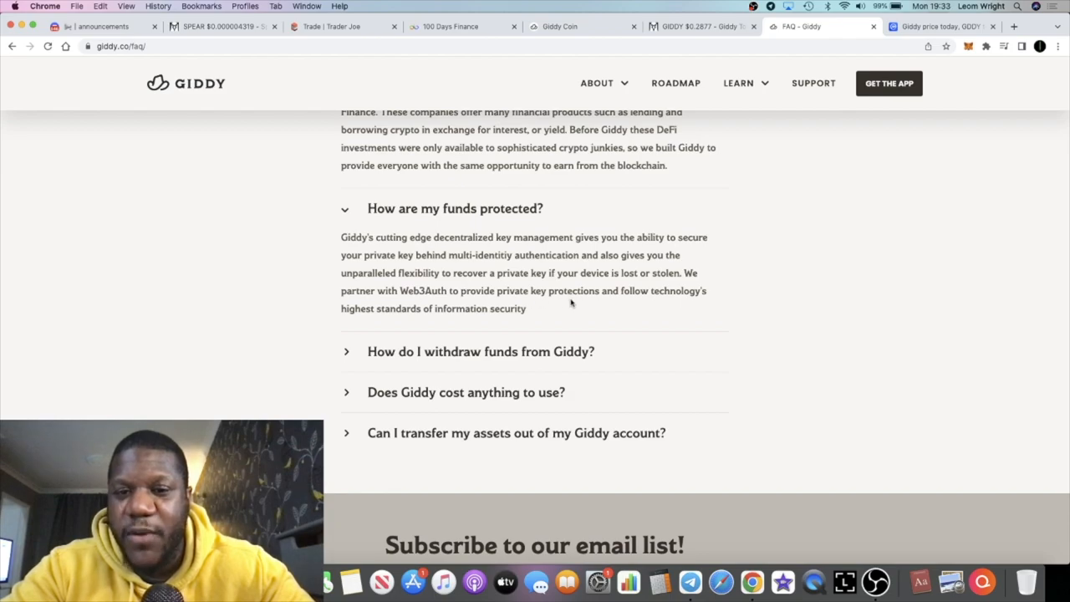
scroll("down", 3)
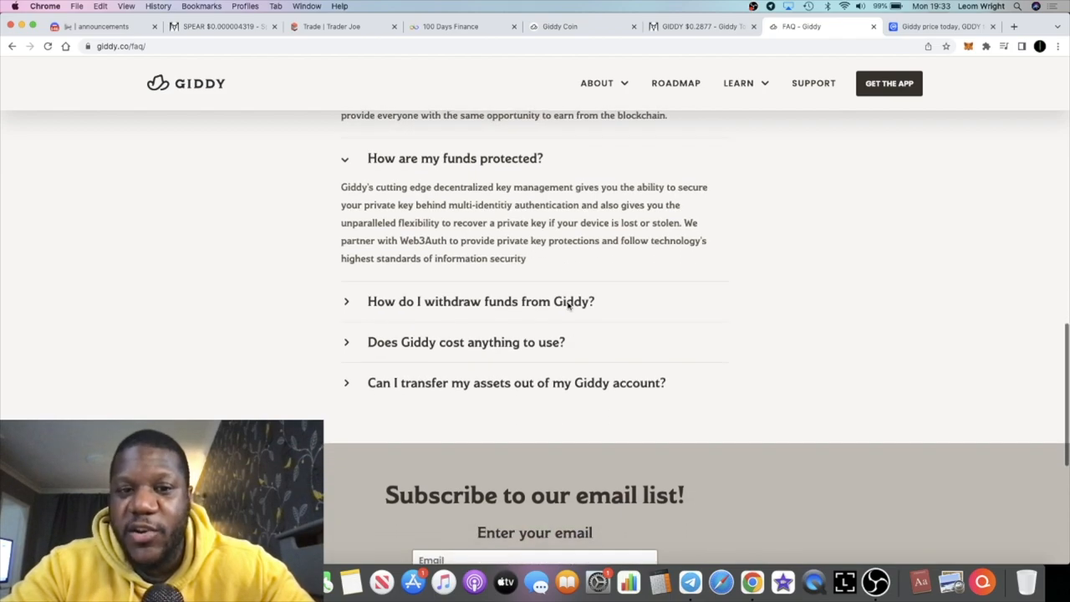
mouse_move(543, 307)
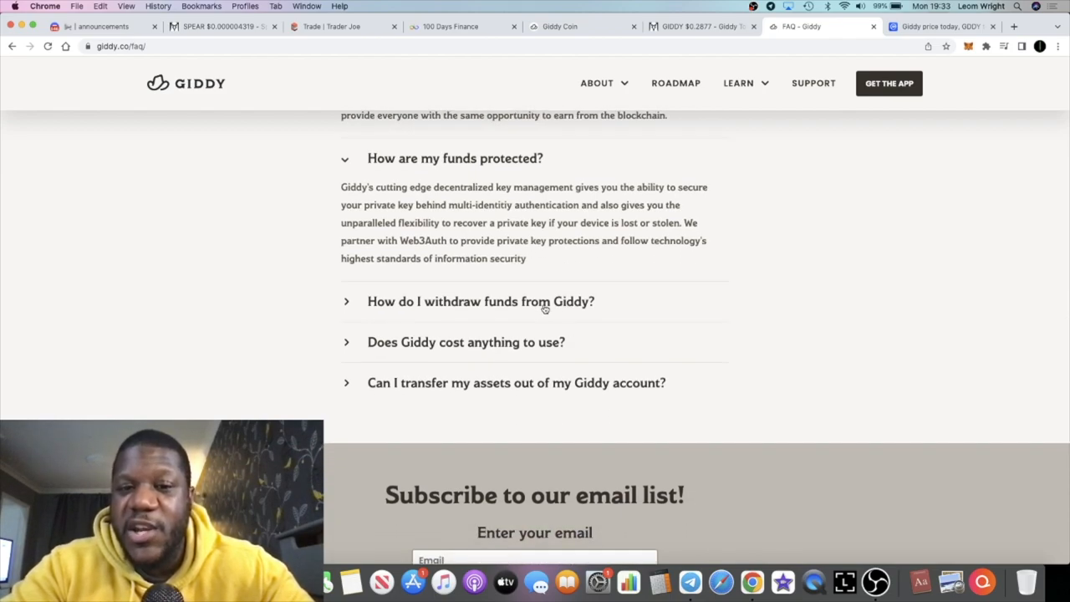
mouse_move(483, 172)
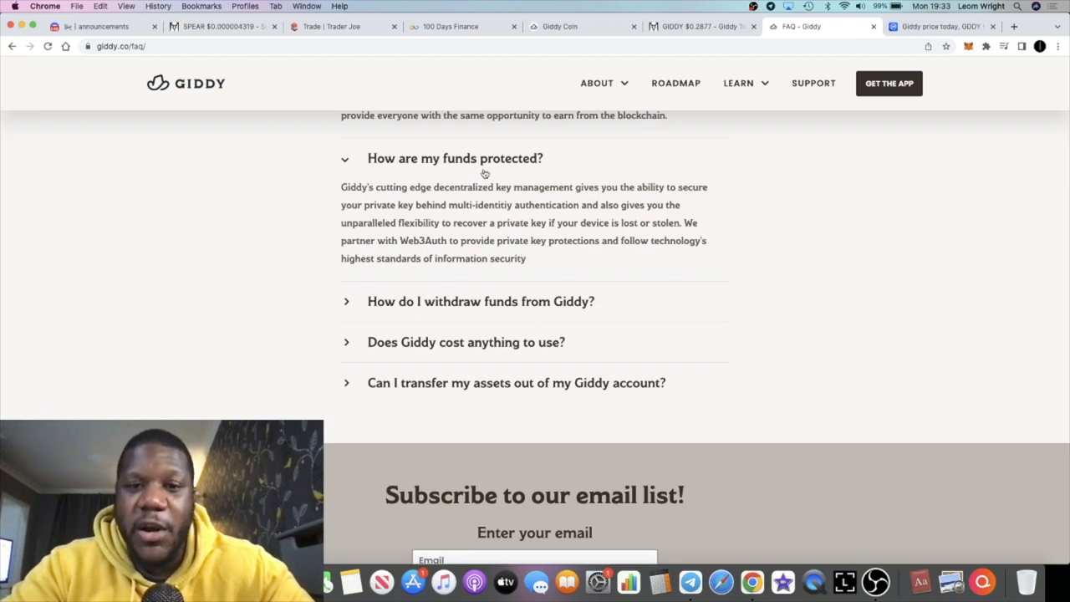
mouse_move(505, 301)
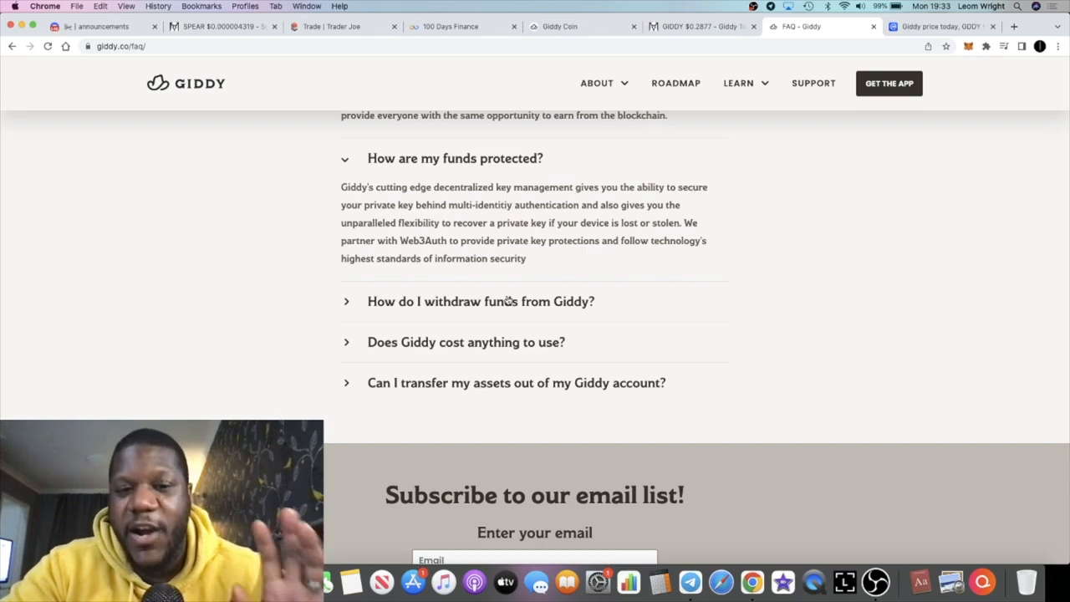
Expand the FAQ answers on withdrawing funds, whether Giddy costs anything, and transferring assets out.
left_click(482, 301)
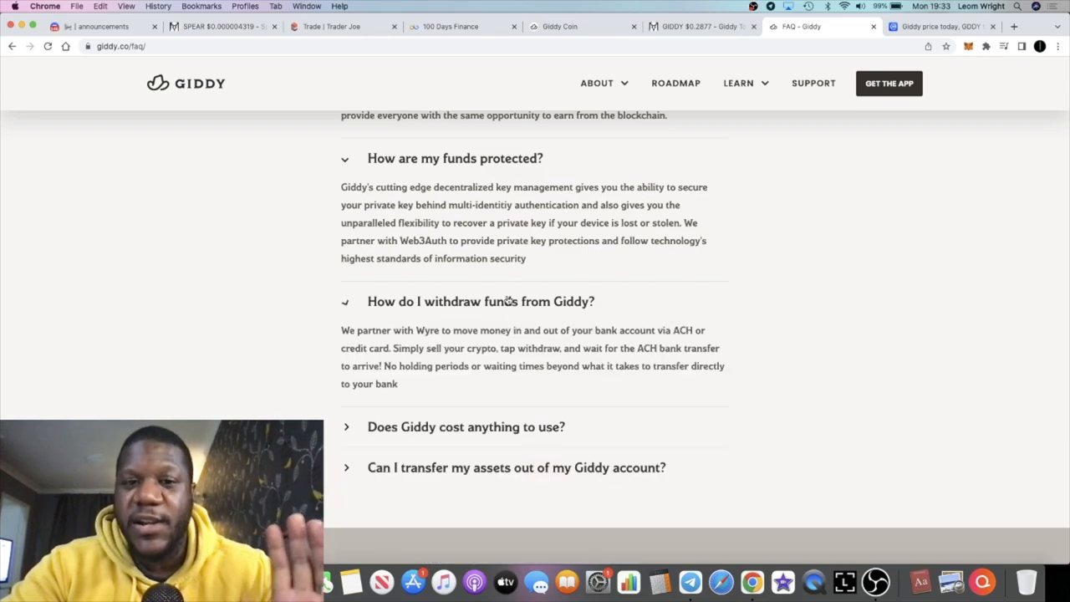
scroll("down", 3)
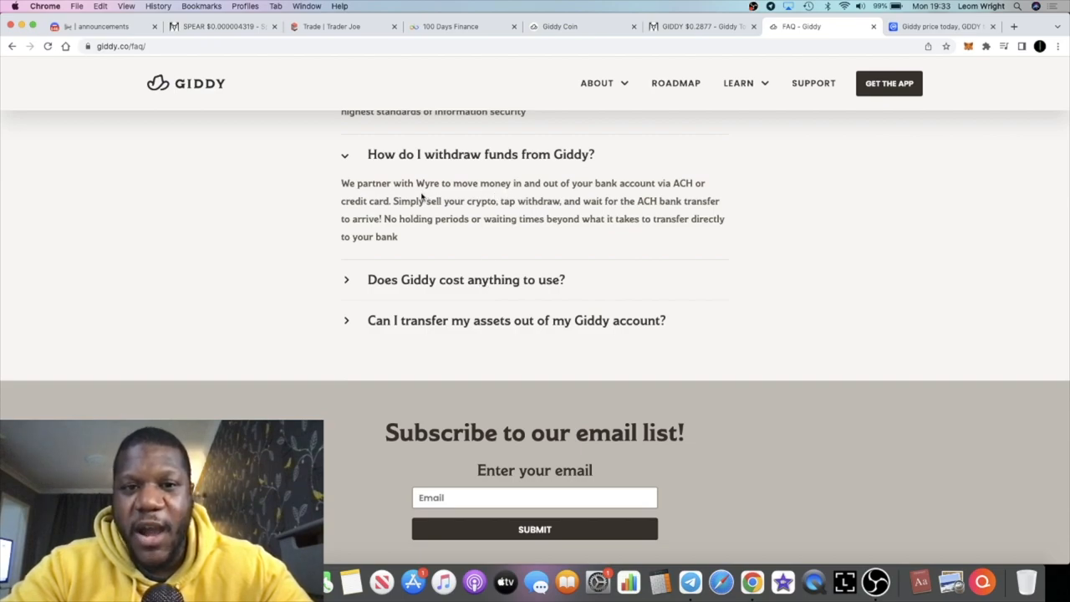
mouse_move(577, 200)
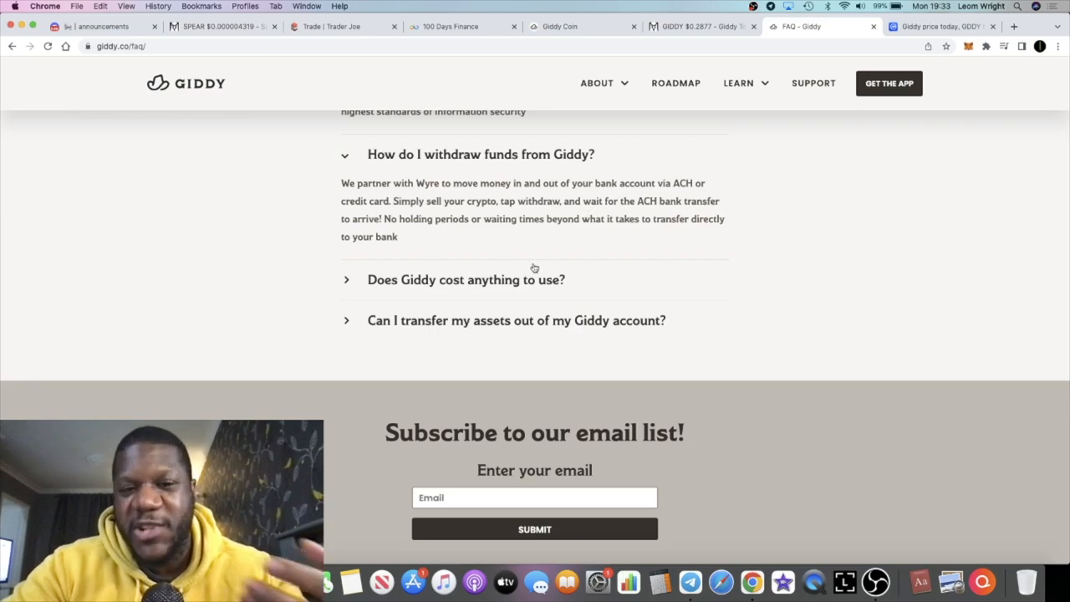
mouse_move(534, 274)
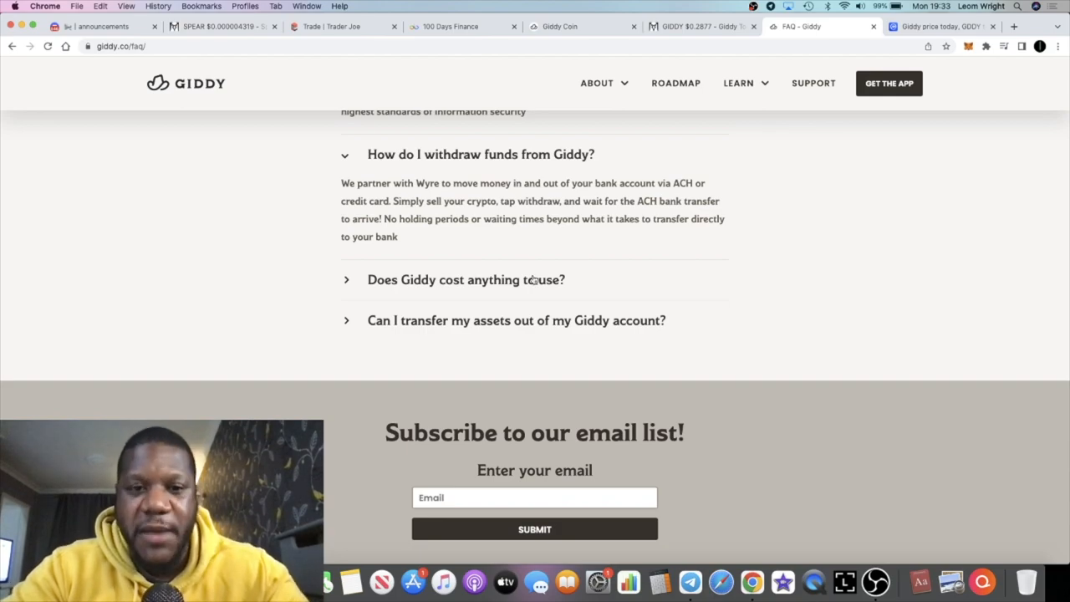
left_click(464, 279)
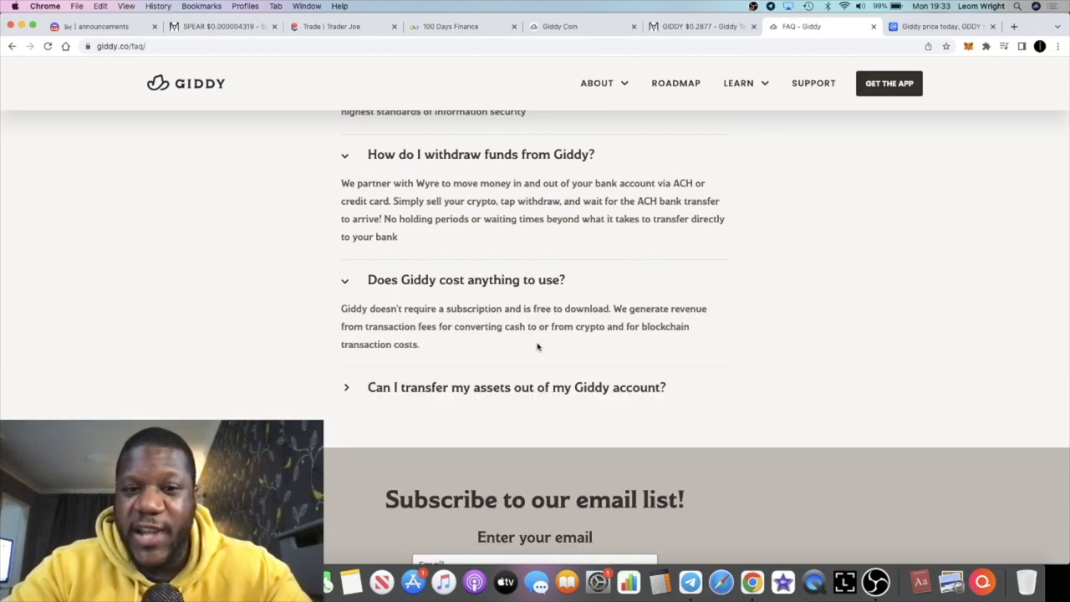
scroll("down", 3)
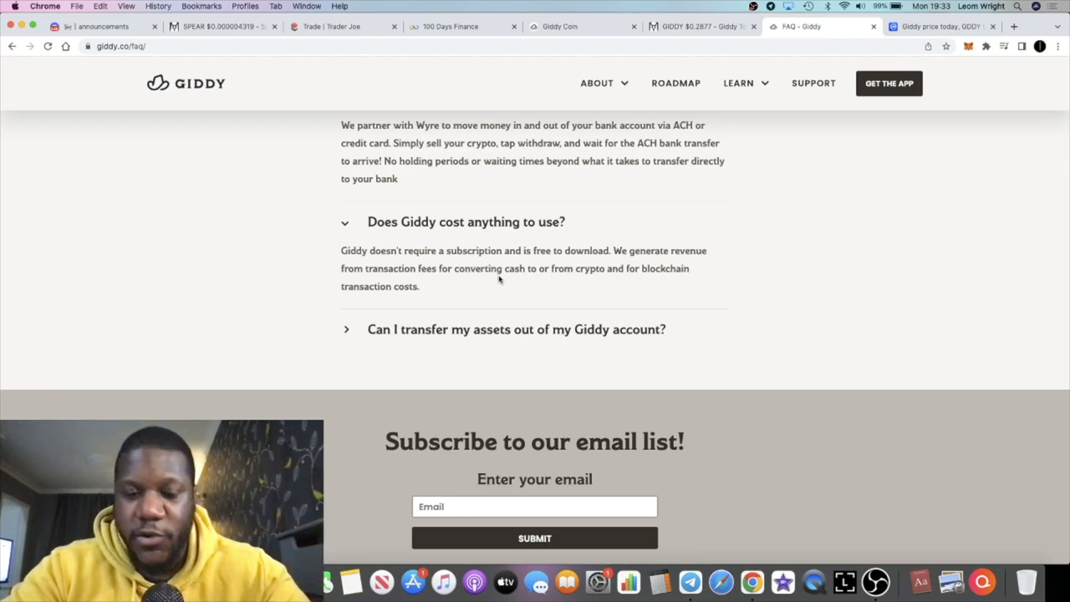
scroll("down", 3)
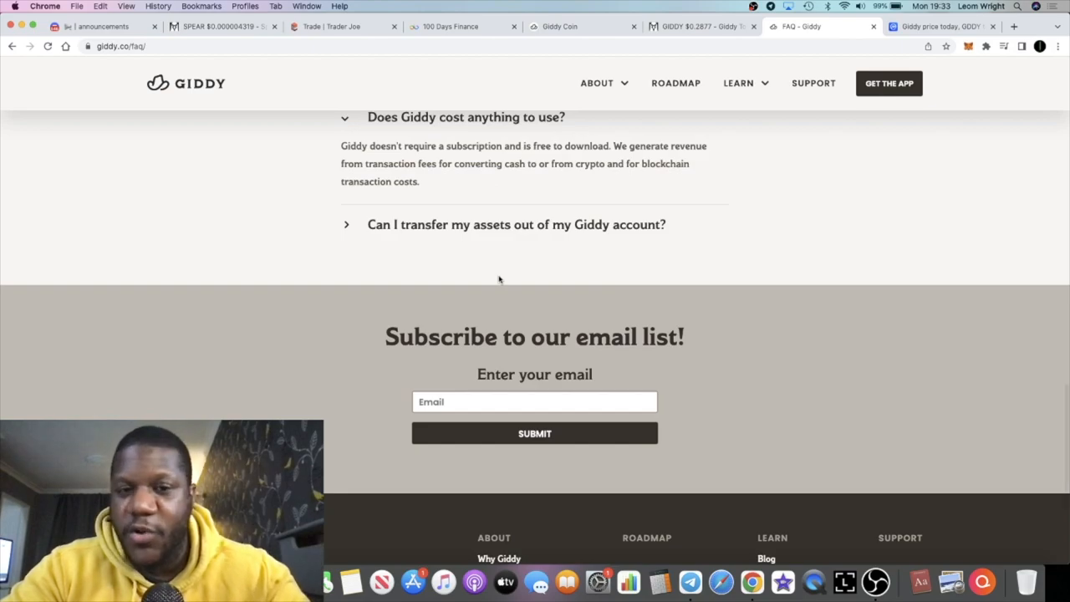
mouse_move(498, 236)
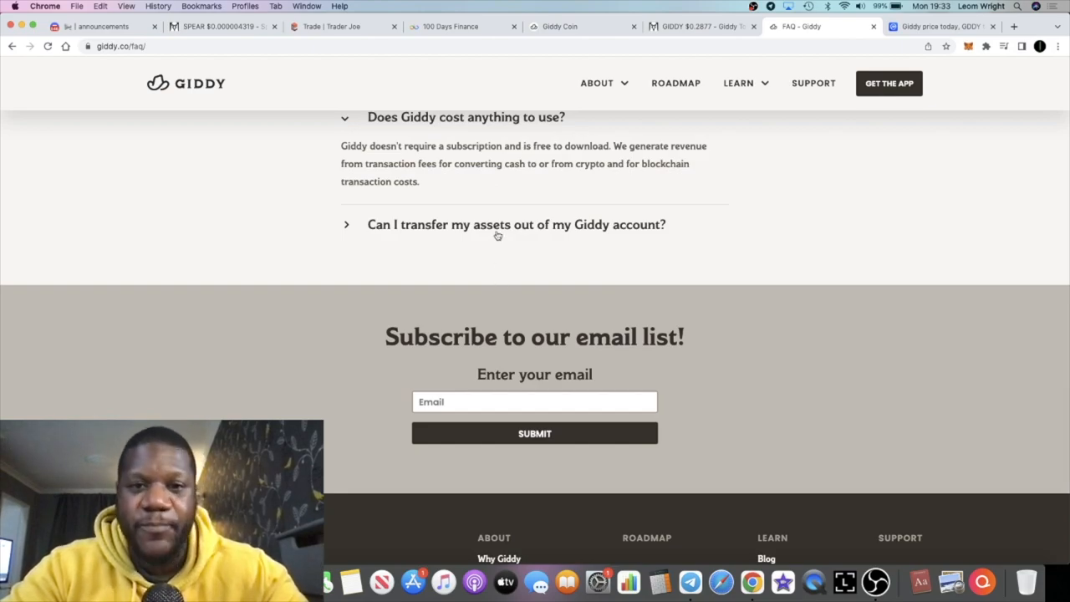
left_click(515, 224)
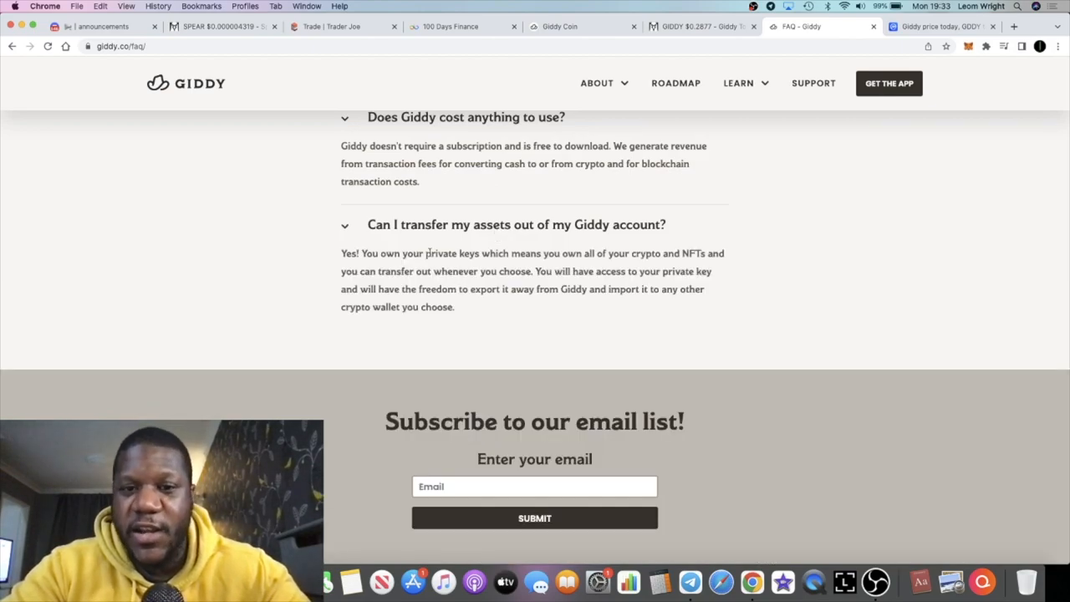
scroll("up", 3)
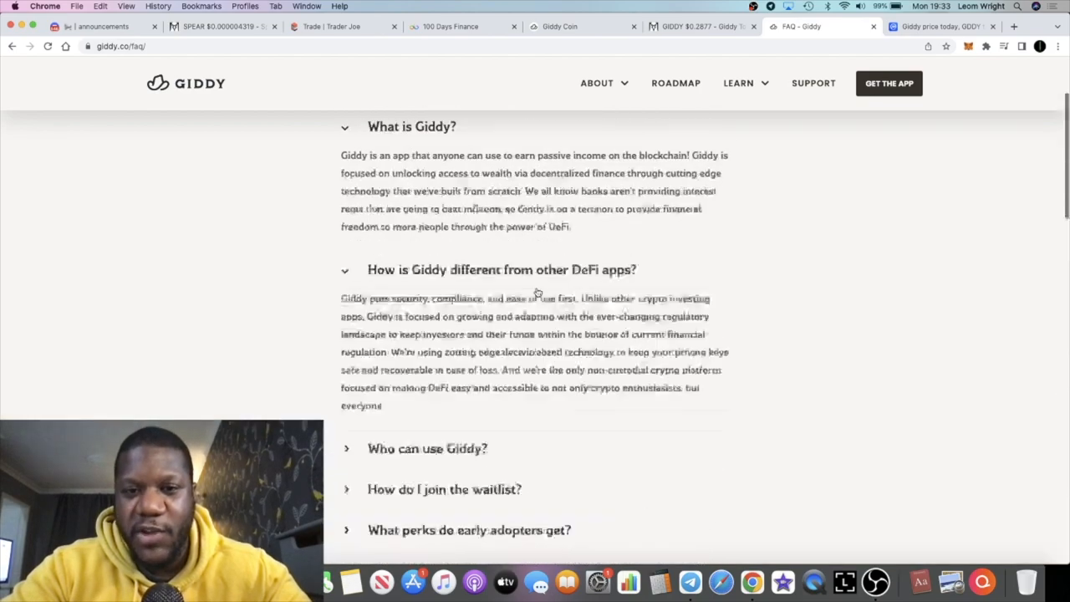
Open the About menu listing Why Giddy, Our Story, Careers and Waitlist Top 25.
scroll("up", 3)
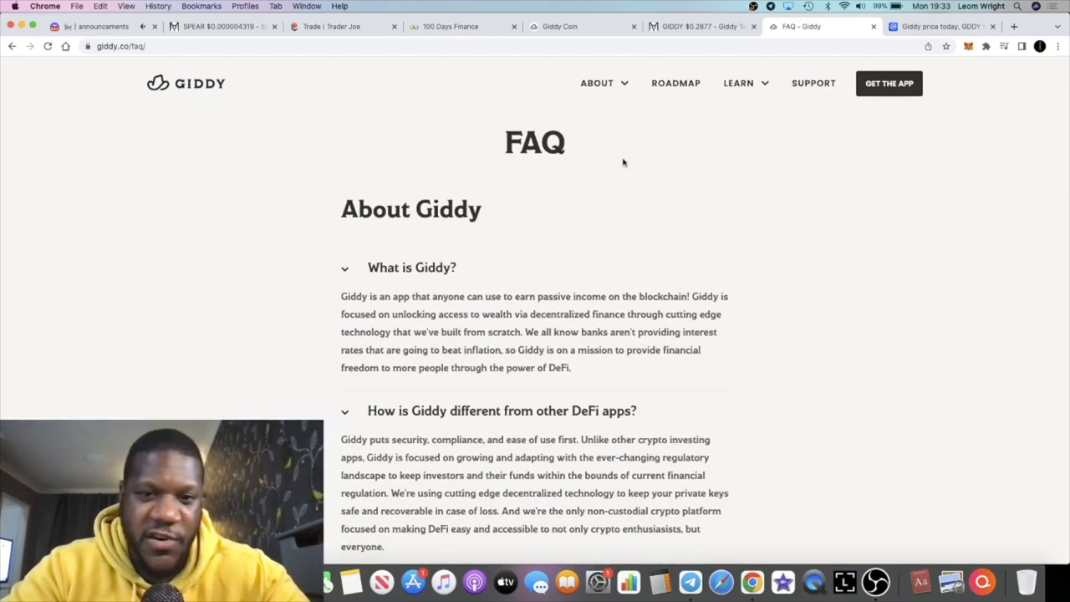
mouse_move(676, 83)
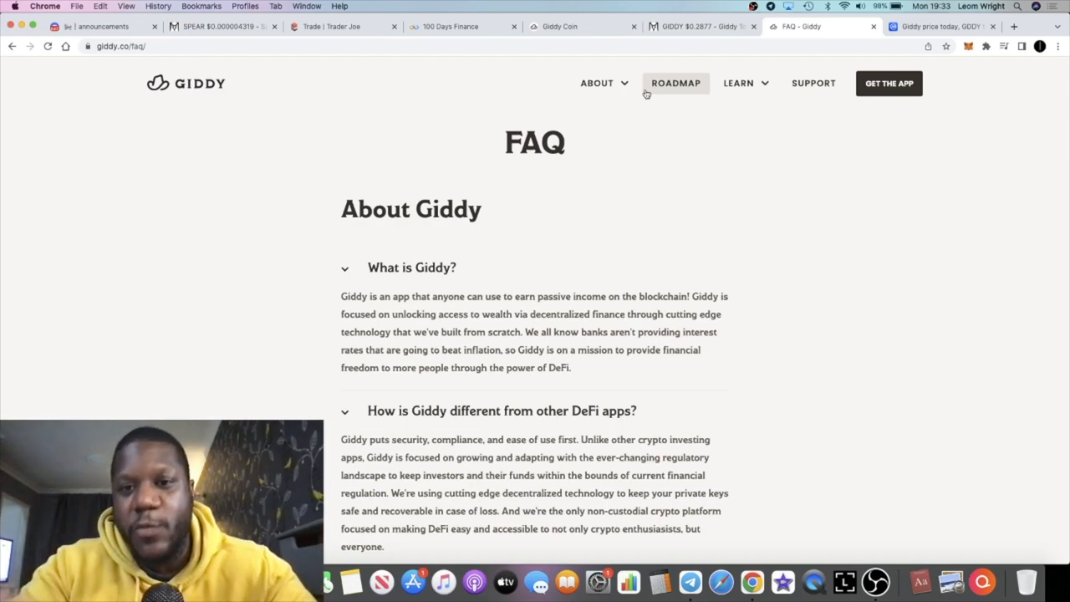
left_click(597, 83)
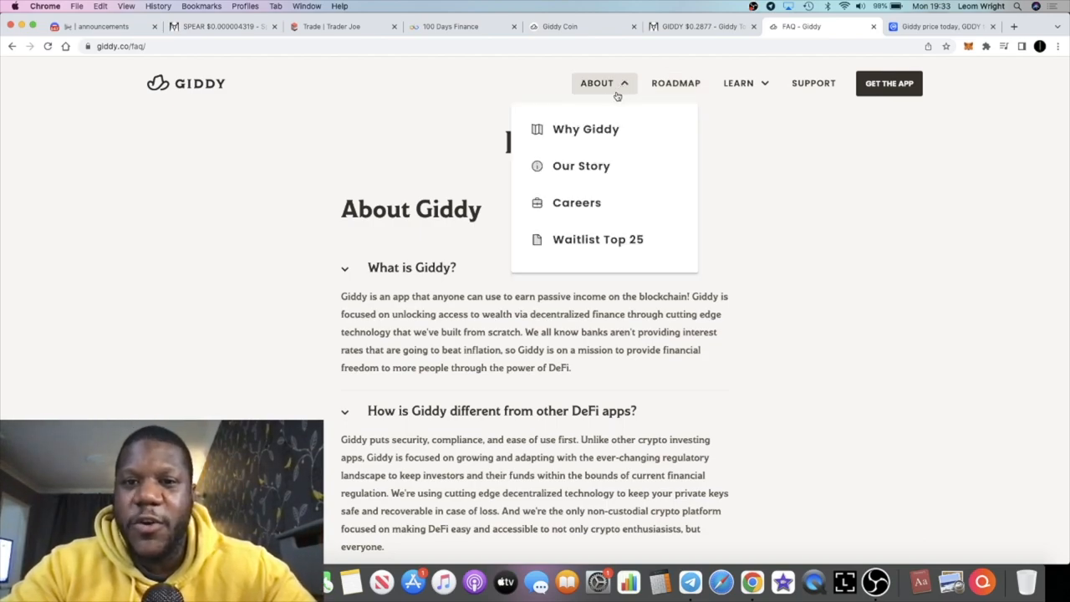
mouse_move(577, 202)
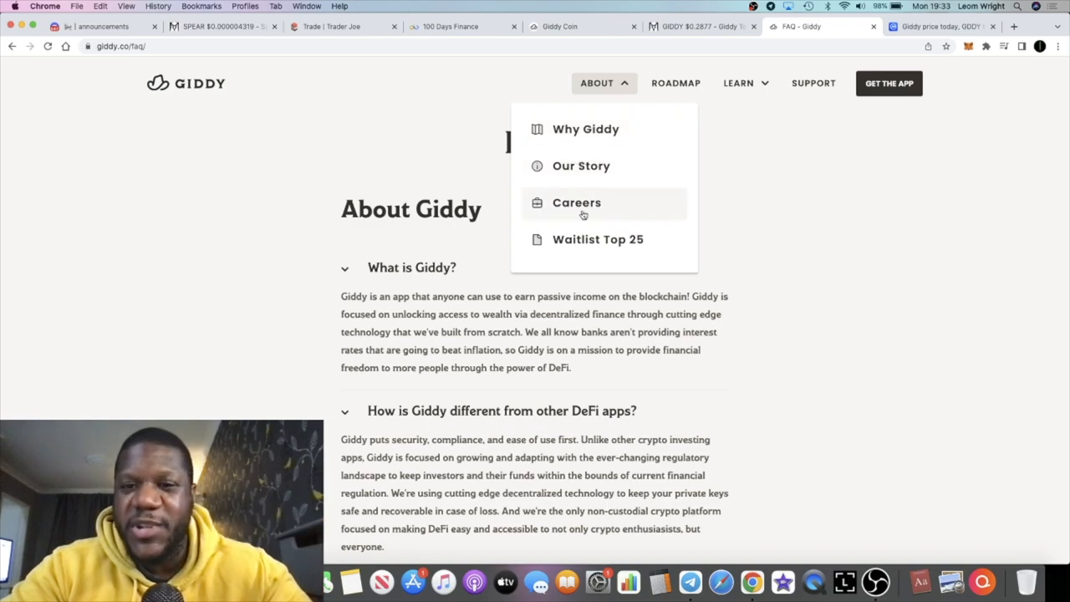
mouse_move(582, 166)
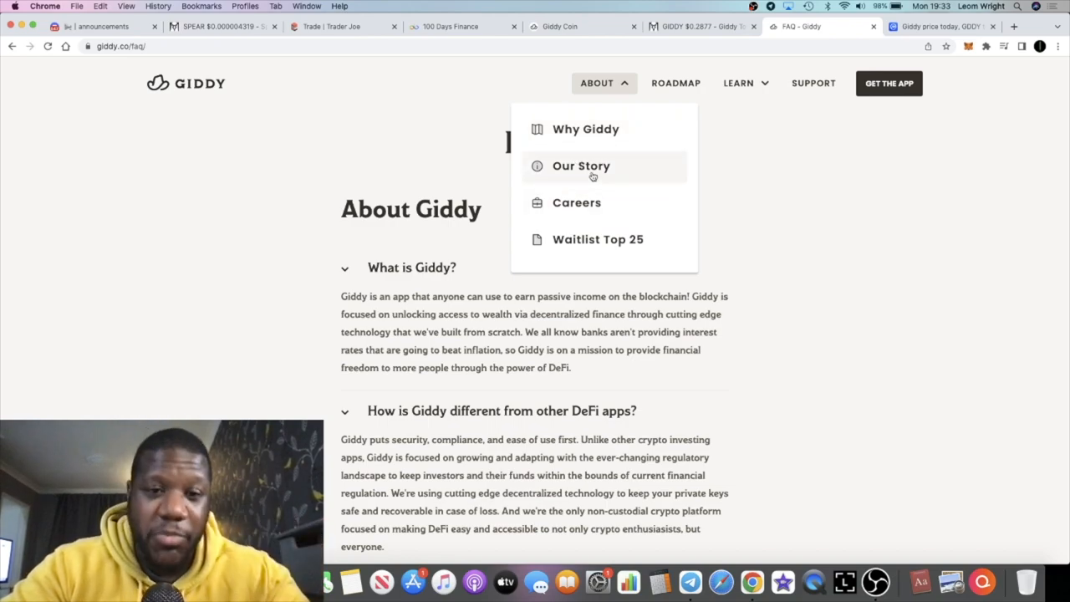
Read through Our Story down to the Proven expertise section.
left_click(582, 166)
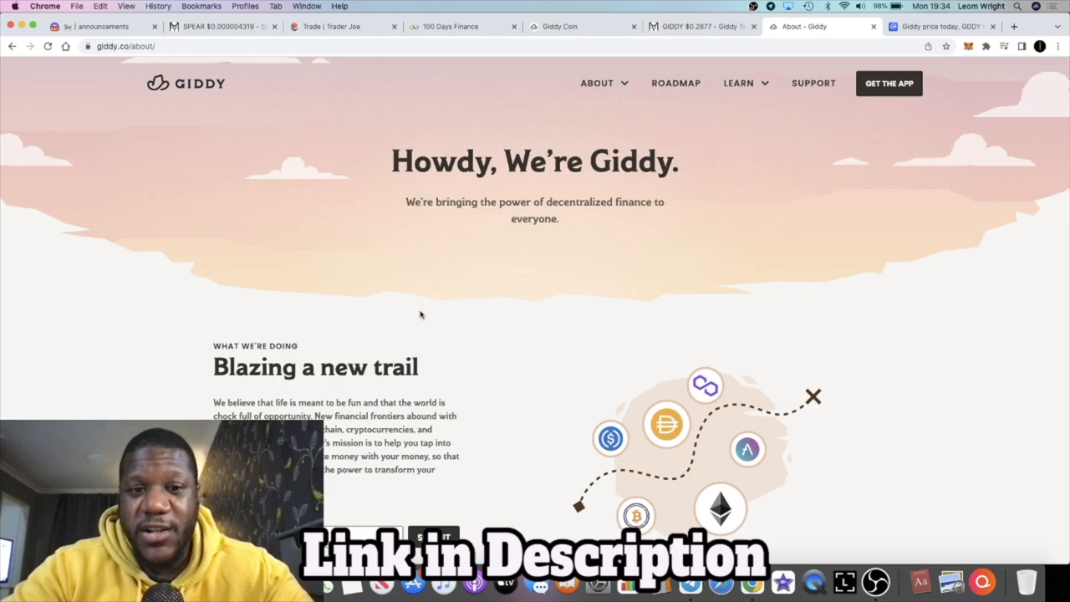
scroll("down", 3)
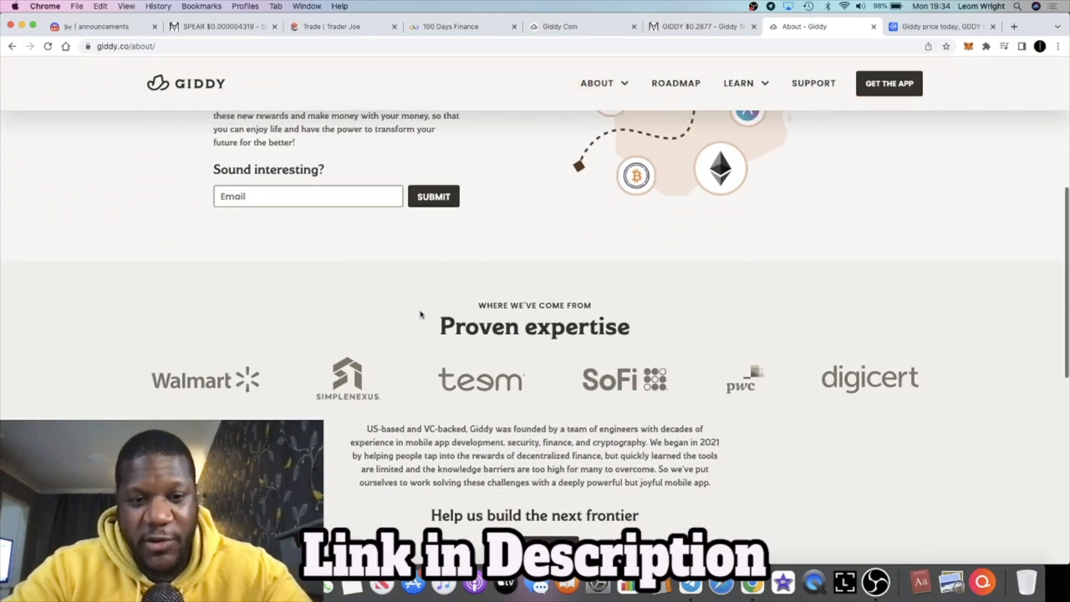
scroll("down", 3)
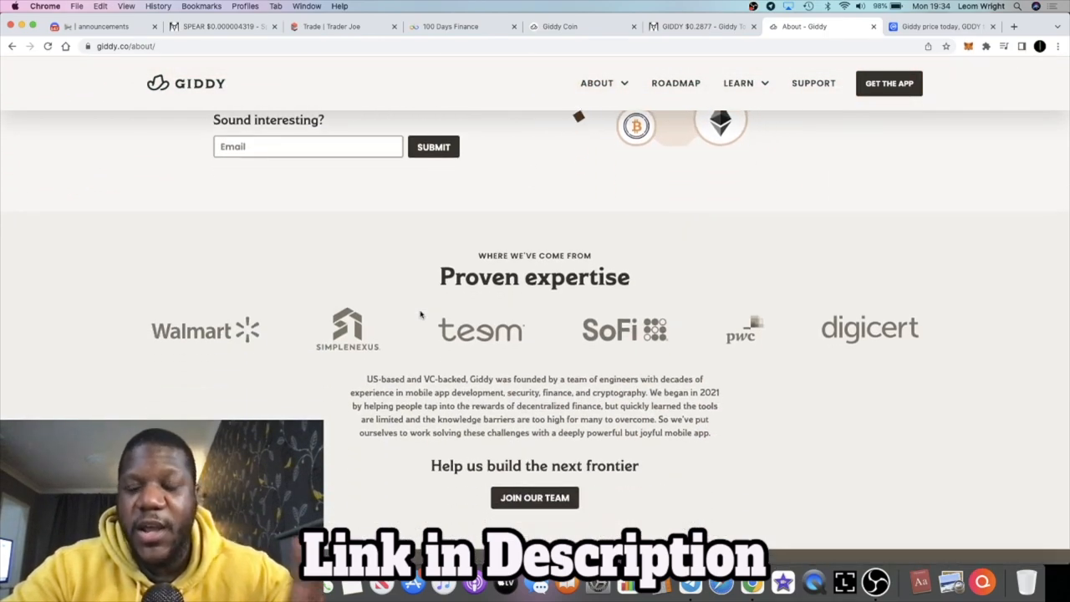
scroll("up", 3)
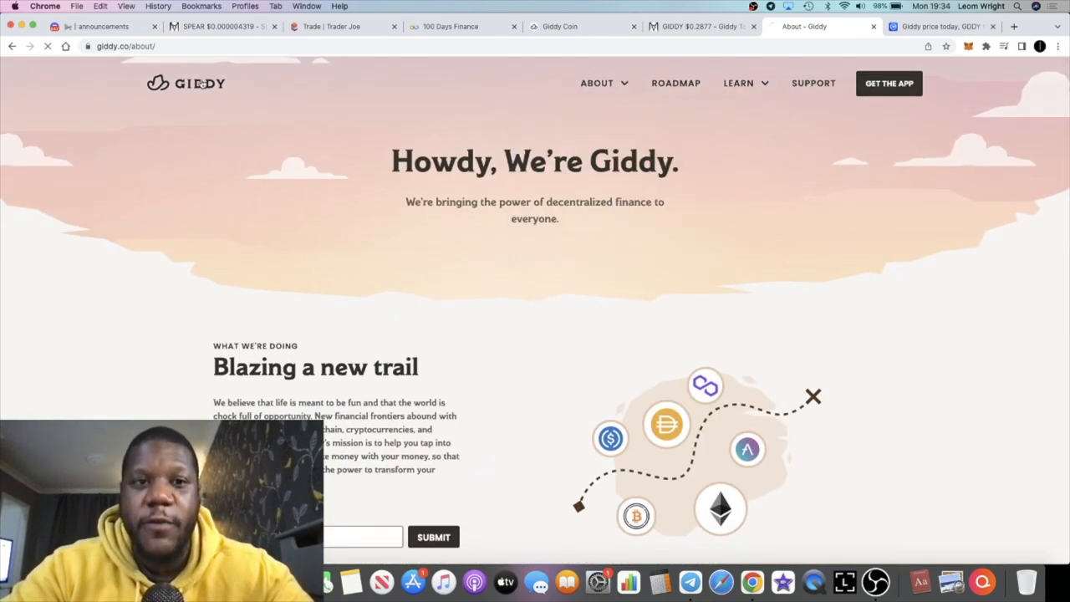
Return to the Giddy home page via the logo and skim through it.
left_click(185, 84)
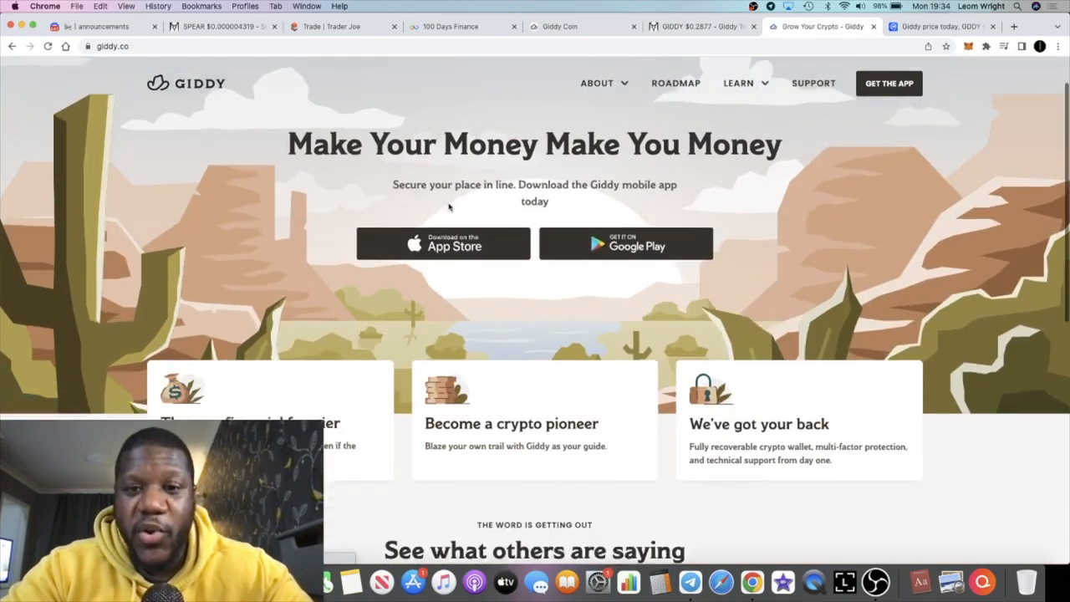
scroll("down", 3)
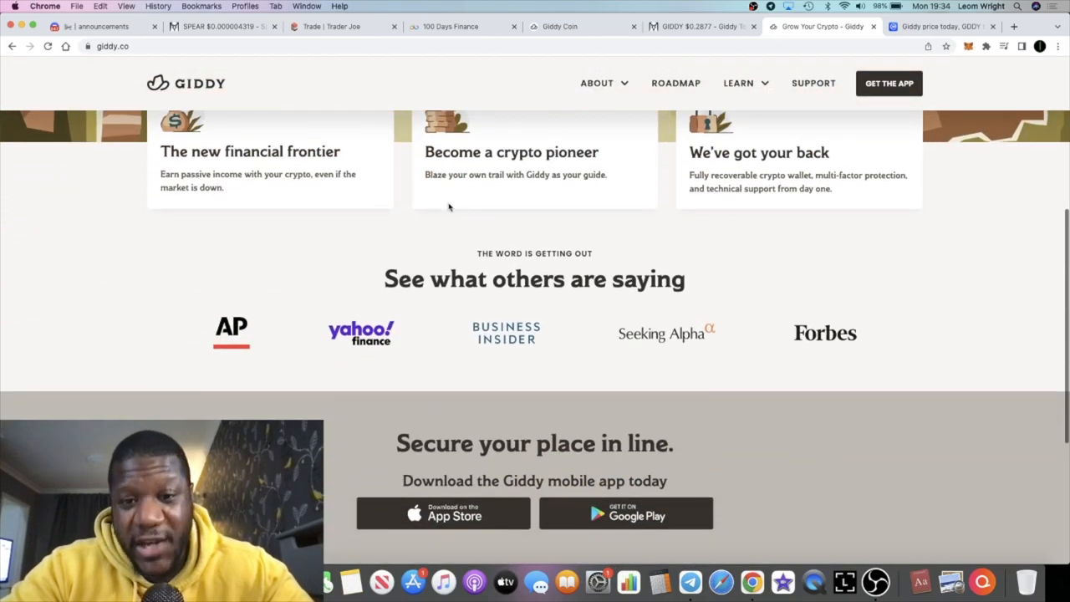
scroll("down", 3)
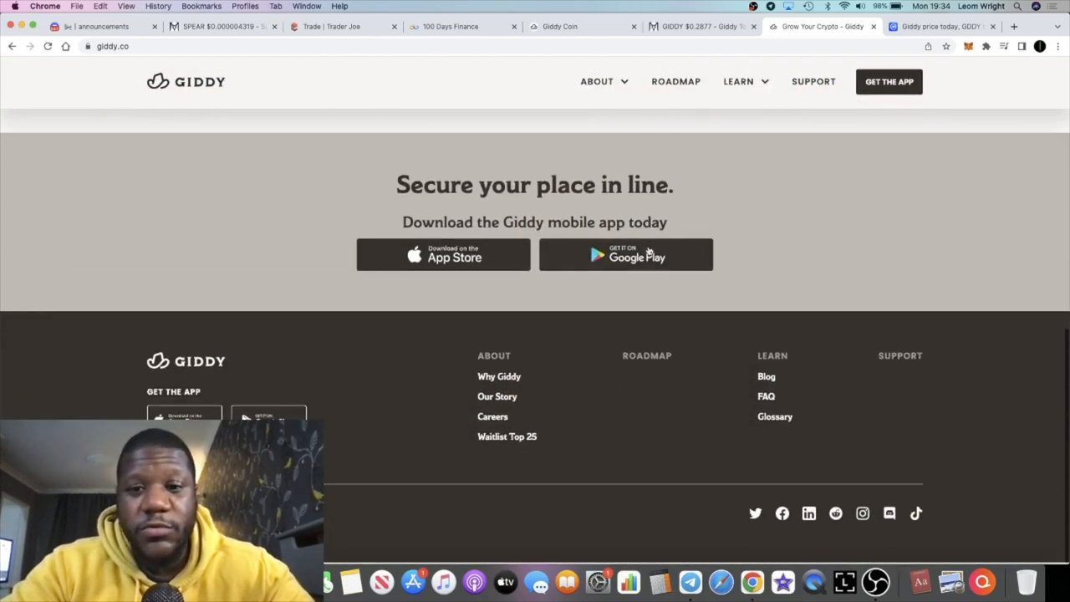
scroll("up", 3)
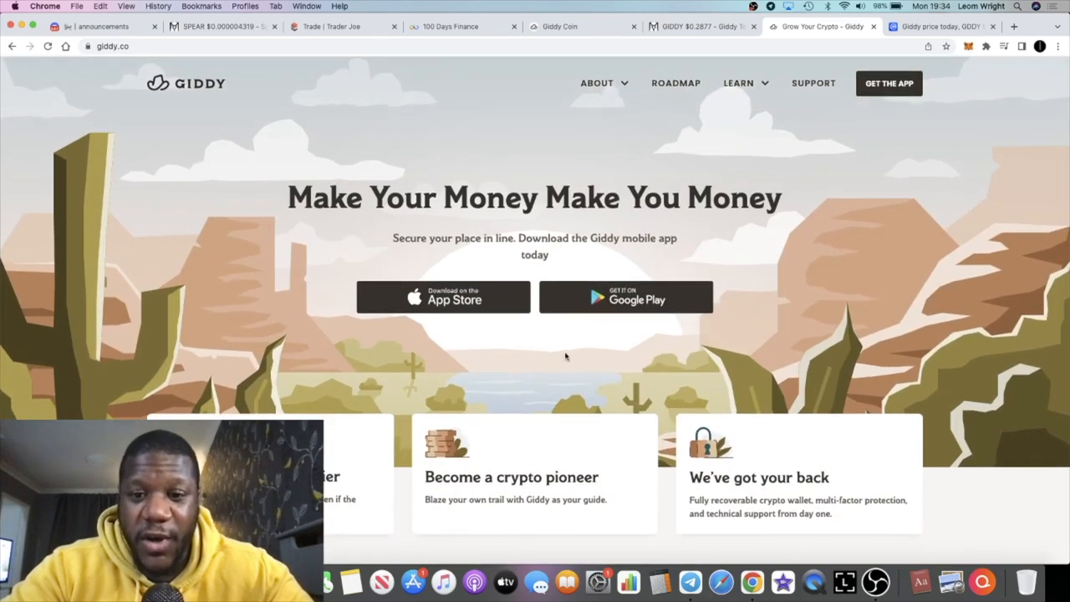
mouse_move(593, 316)
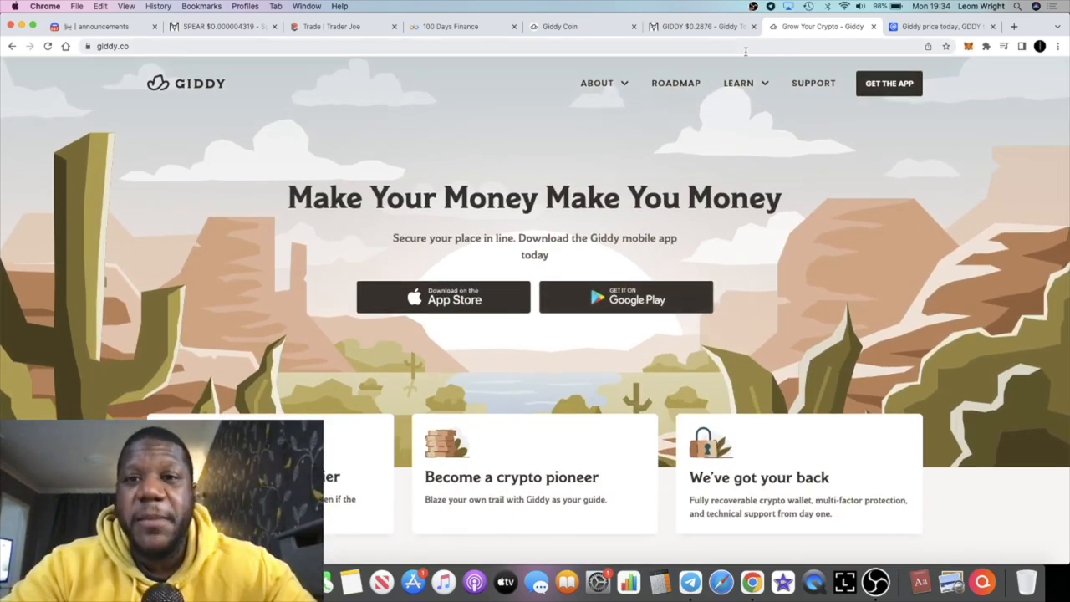
Switch to the DEX Screener tab showing the GIDDY/USDC SushiSwap chart.
left_click(703, 27)
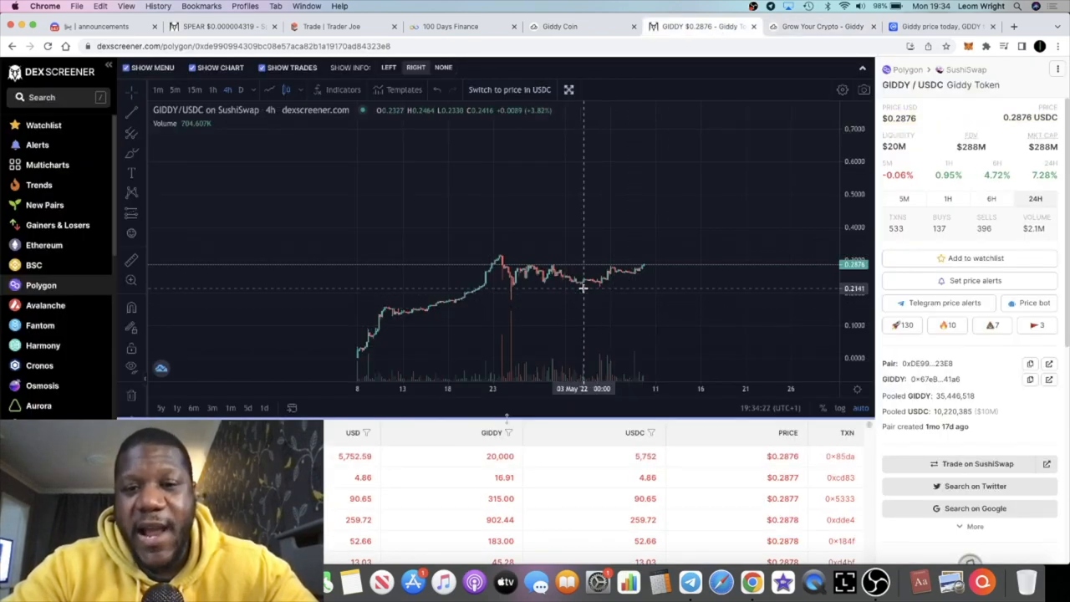
mouse_move(628, 276)
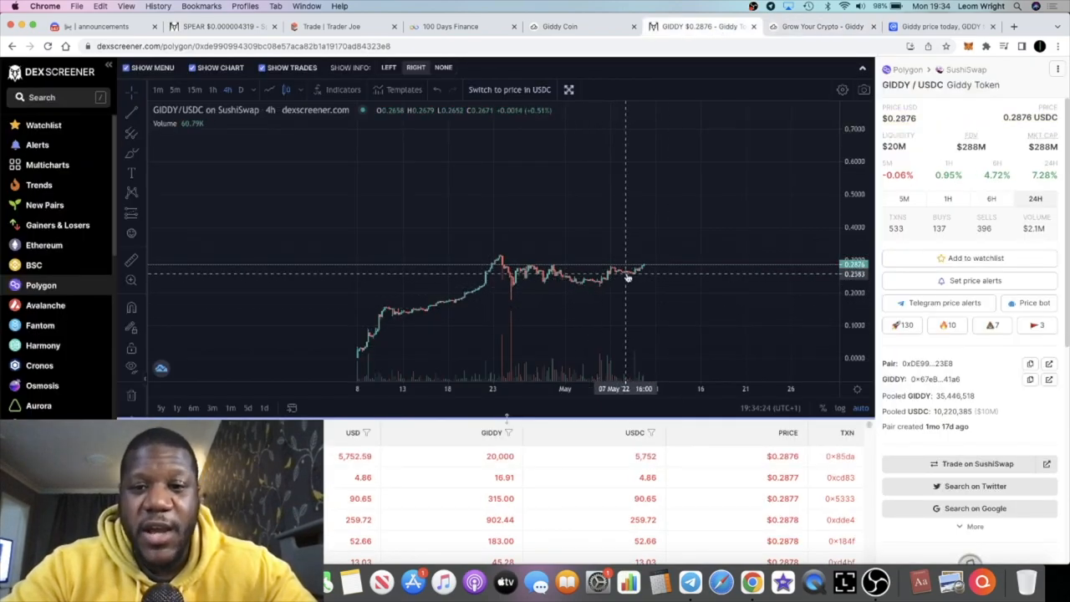
mouse_move(646, 269)
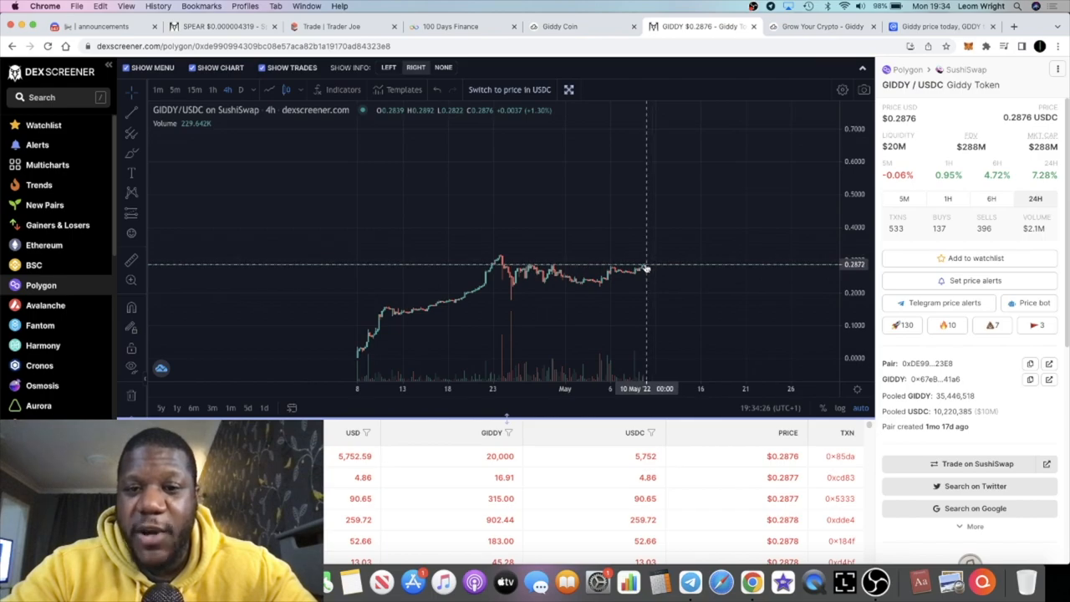
mouse_move(756, 128)
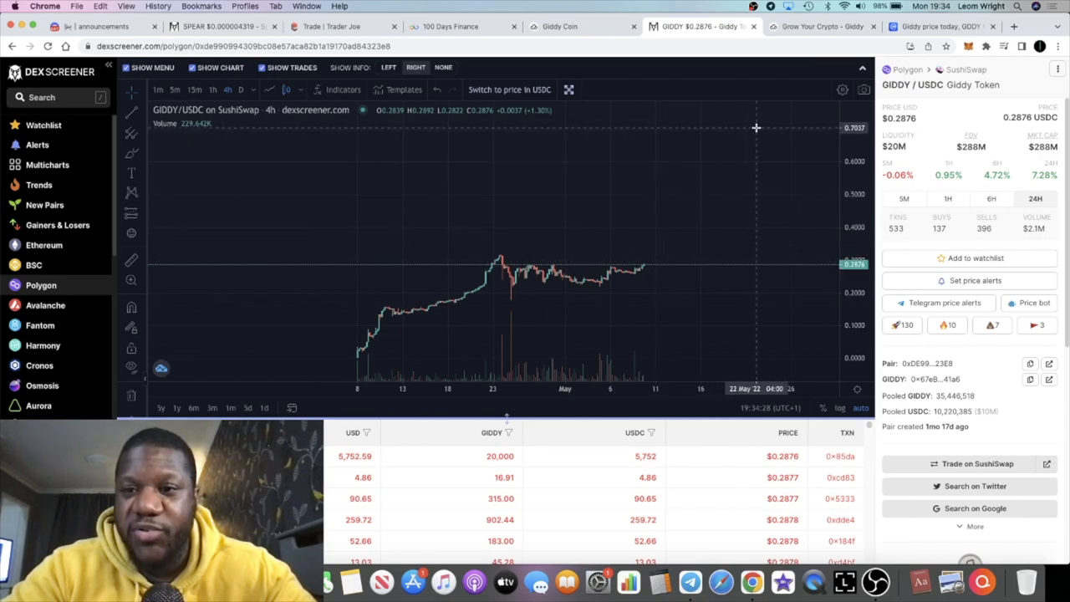
mouse_move(769, 172)
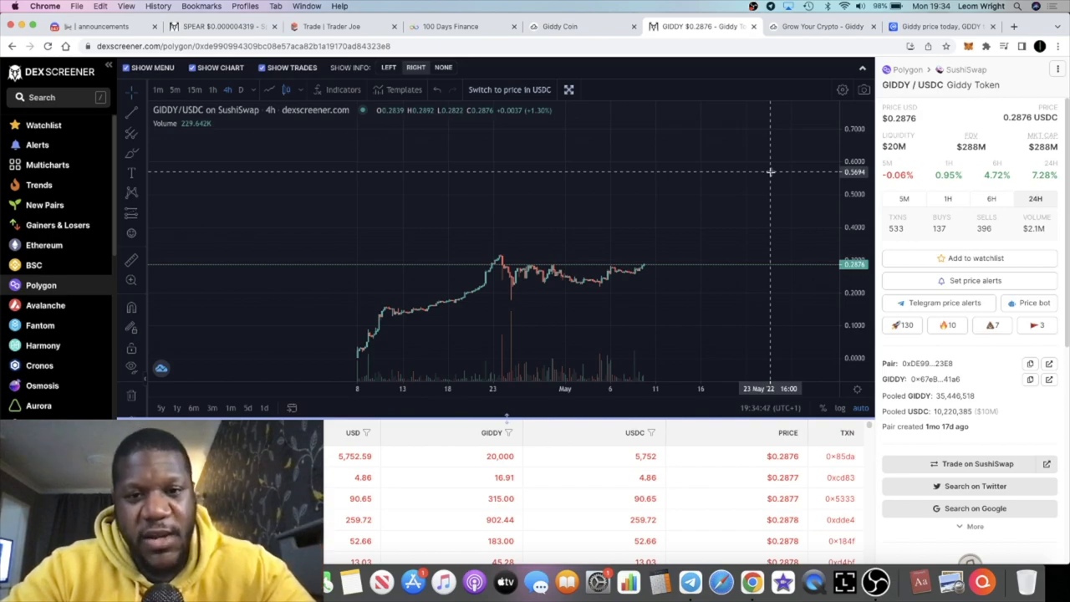
mouse_move(736, 210)
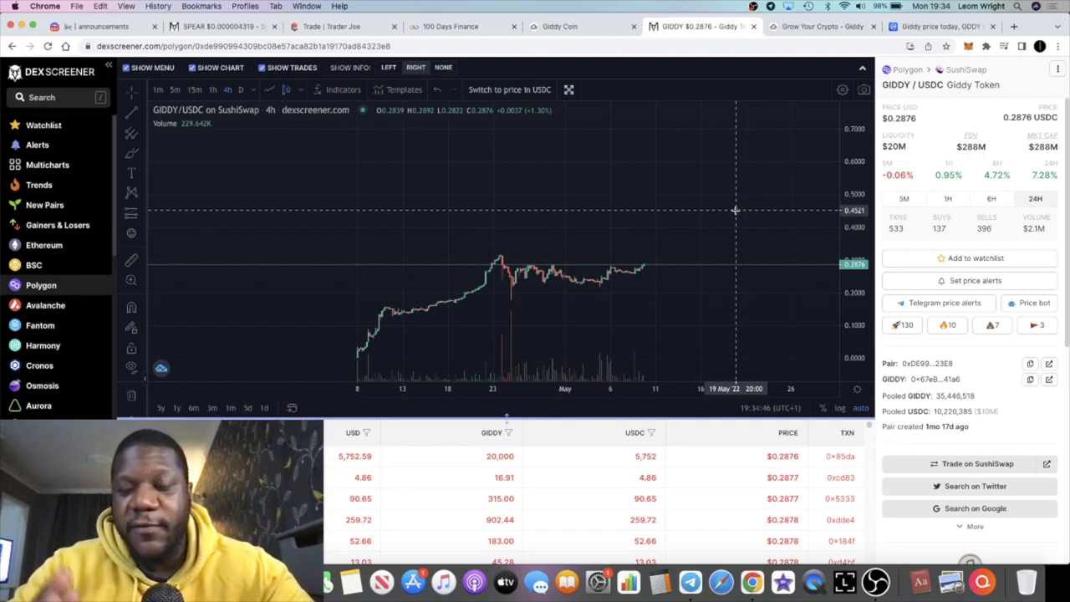
mouse_move(644, 271)
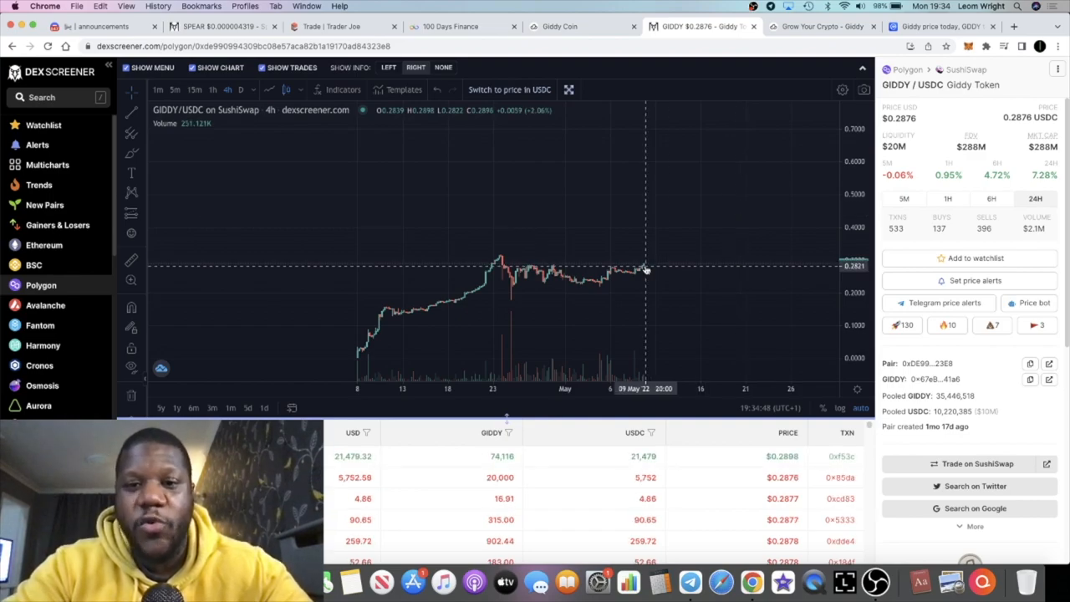
mouse_move(719, 147)
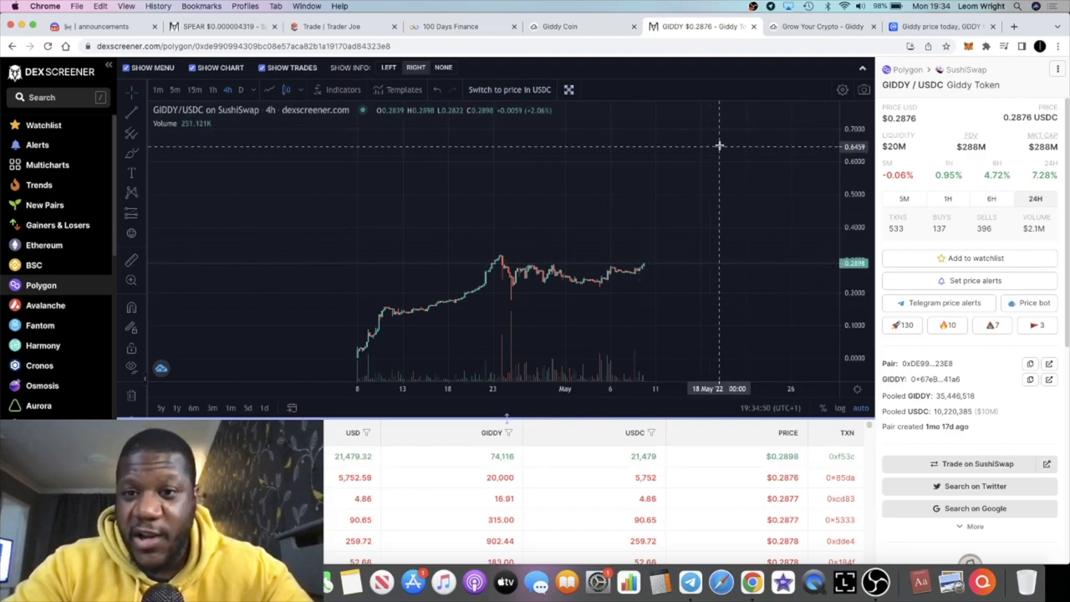
mouse_move(819, 173)
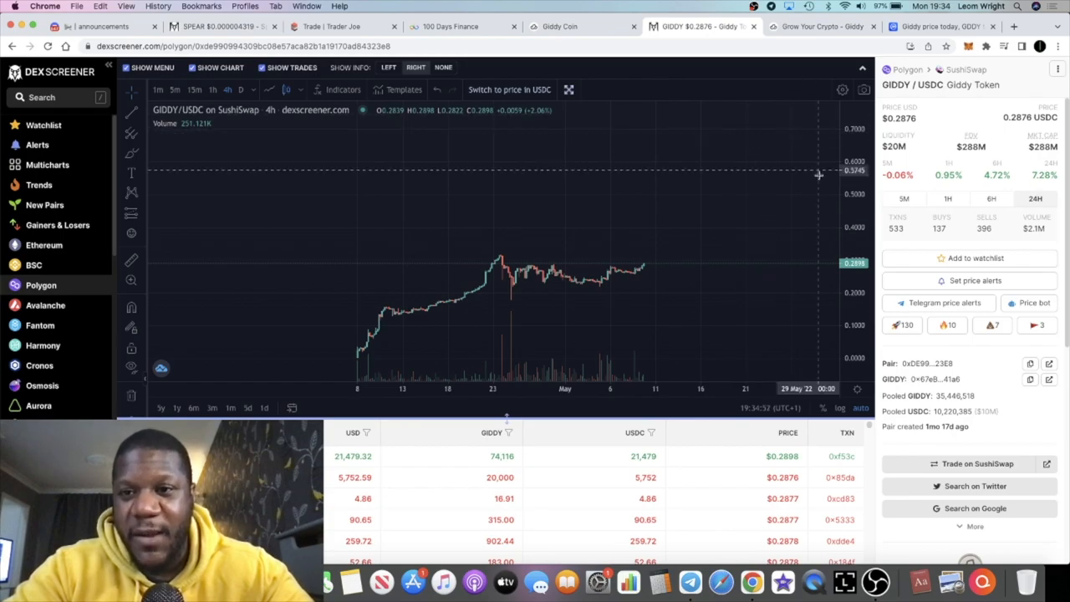
mouse_move(784, 105)
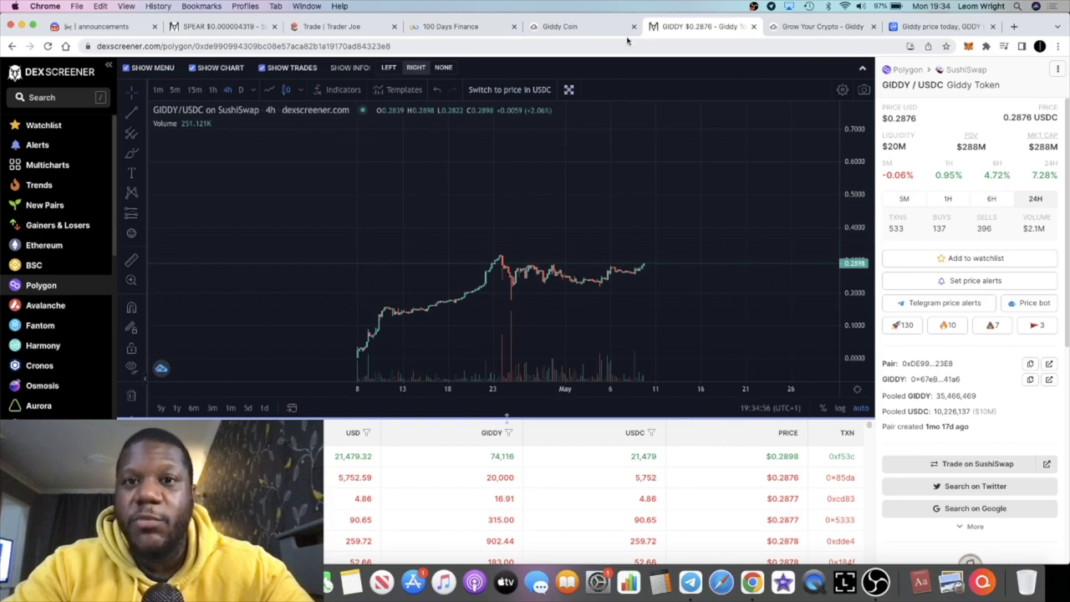
Switch to coinlaunch.giddy.co showing the GIDDY farm stake with 172.67 rewards.
left_click(561, 27)
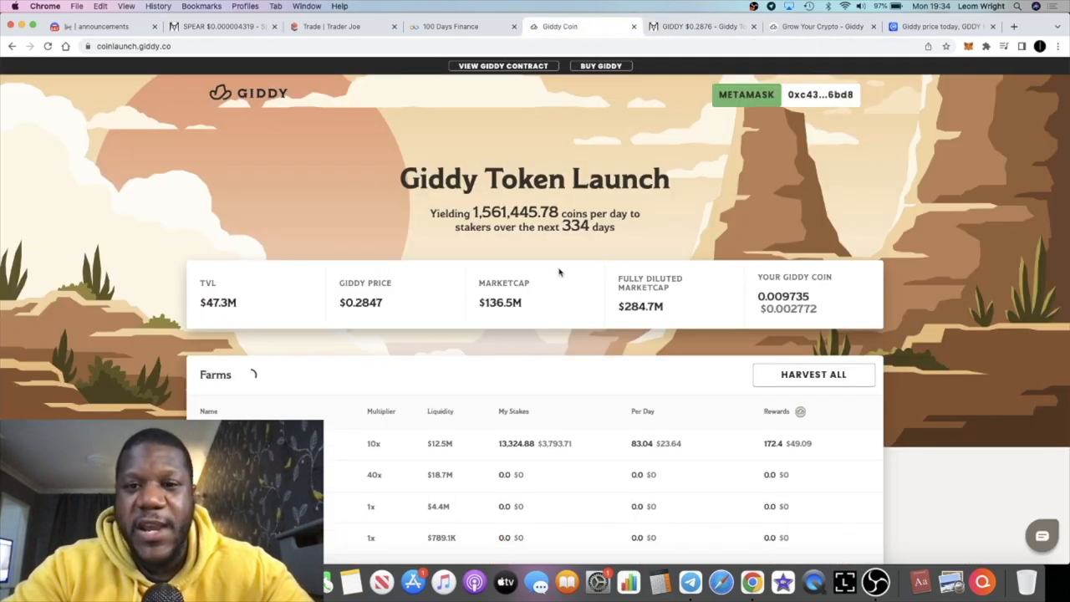
scroll("down", 3)
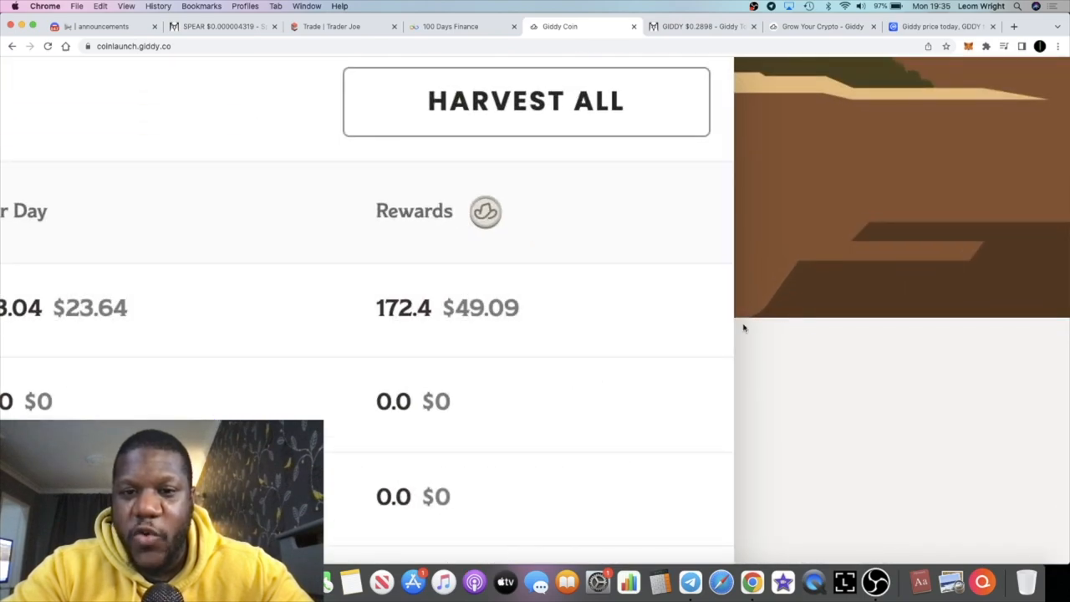
scroll("up", 3)
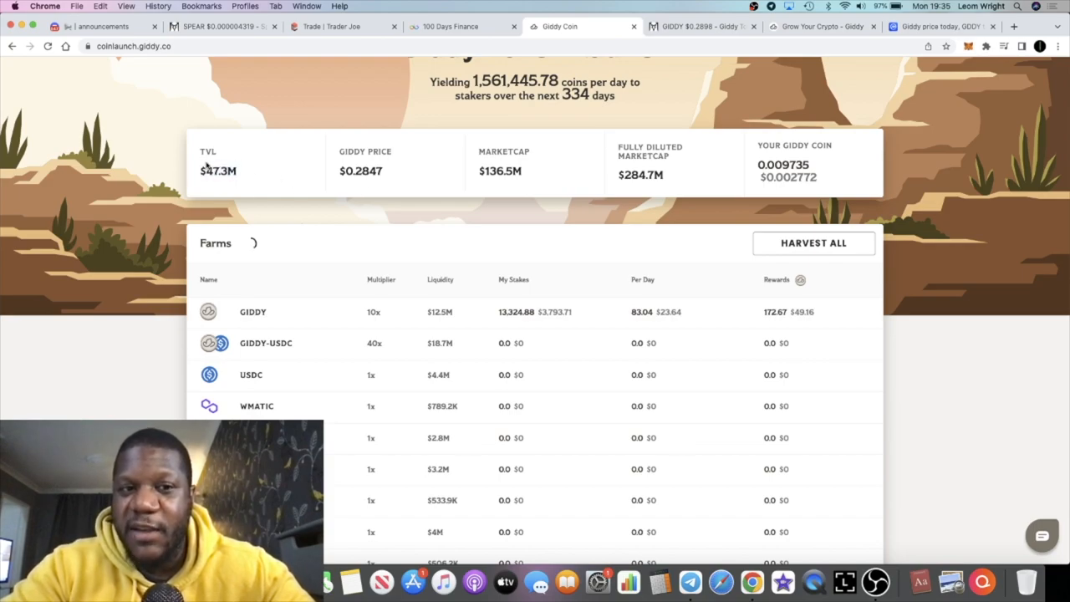
mouse_move(250, 170)
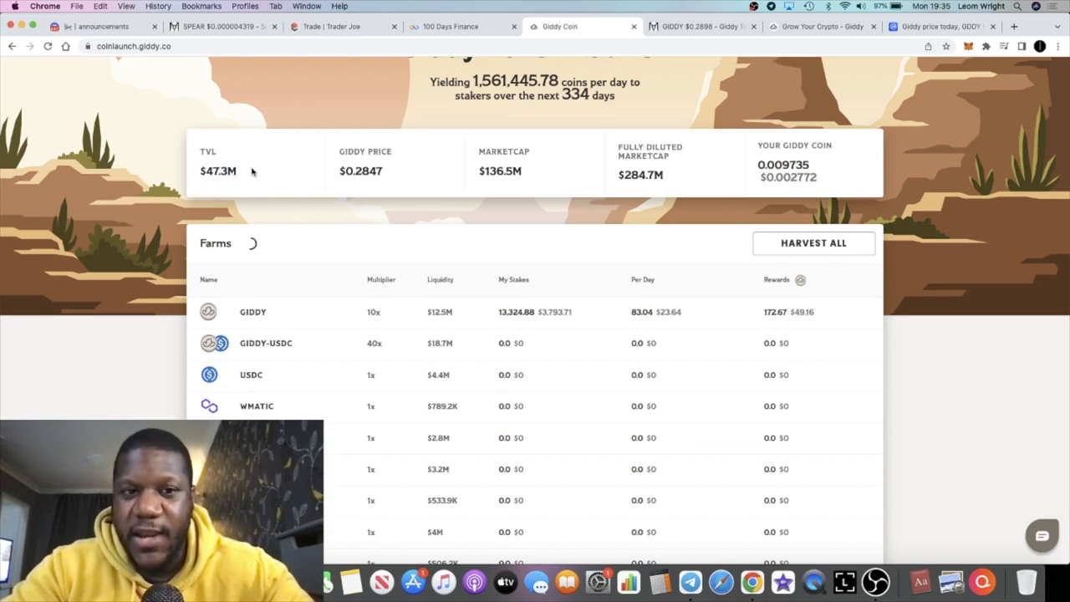